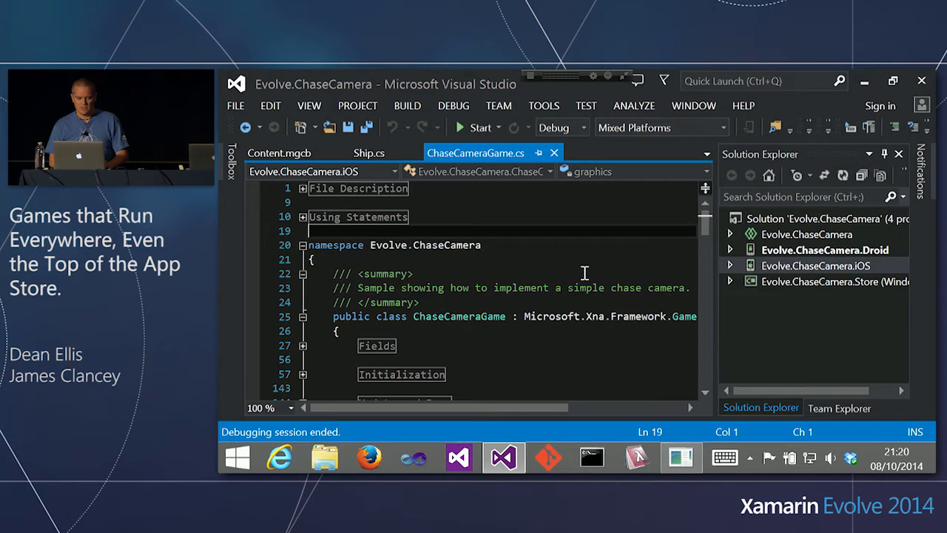
# Expand Evolve.ChaseCamera.Droid and its Assets > Content folder, select Checker.xnb, then collapse Content.
pyautogui.click(658, 344)
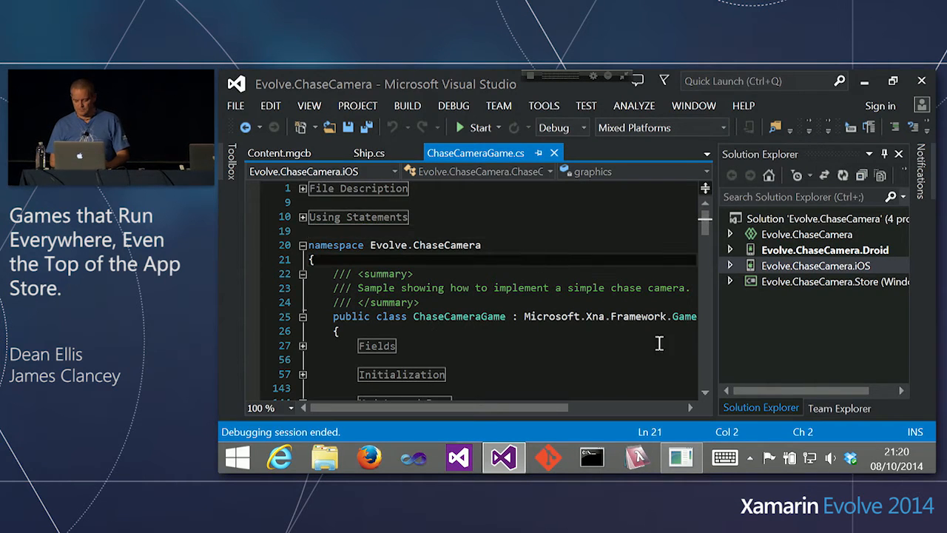
pyautogui.click(614, 244)
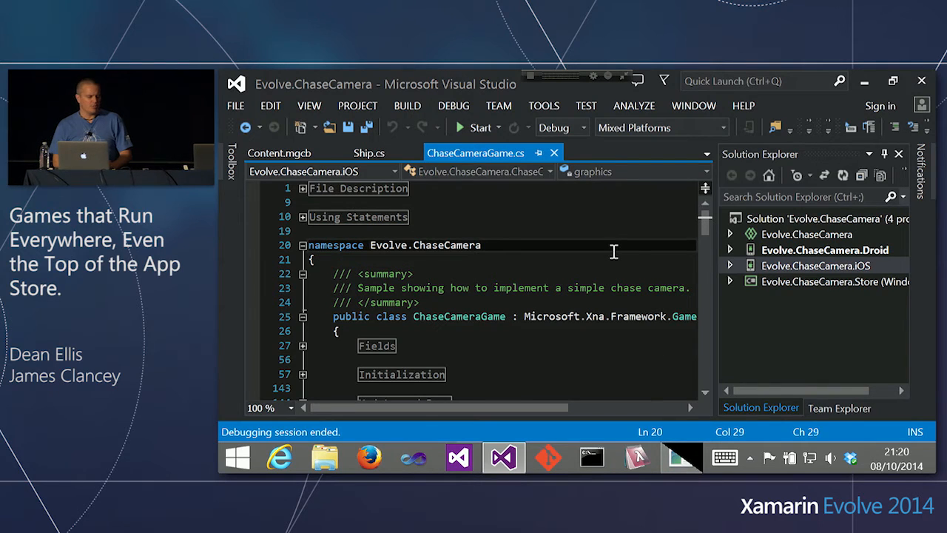
pyautogui.doubleClick(447, 245)
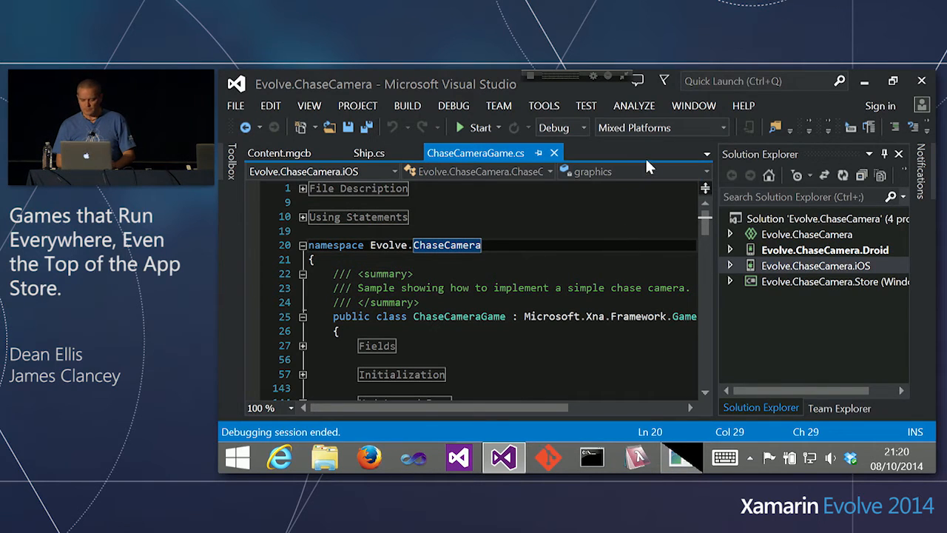
pyautogui.click(624, 268)
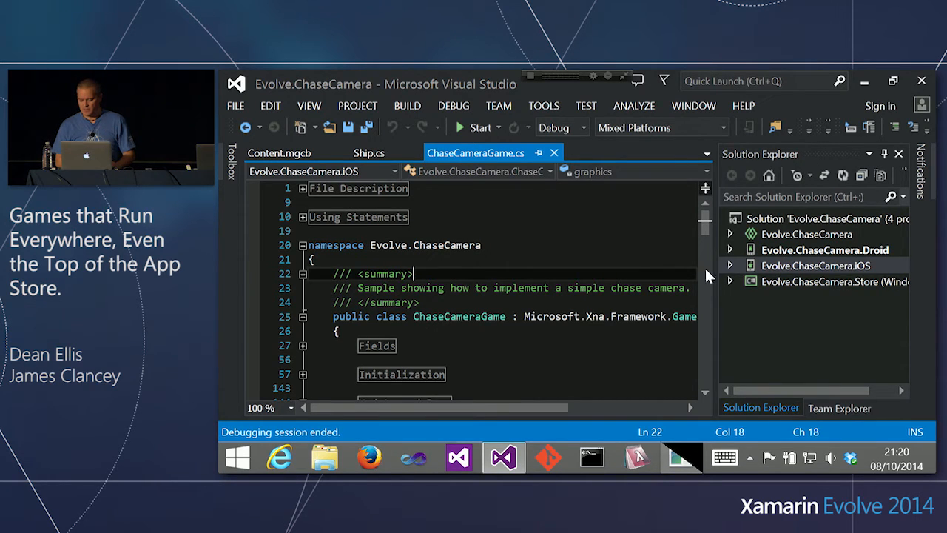
pyautogui.click(729, 249)
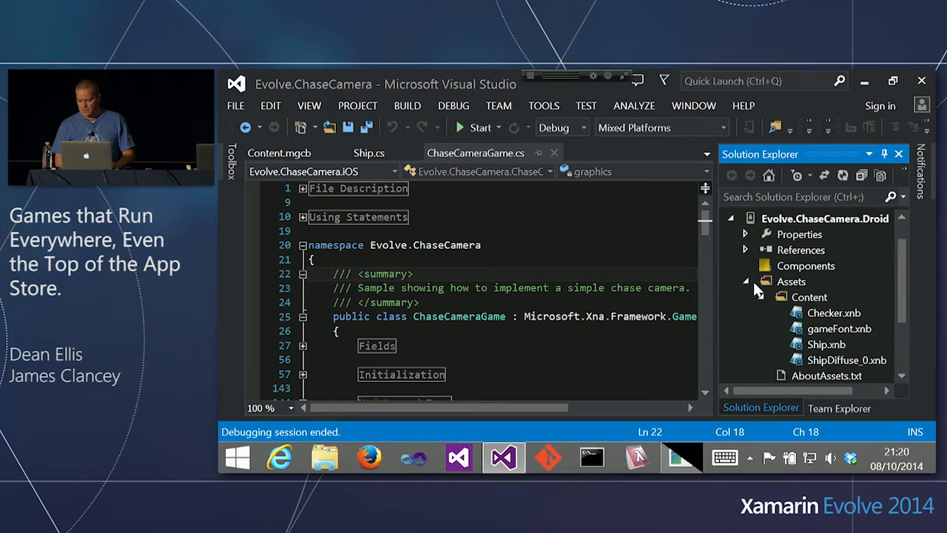
pyautogui.click(833, 313)
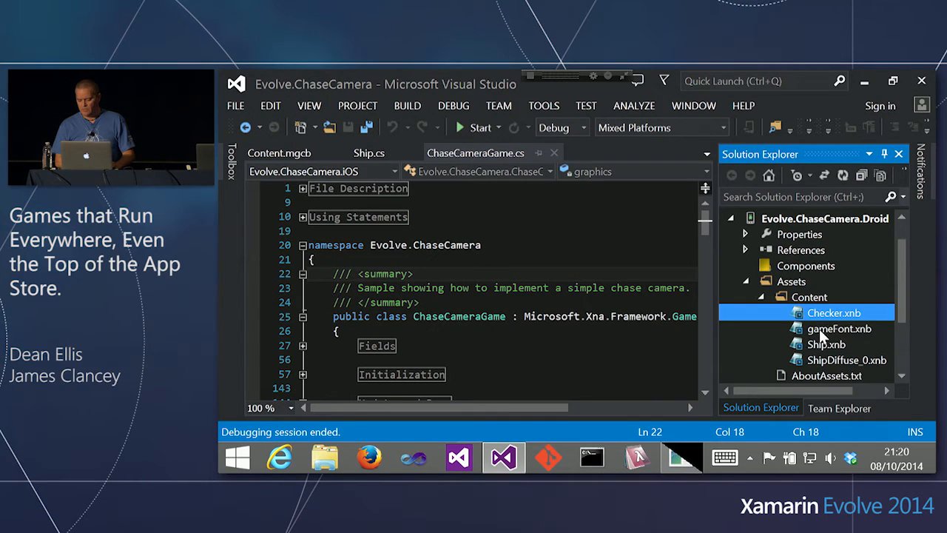
pyautogui.moveTo(833, 362)
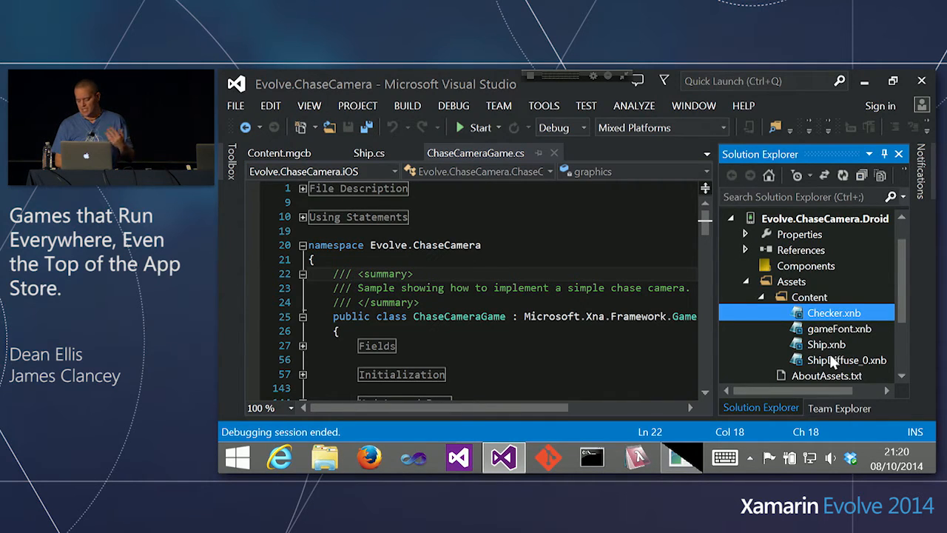
pyautogui.click(760, 297)
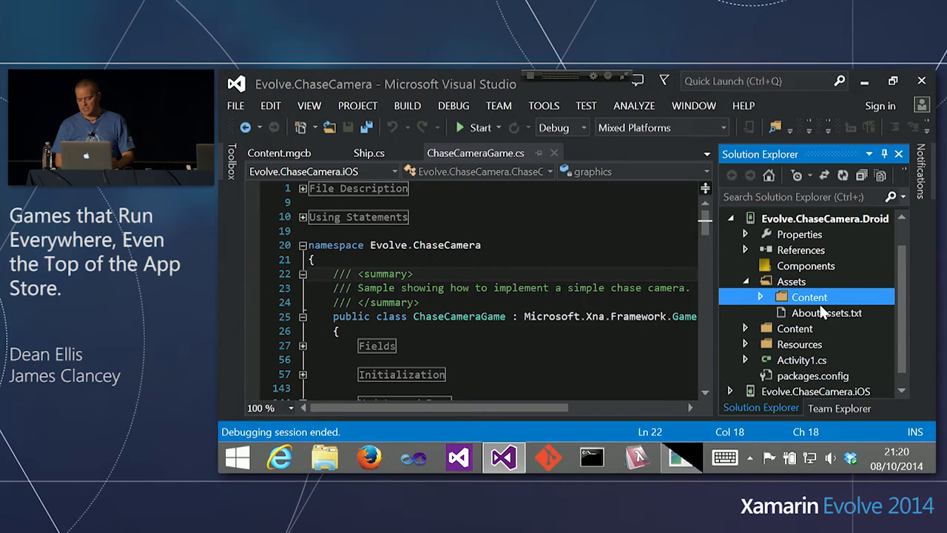
pyautogui.click(655, 273)
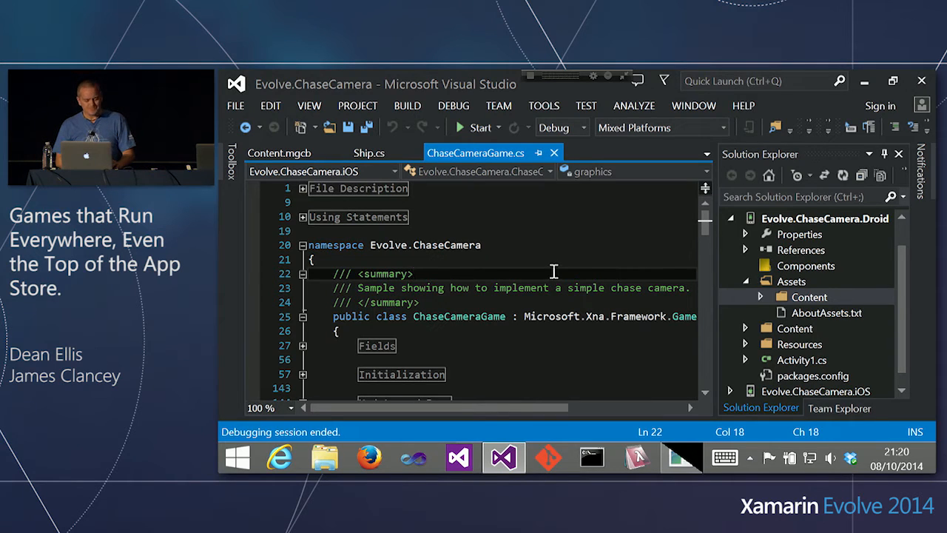
pyautogui.moveTo(605, 308)
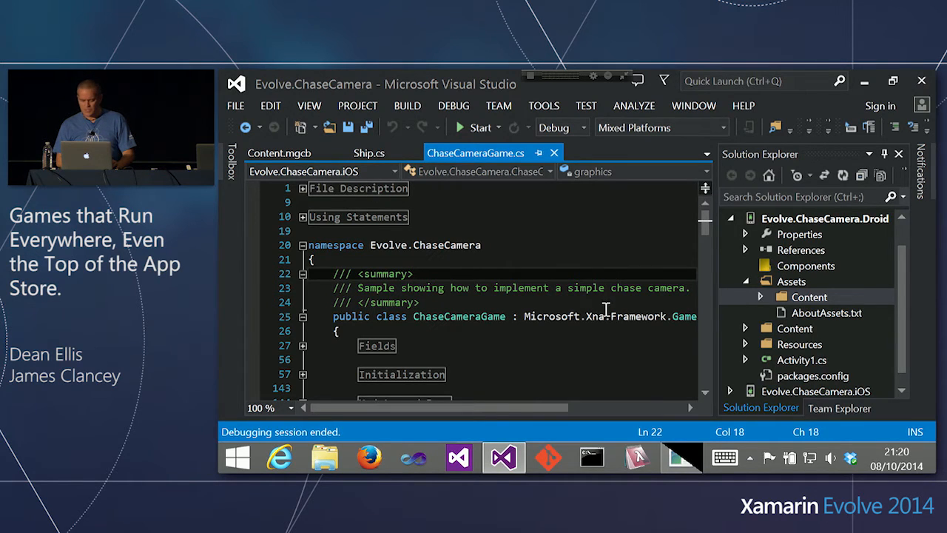
# Open Content.mgcb and scroll through its global properties and Checker.bmp entry.
pyautogui.click(279, 153)
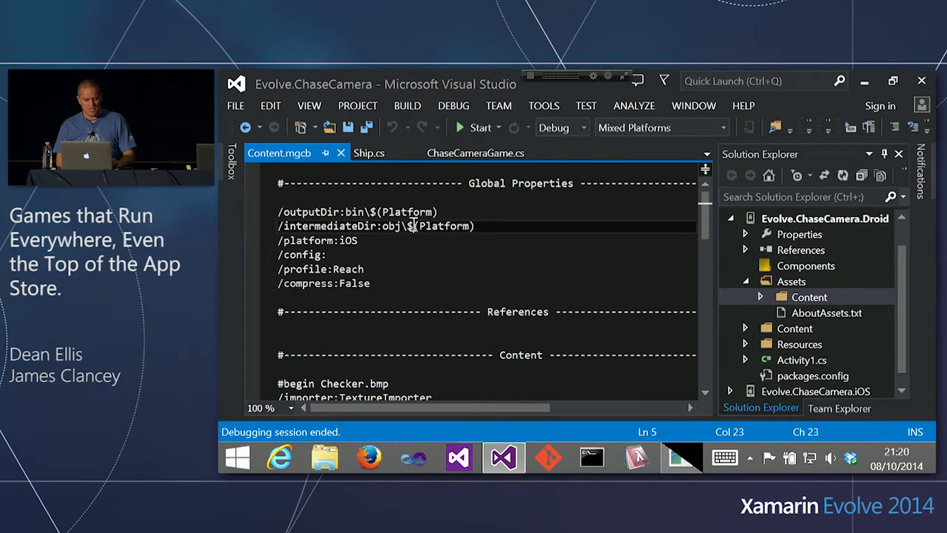
pyautogui.click(501, 258)
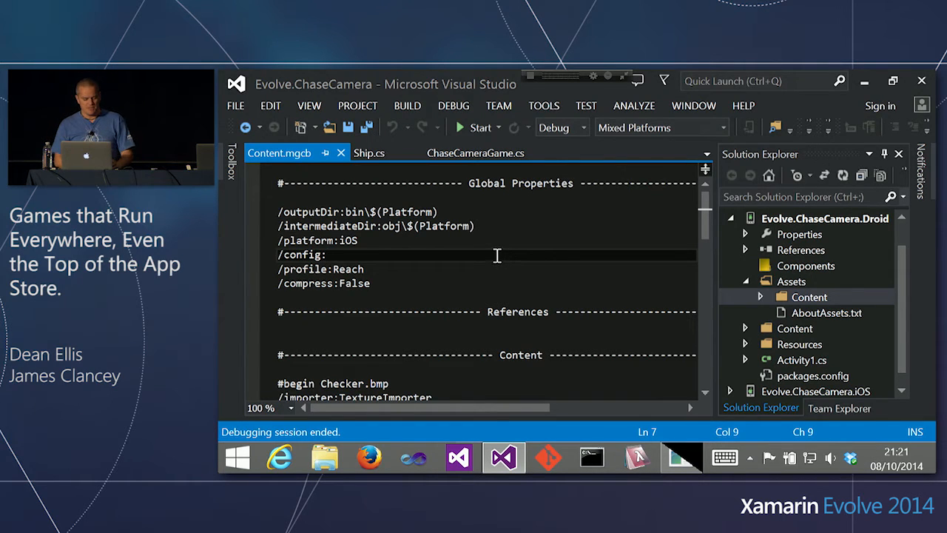
pyautogui.scroll(-3)
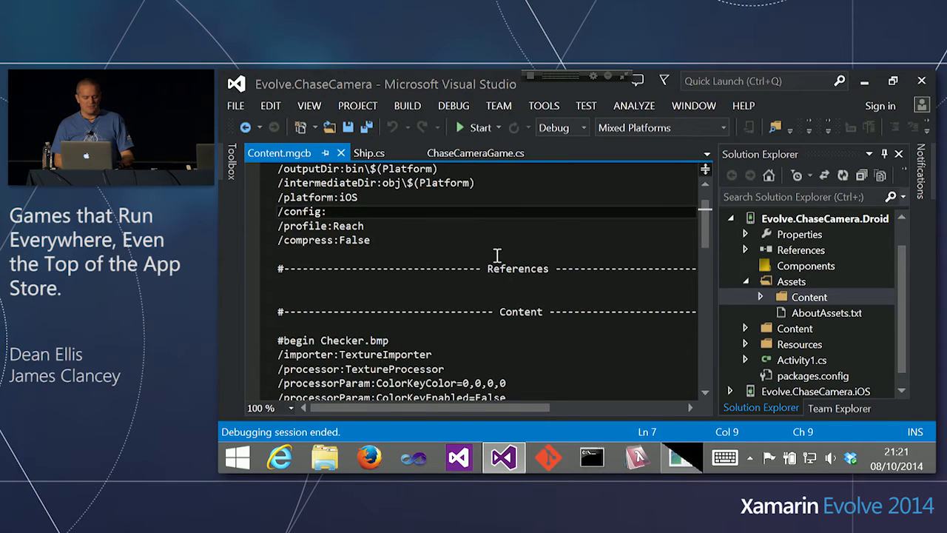
pyautogui.scroll(-3)
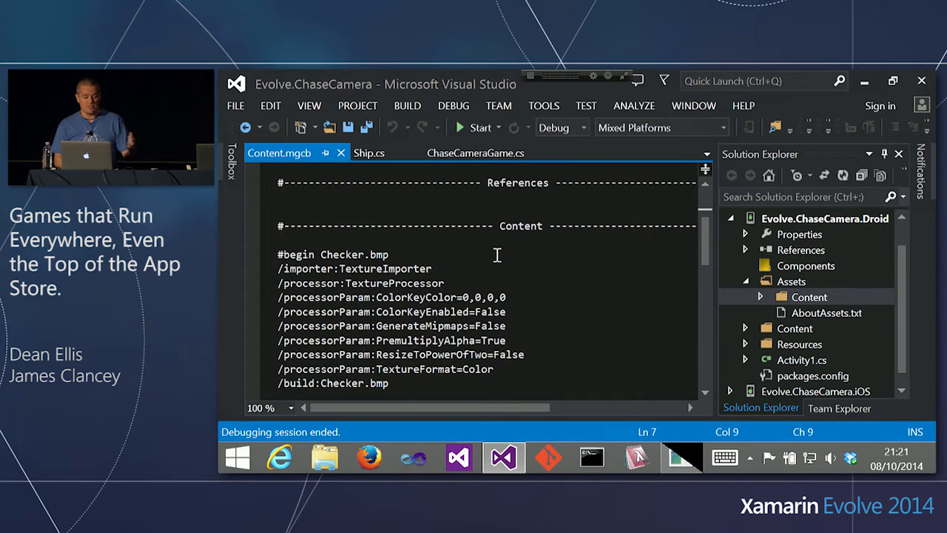
pyautogui.scroll(-3)
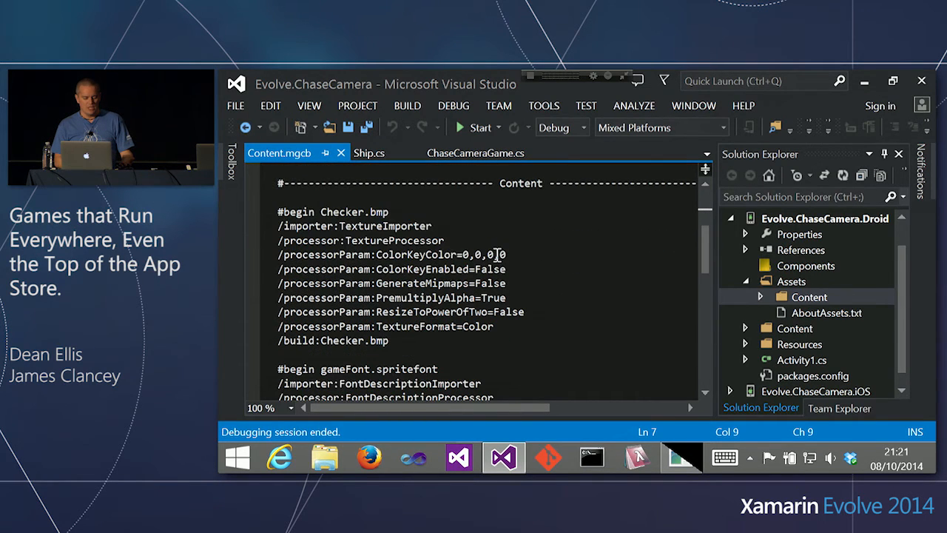
# Open the content project in MonoGame Pipeline to view the iOS build results.
pyautogui.click(280, 226)
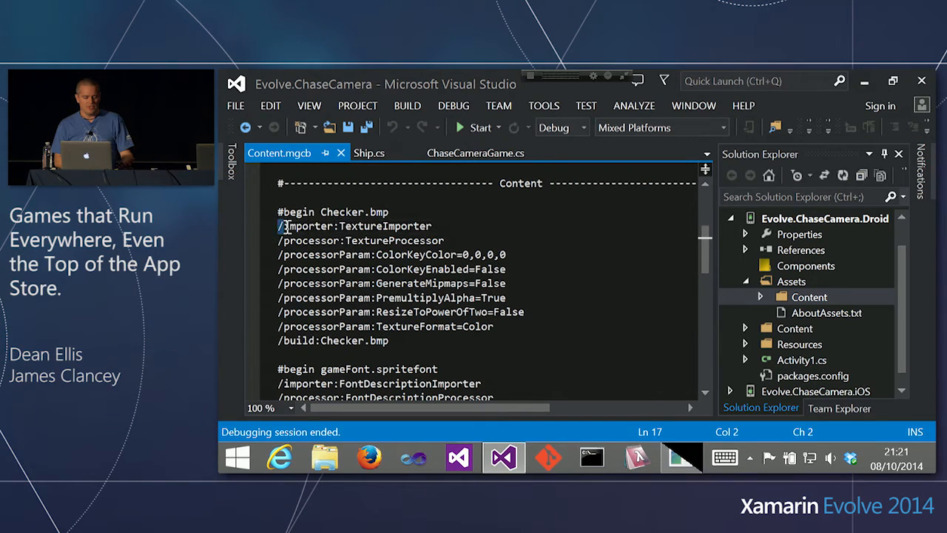
pyautogui.click(444, 231)
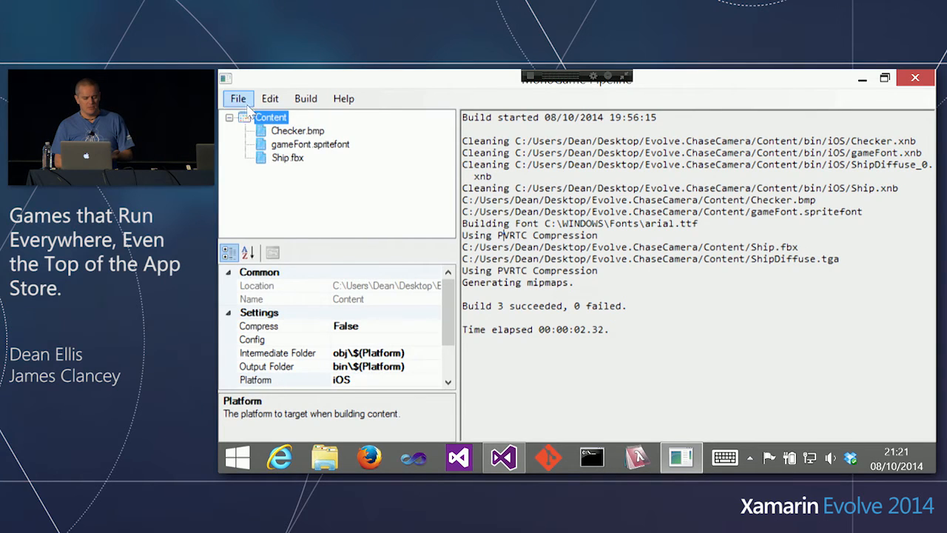
# Start a New Item on the Content root, then cancel the New Content dialog.
pyautogui.click(238, 99)
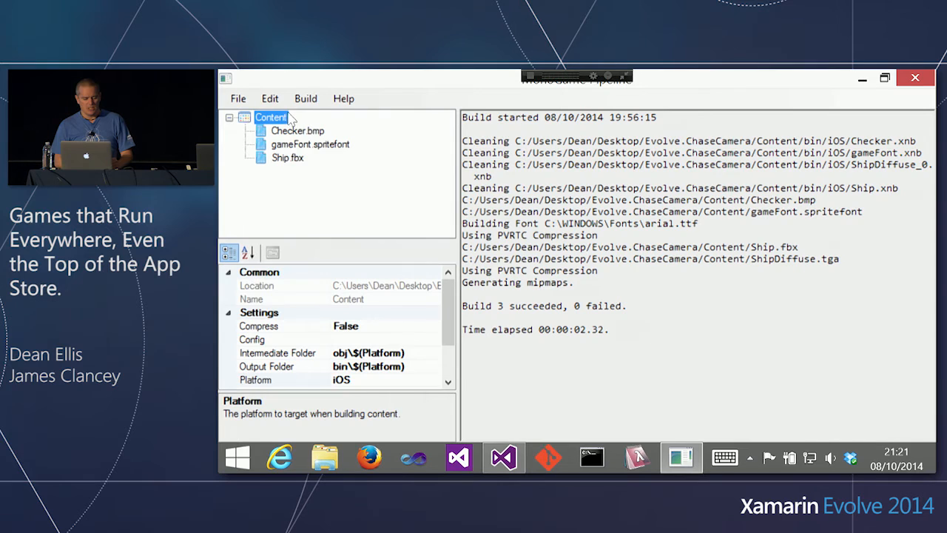
pyautogui.rightClick(271, 117)
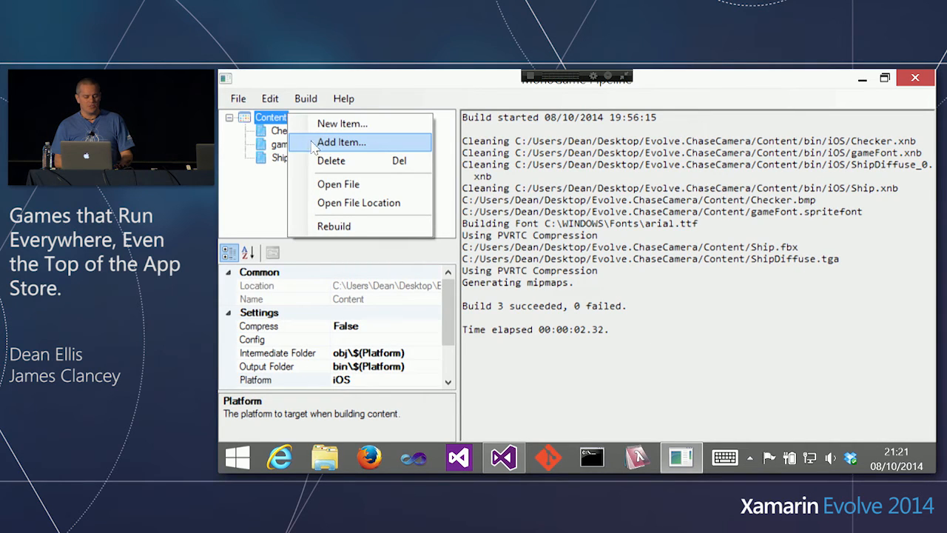
pyautogui.click(342, 123)
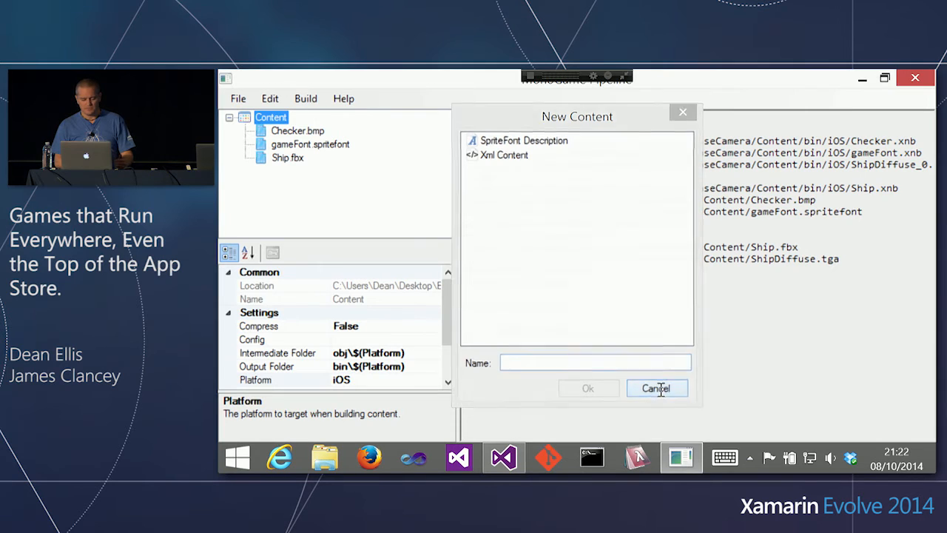
pyautogui.click(656, 388)
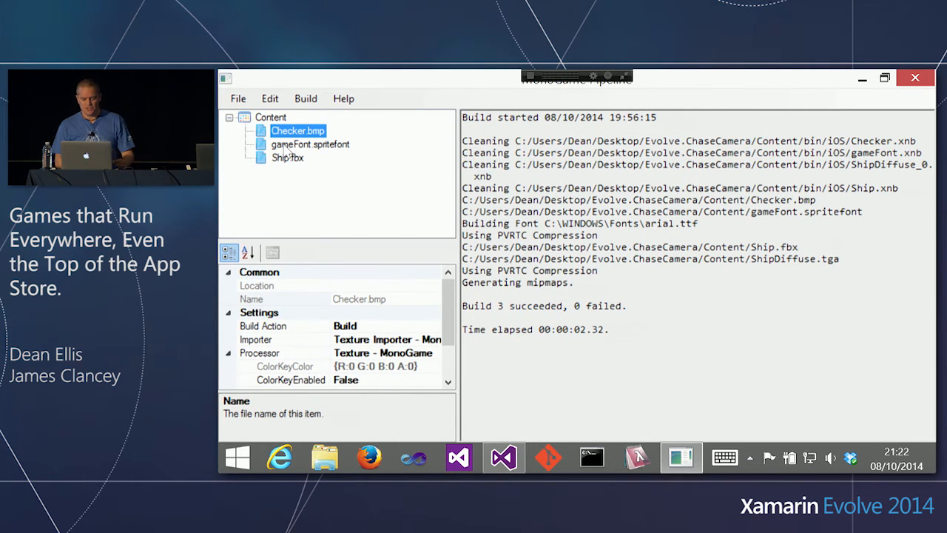
pyautogui.moveTo(312, 201)
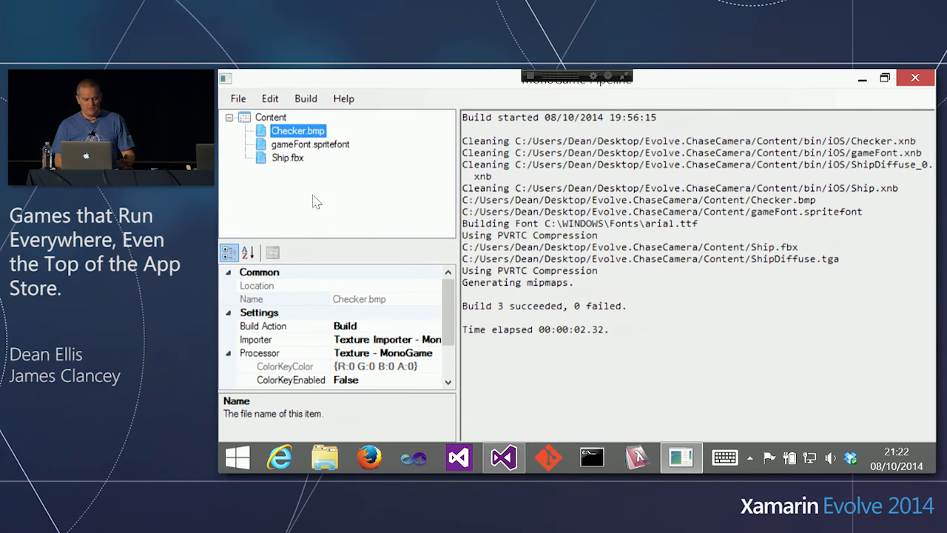
# Set the Content project's Platform property from iOS to Android.
pyautogui.scroll(-3)
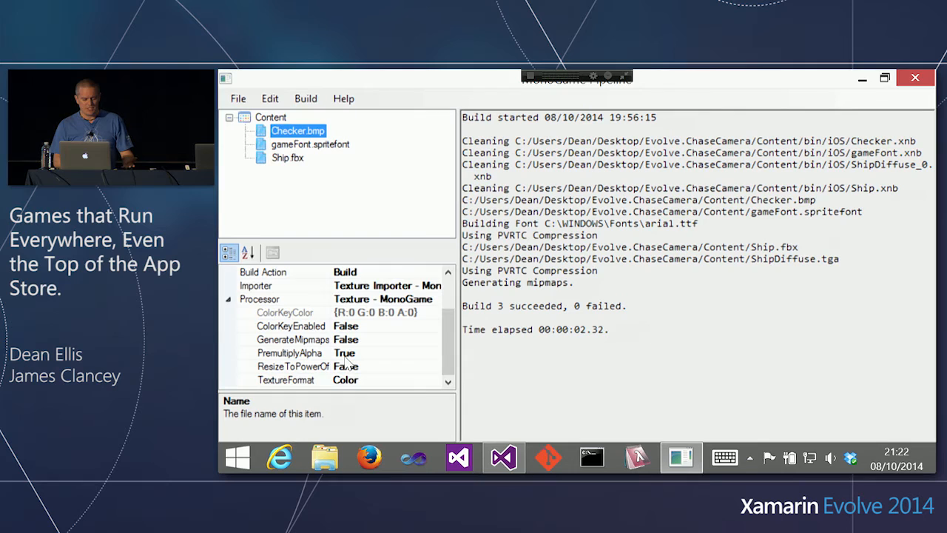
pyautogui.click(288, 158)
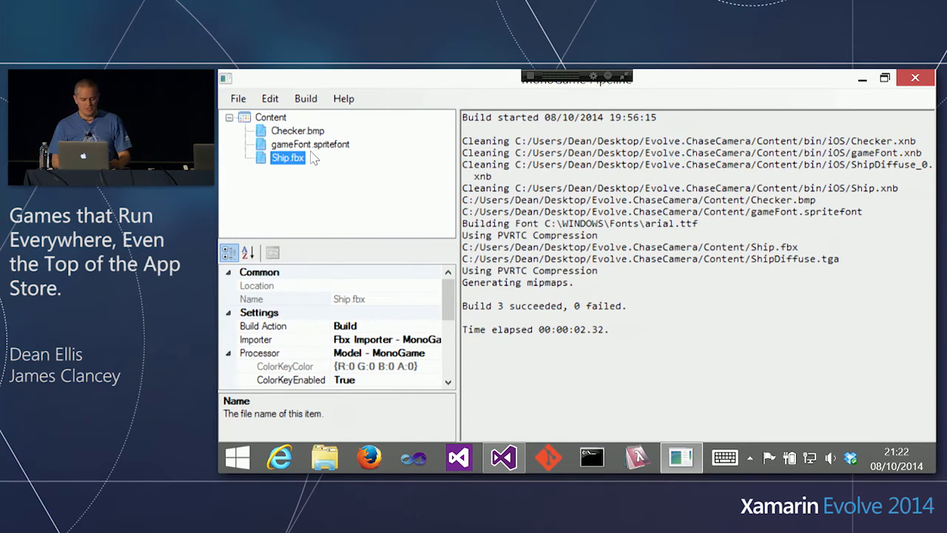
pyautogui.click(270, 117)
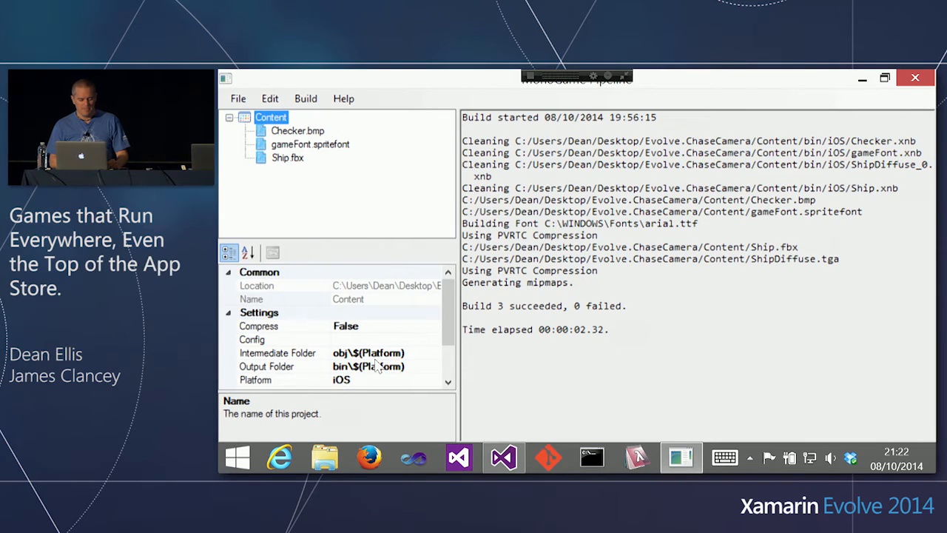
pyautogui.click(447, 380)
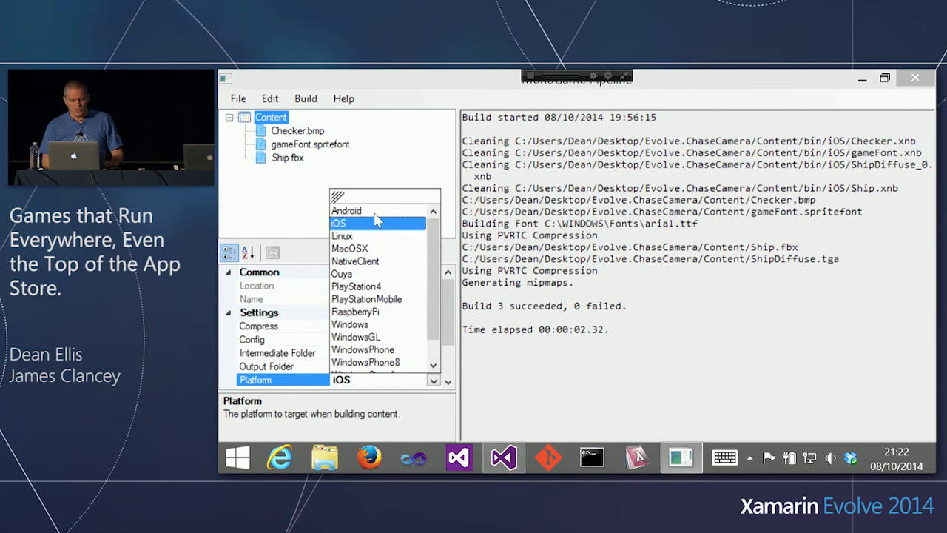
pyautogui.click(305, 99)
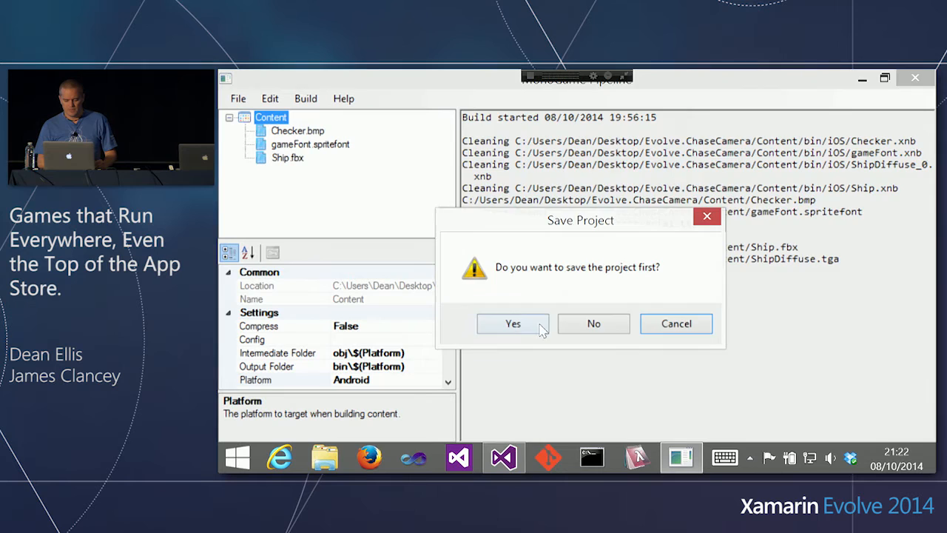
# Save the project to rebuild for Android and highlight the 'Using DXT Compression' log line.
pyautogui.click(512, 323)
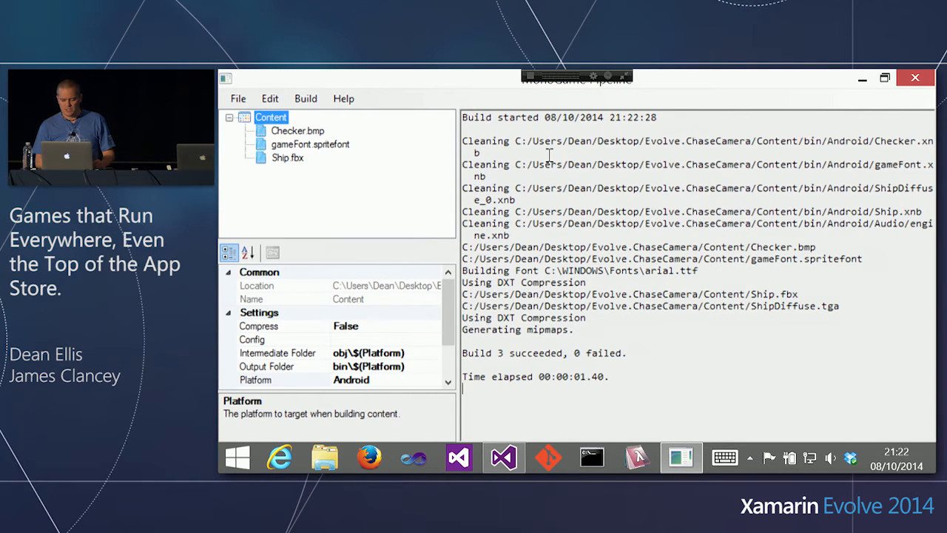
pyautogui.moveTo(522, 253)
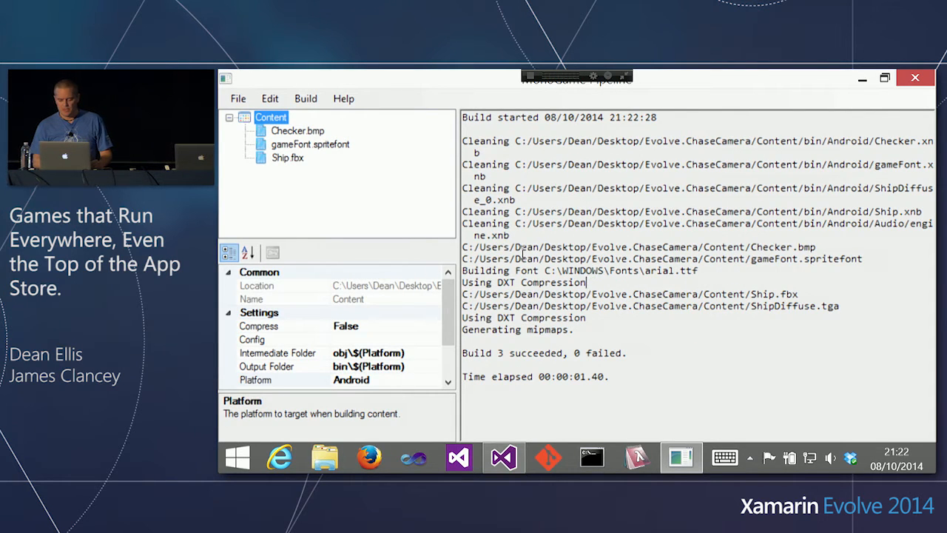
pyautogui.doubleClick(523, 281)
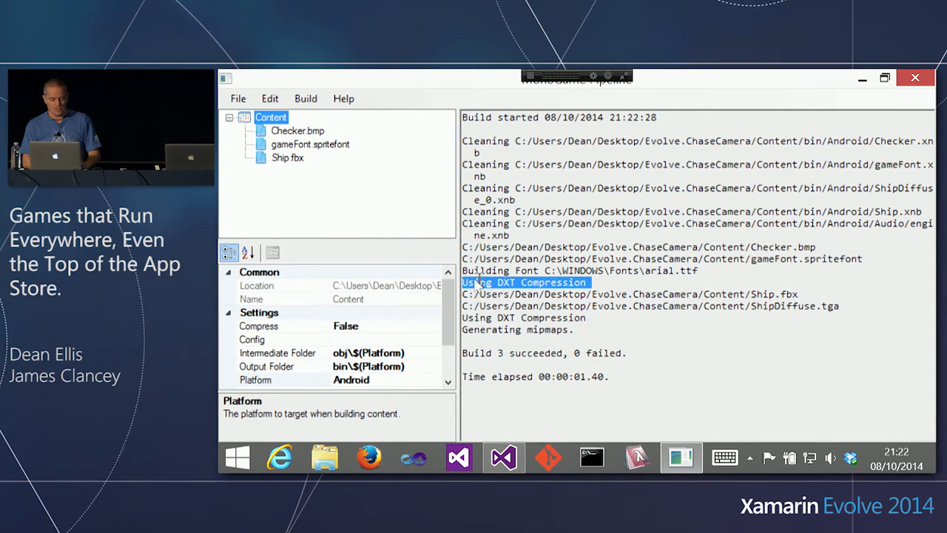
# Pick a target platform again from the Platform dropdown.
pyautogui.click(433, 380)
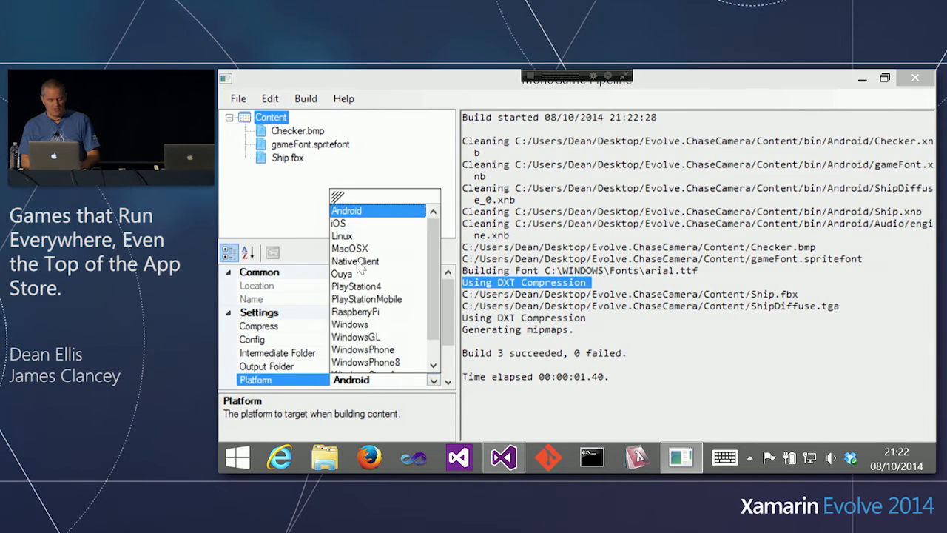
pyautogui.click(338, 223)
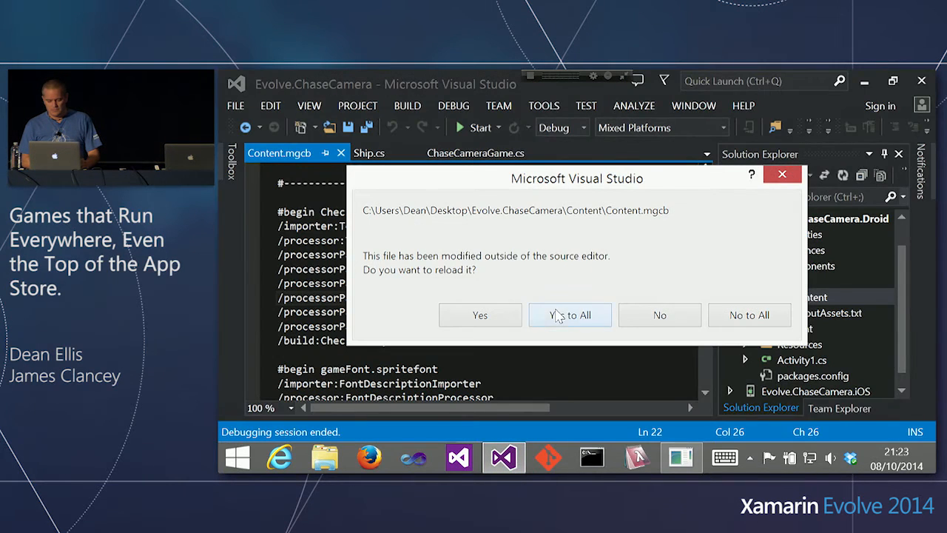
# Choose 'Yes to All' to reload the modified Content.mgcb file.
pyautogui.click(570, 314)
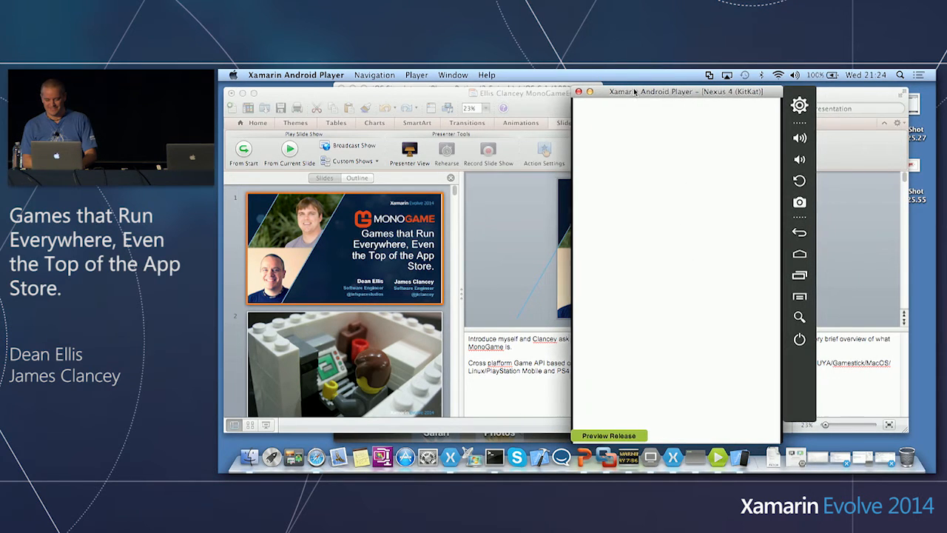
# Drag the Nexus 4 emulator window further right on the desktop.
pyautogui.moveTo(673, 91); pyautogui.dragTo(751, 87)
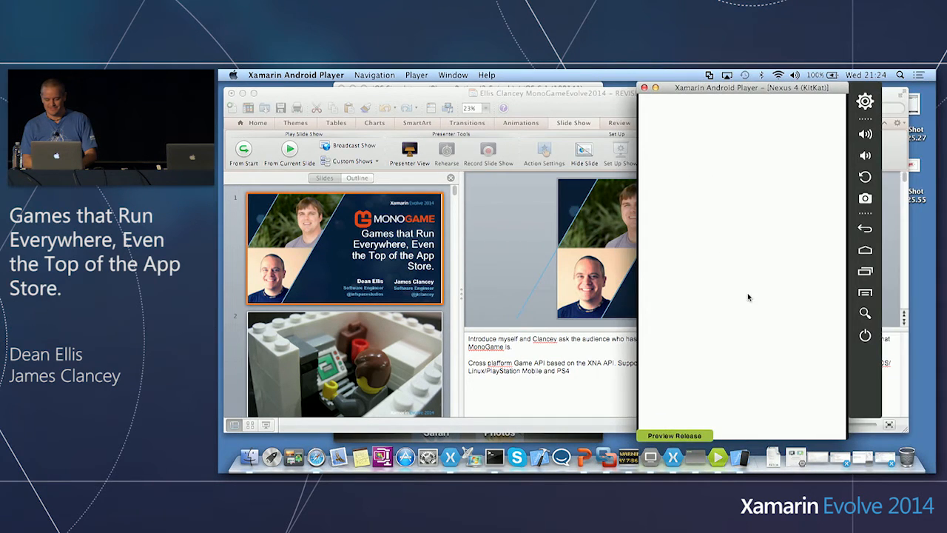
pyautogui.moveTo(740, 218)
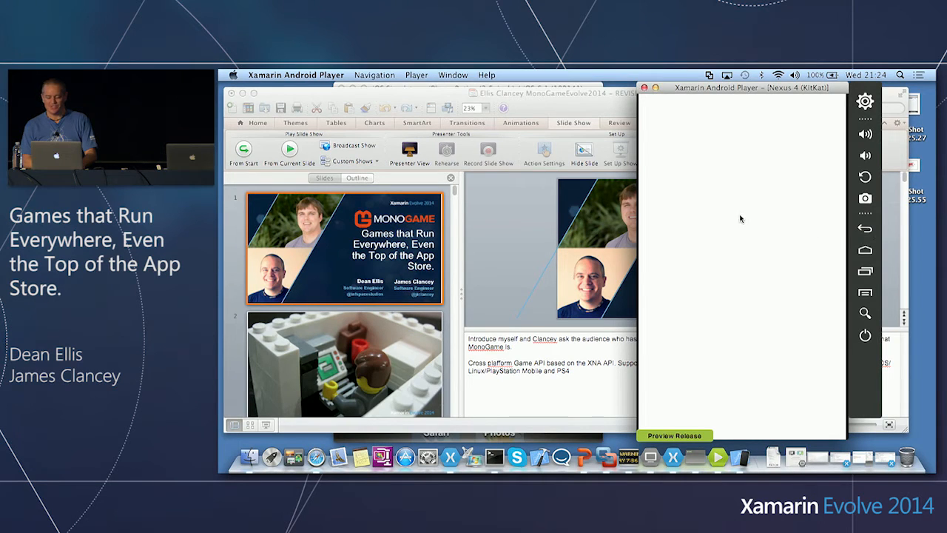
pyautogui.moveTo(719, 187)
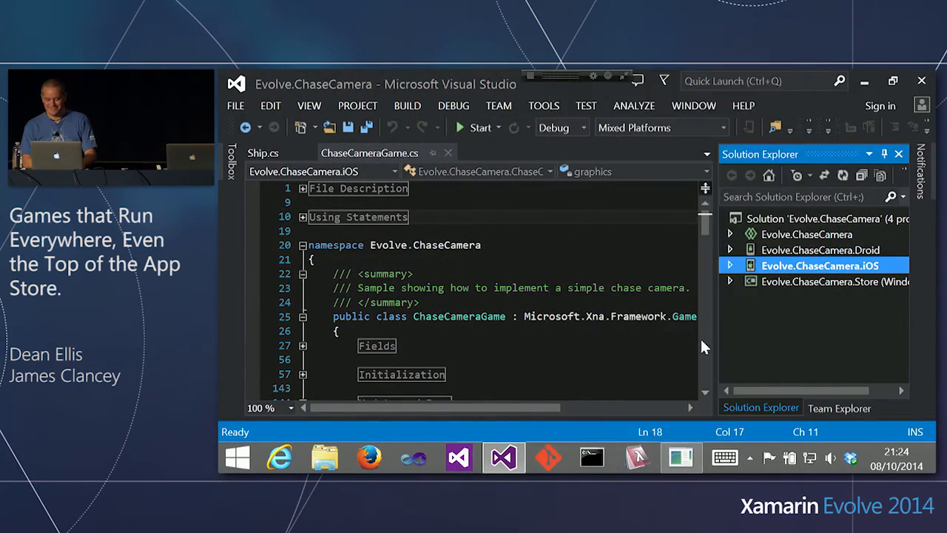
# Set Evolve.ChaseCamera.iOS as the startup project and deploy it to the iOS Simulator.
pyautogui.click(829, 127)
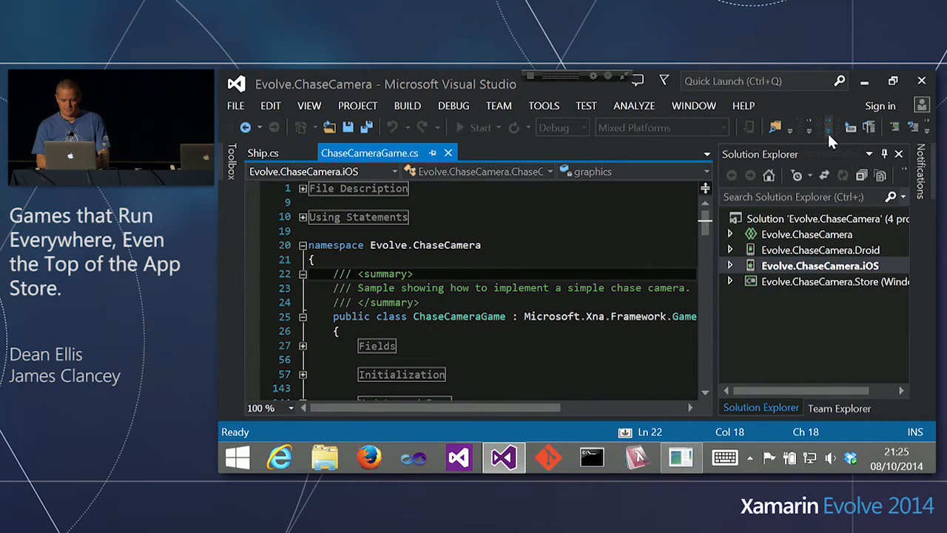
pyautogui.click(827, 127)
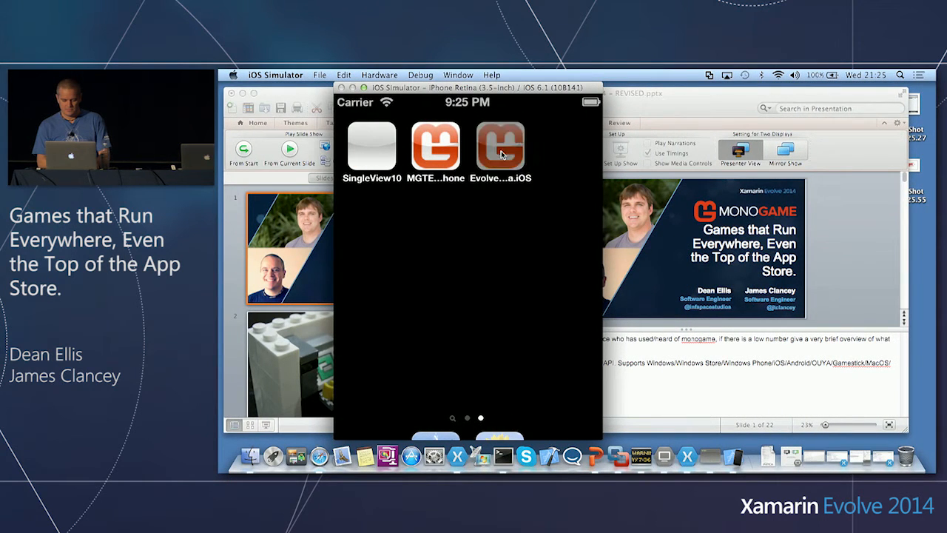
pyautogui.click(501, 144)
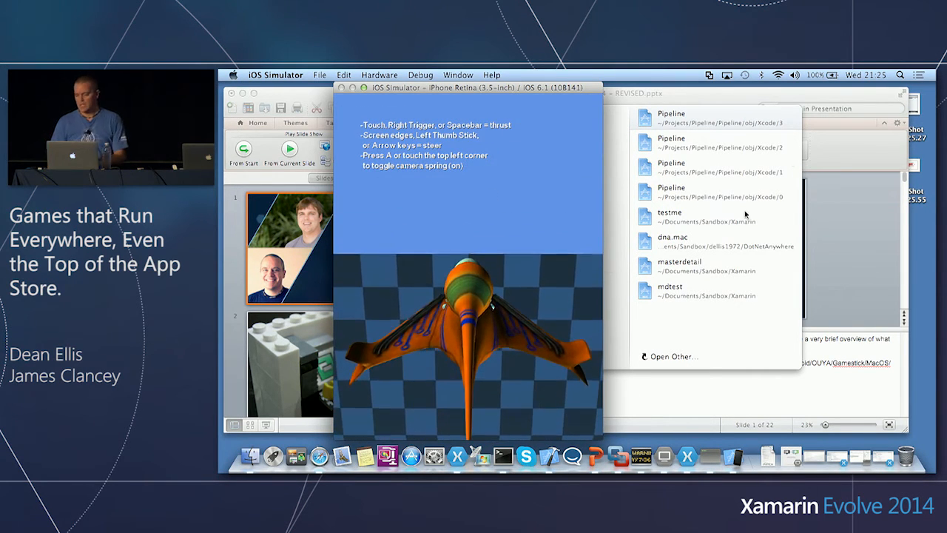
pyautogui.click(900, 74)
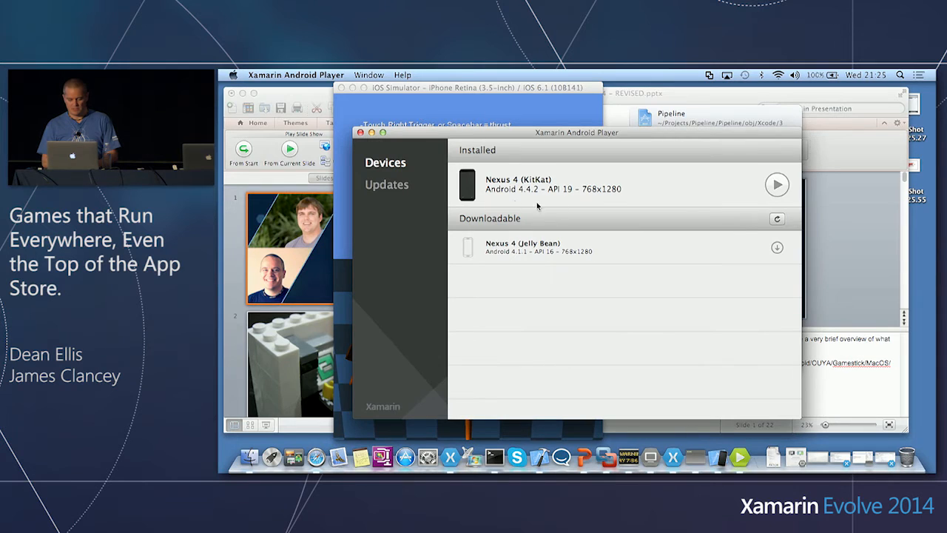
# Start the Nexus 4 KitKat emulator, allow network connections, unlock it and launch Evolve.ChaseCamera.Droid.
pyautogui.click(776, 184)
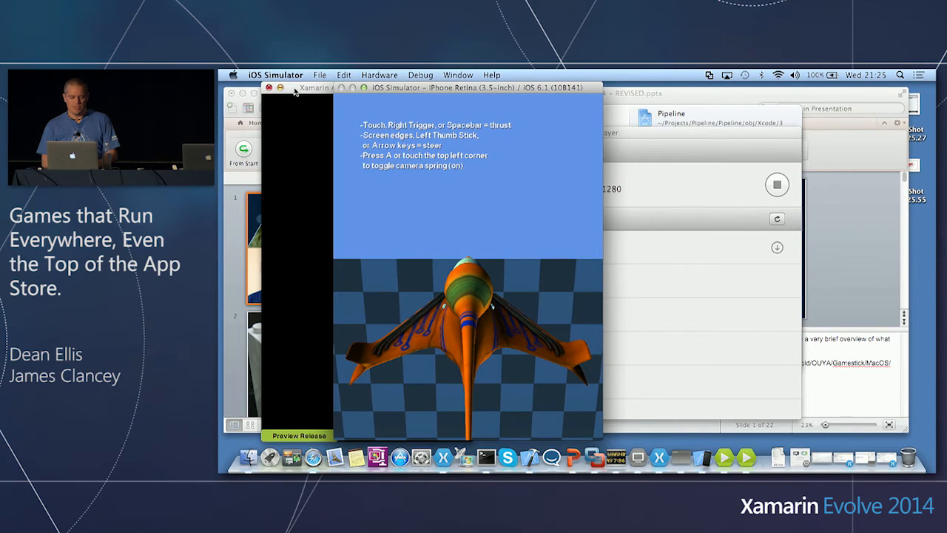
pyautogui.moveTo(513, 156)
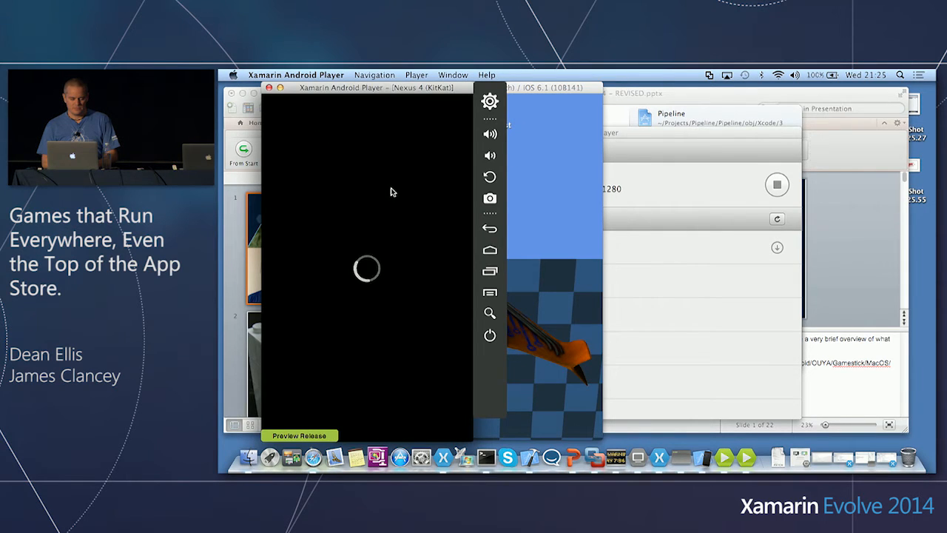
pyautogui.moveTo(538, 148)
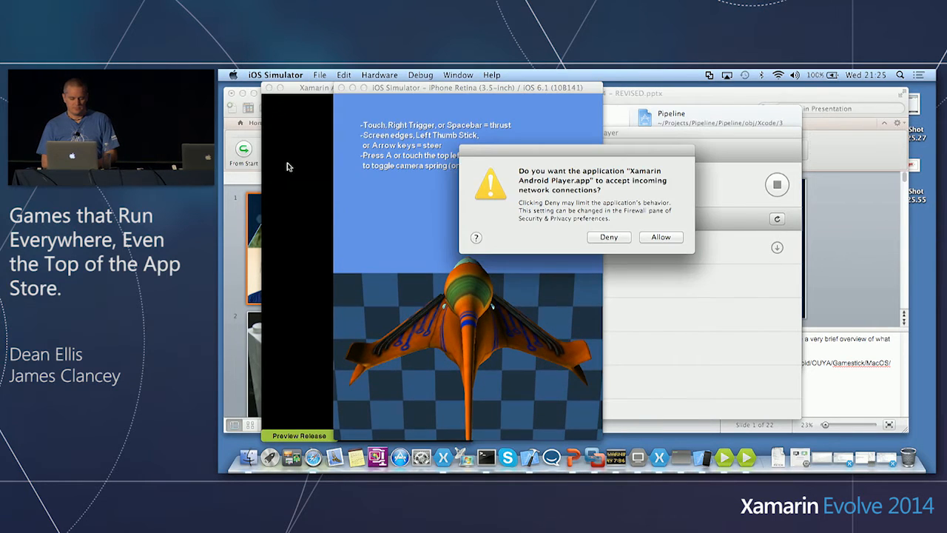
pyautogui.click(660, 236)
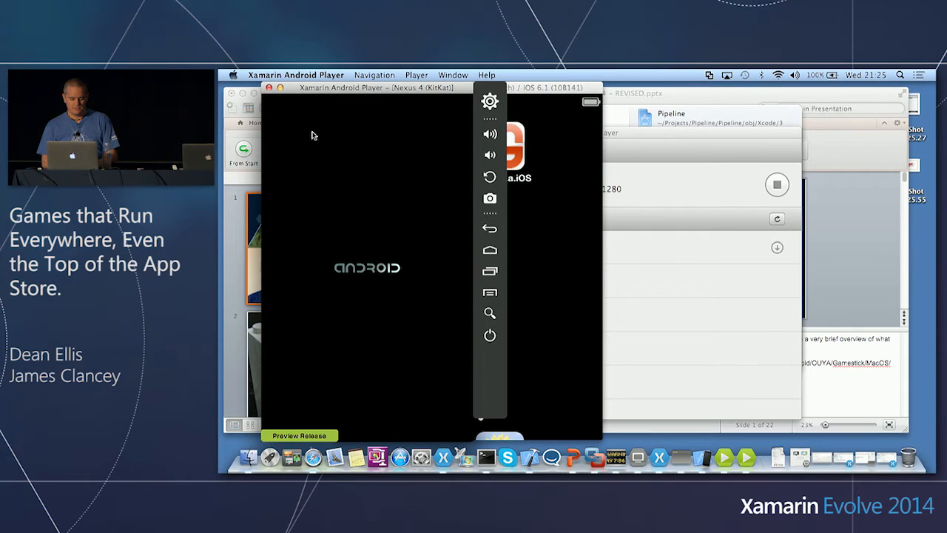
pyautogui.moveTo(369, 257)
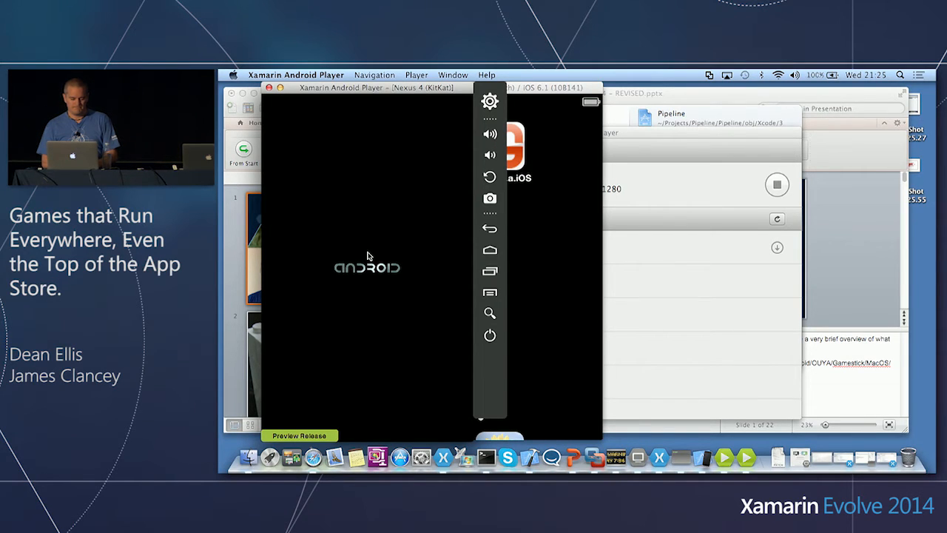
pyautogui.moveTo(566, 160)
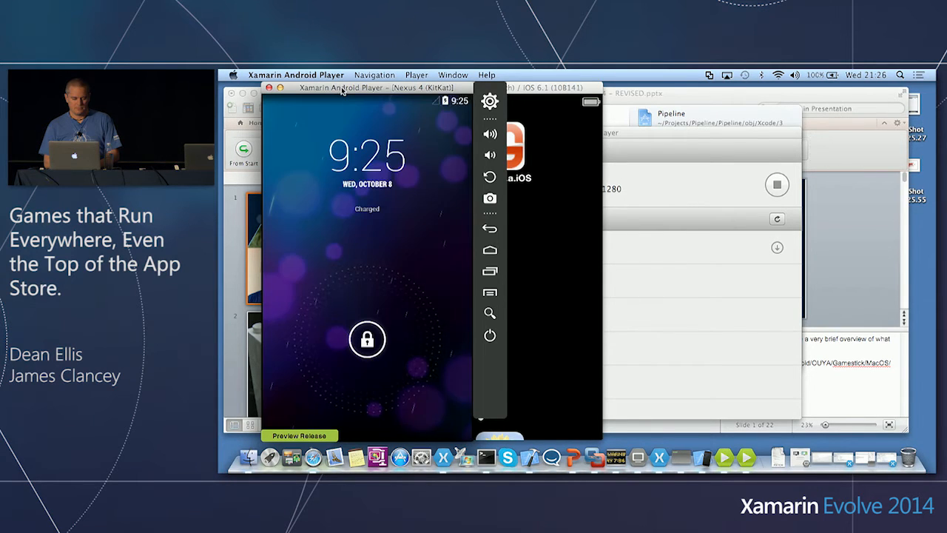
pyautogui.moveTo(366, 339); pyautogui.dragTo(441, 339)
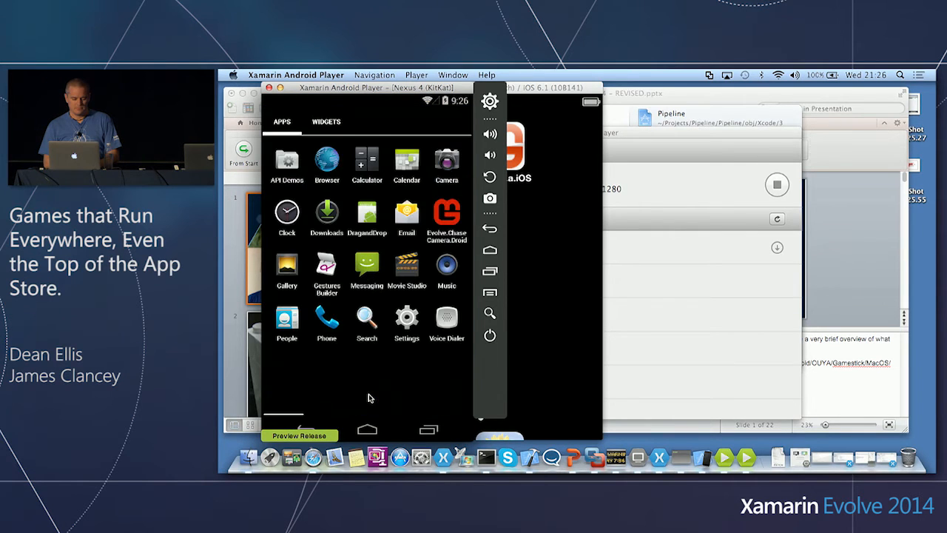
pyautogui.click(446, 214)
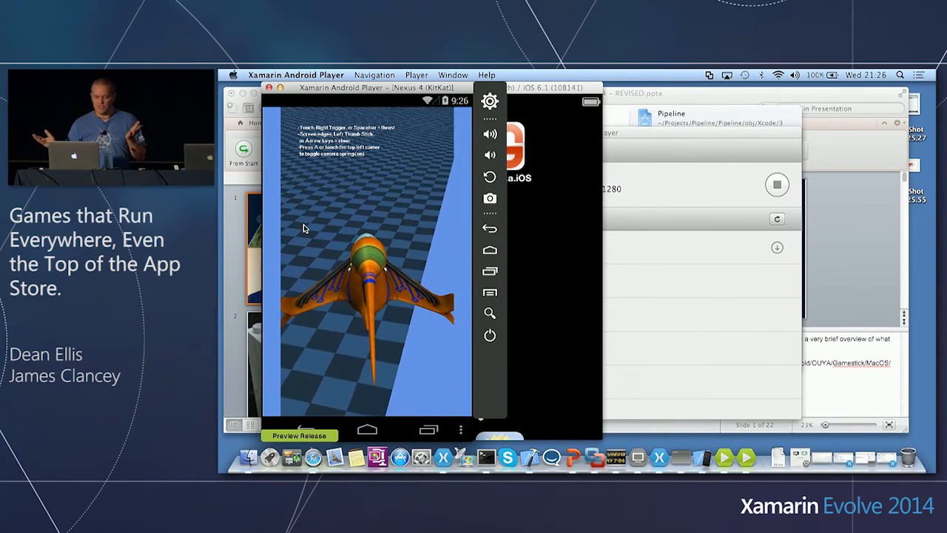
pyautogui.click(296, 74)
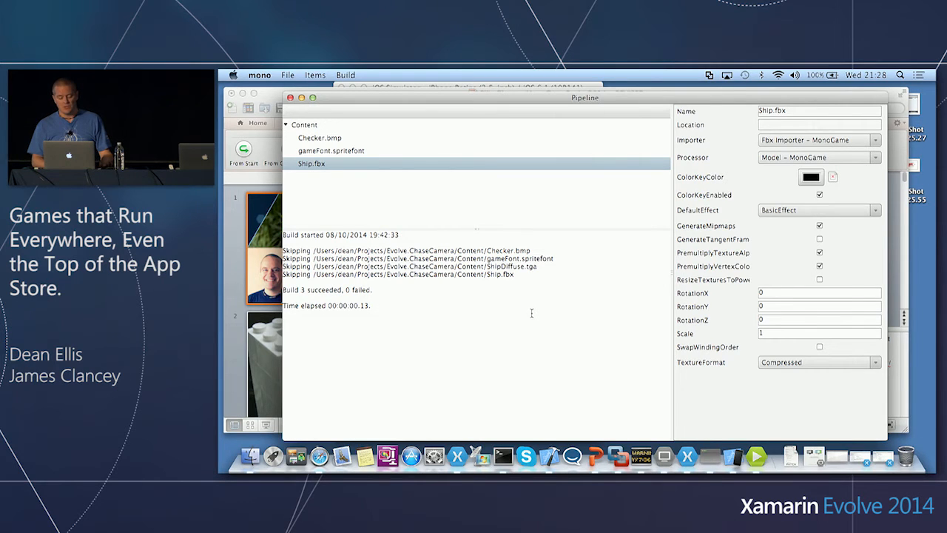
# Rebuild all content, then inspect Ship.fbx's effect and importer lists, Checker.bmp and Content settings.
pyautogui.click(345, 75)
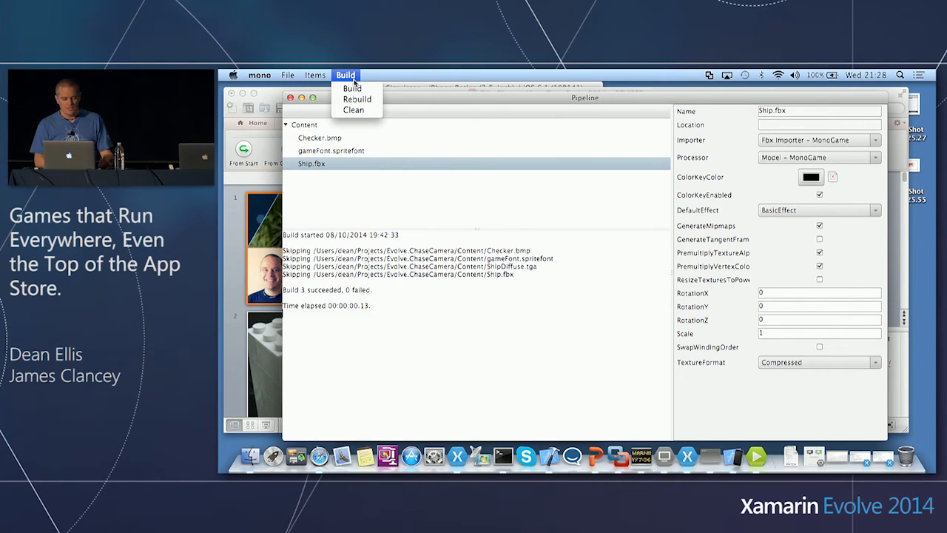
pyautogui.click(358, 100)
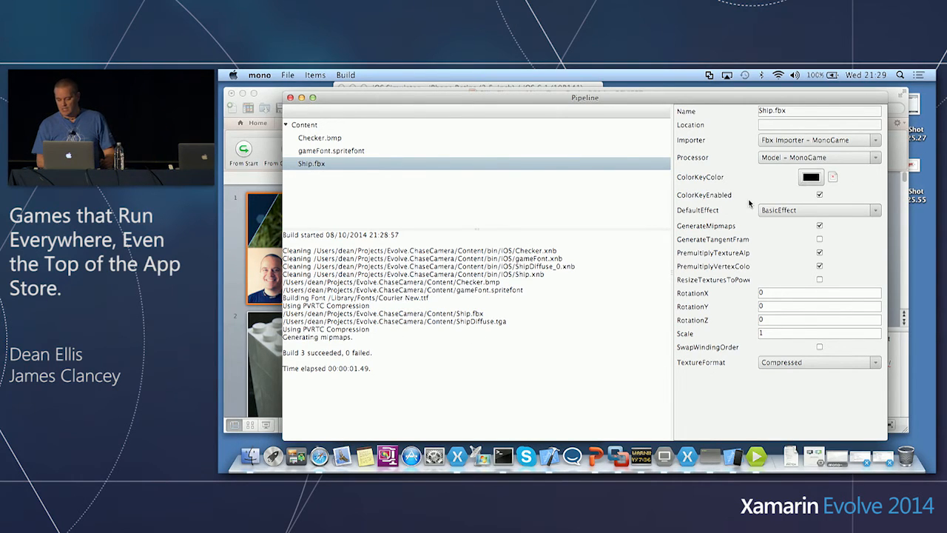
pyautogui.click(875, 210)
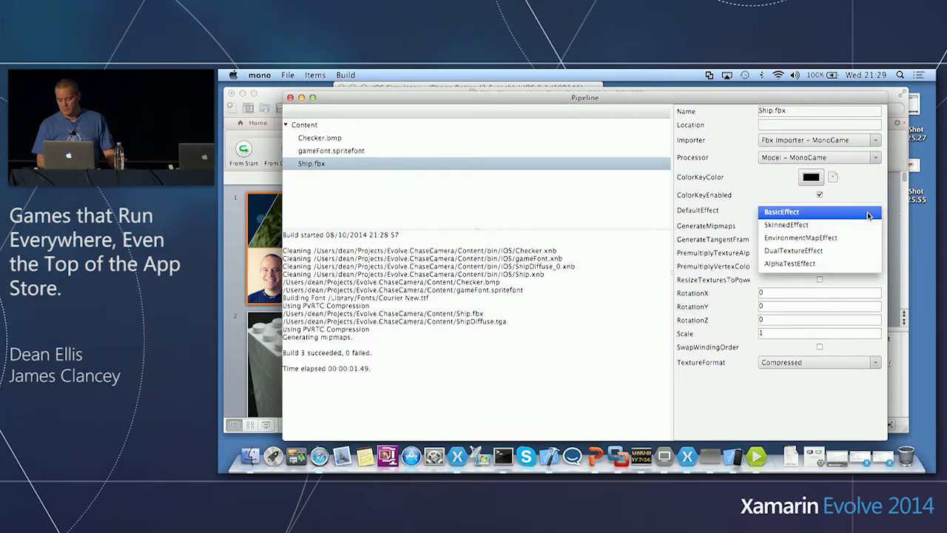
pyautogui.click(818, 139)
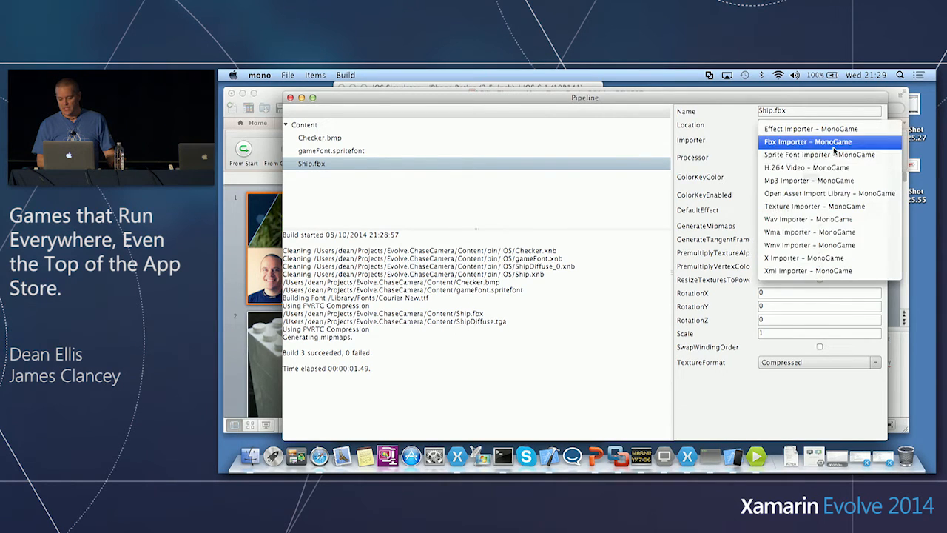
pyautogui.click(320, 138)
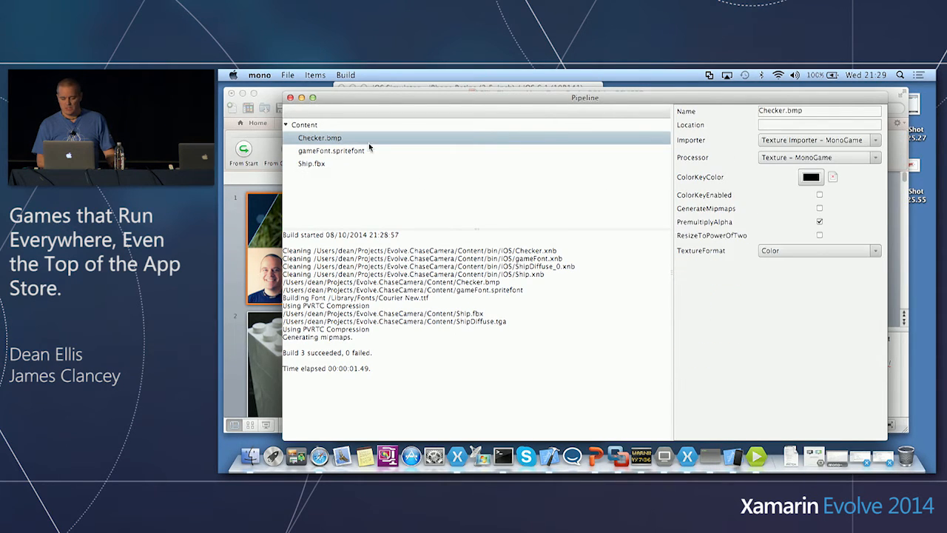
pyautogui.click(305, 124)
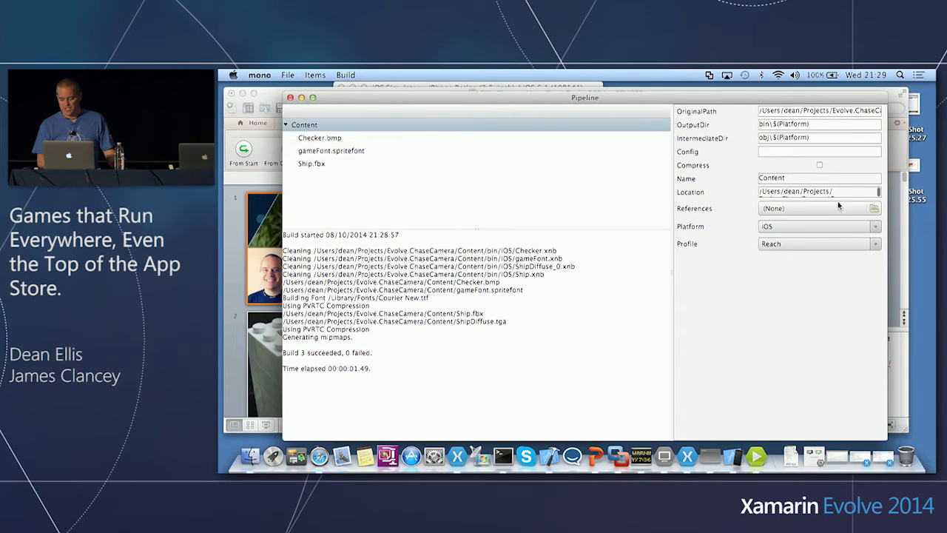
pyautogui.moveTo(718, 368)
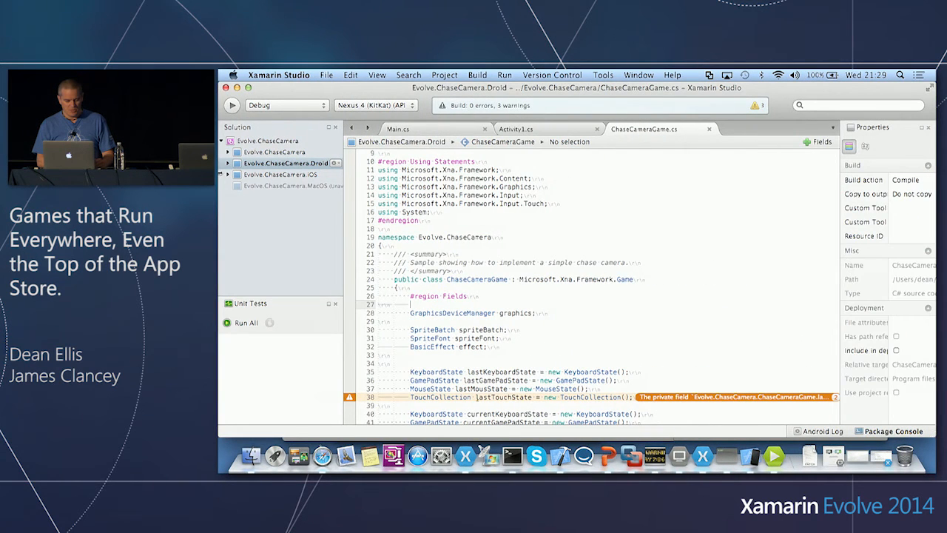
# Expand the Droid project's Assets and run it on the Nexus 4 (KitKat) (API 19) device.
pyautogui.click(228, 163)
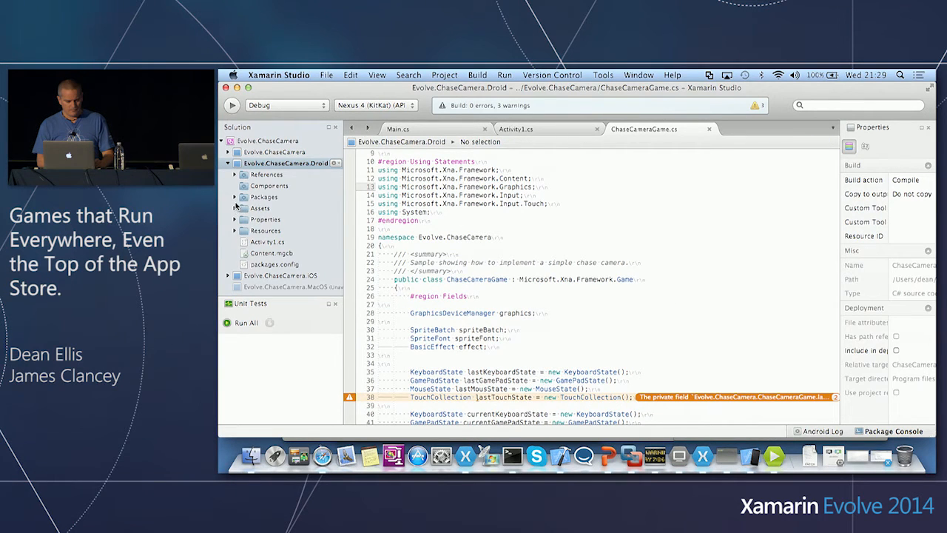
pyautogui.click(242, 219)
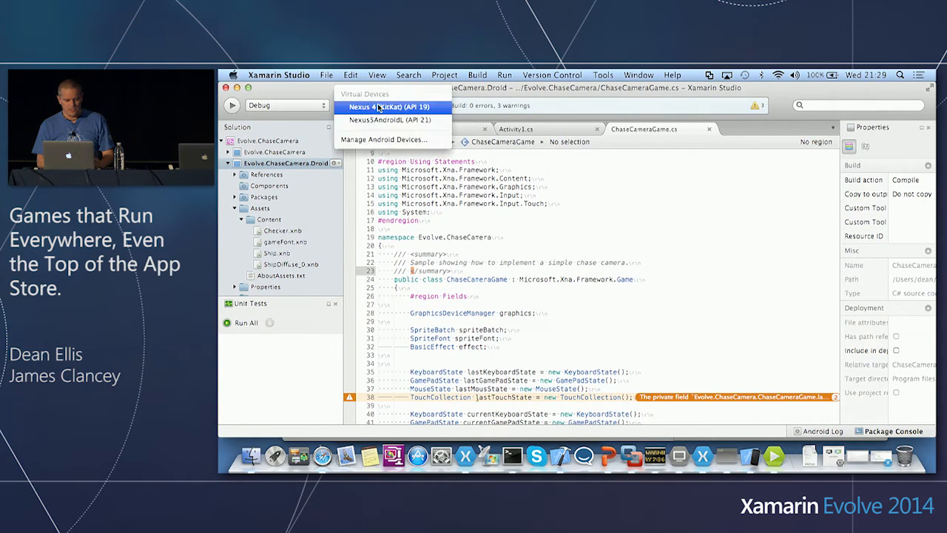
pyautogui.click(390, 106)
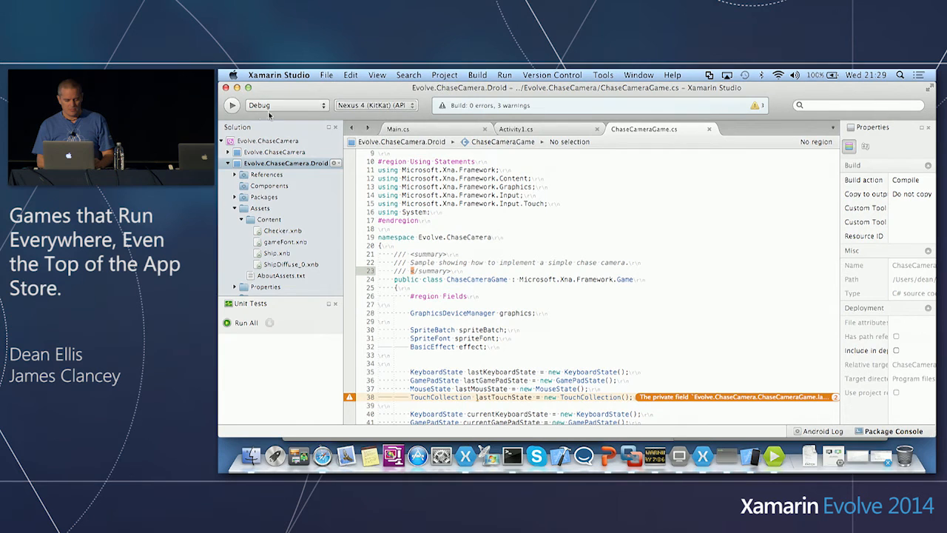
pyautogui.click(231, 105)
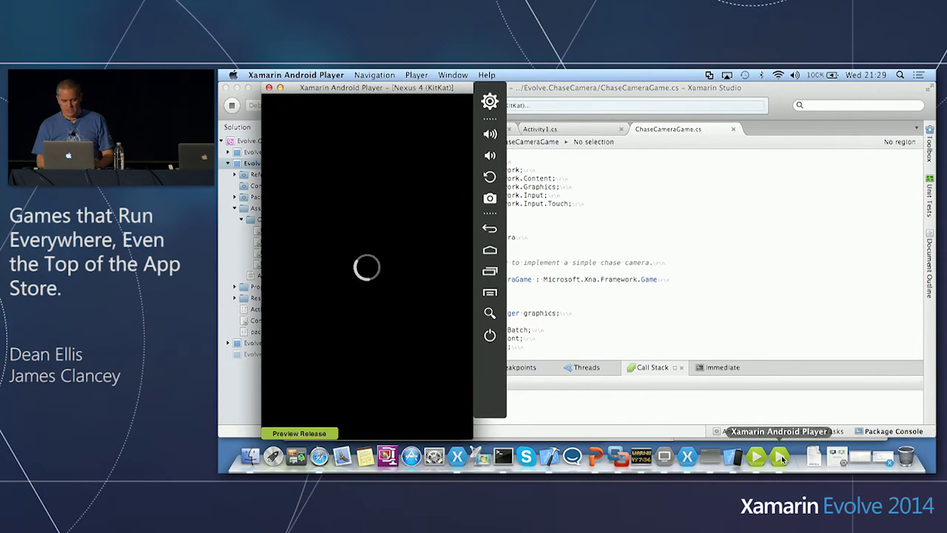
# Bring the booting emulator forward, allow its network connections, and move the player window left.
pyautogui.click(490, 102)
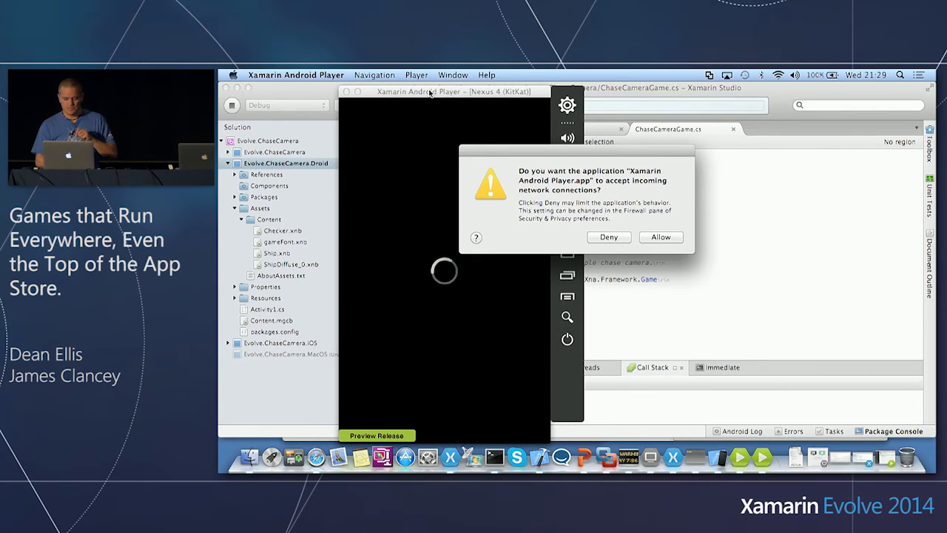
pyautogui.click(659, 237)
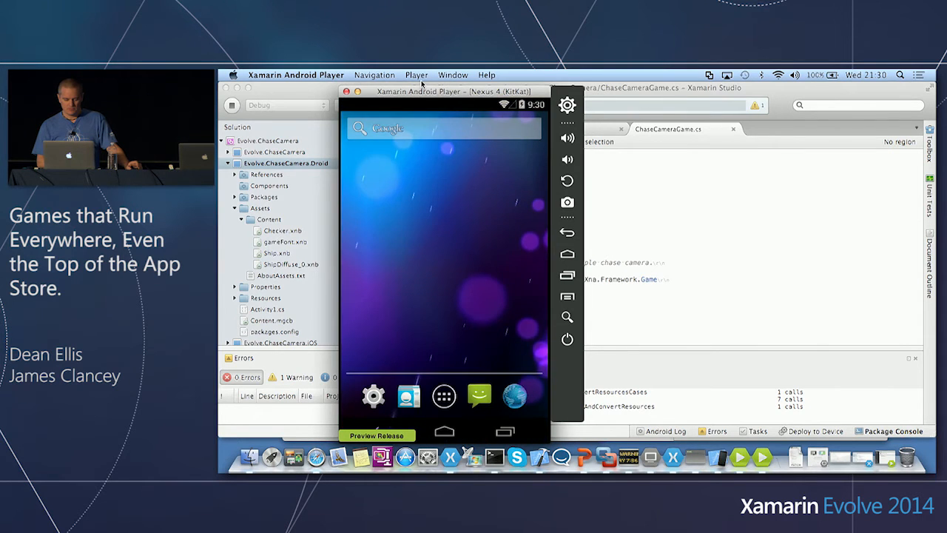
pyautogui.moveTo(422, 91); pyautogui.dragTo(407, 92)
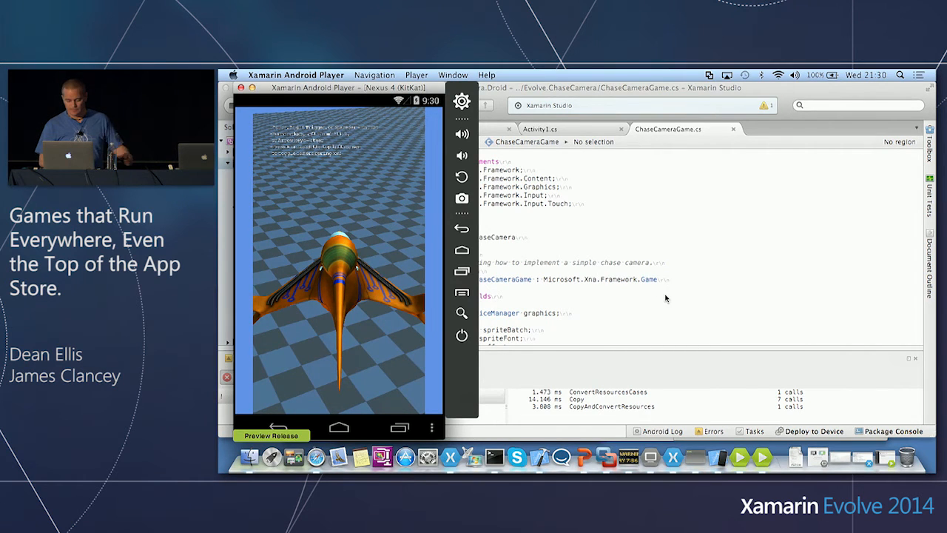
pyautogui.moveTo(660, 336)
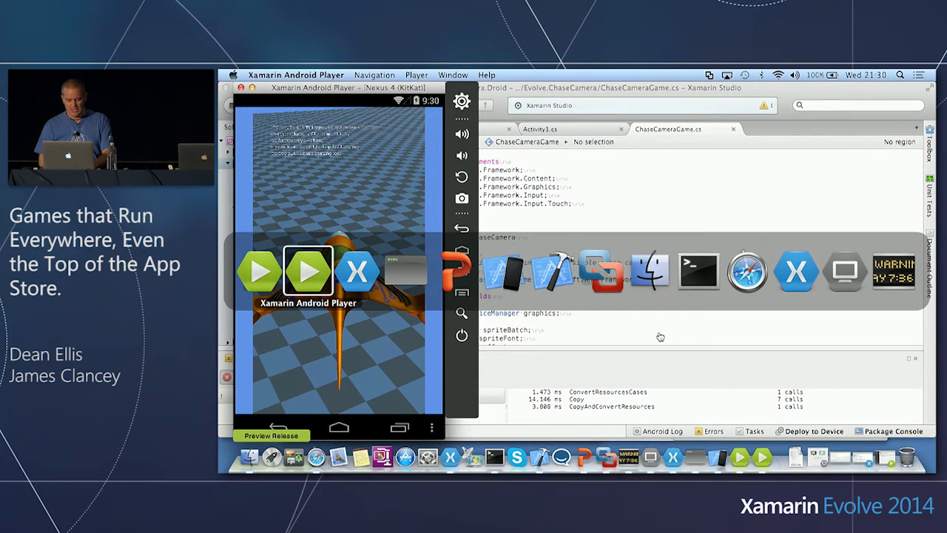
pyautogui.moveTo(406, 270)
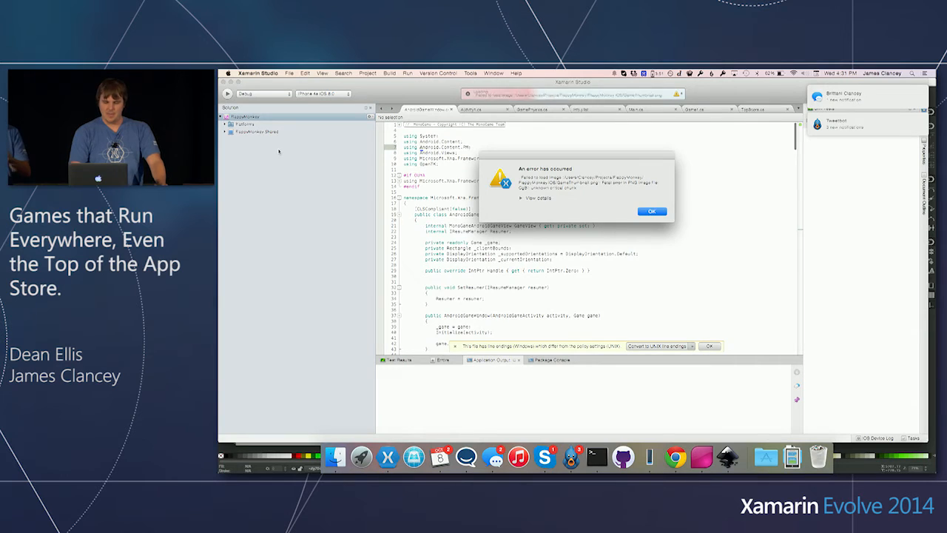
# Dismiss the image-loading error dialog and open a context menu in Xamarin Studio.
pyautogui.click(651, 211)
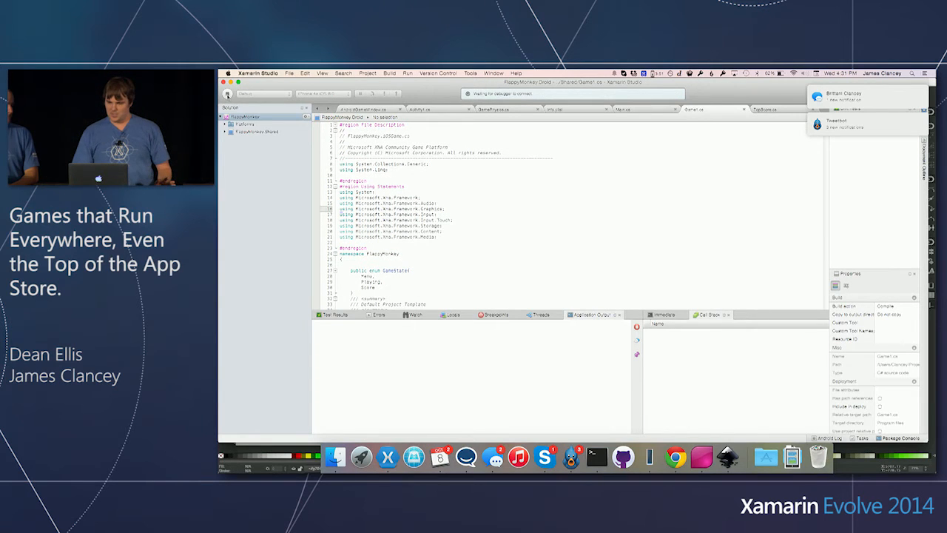
pyautogui.rightClick(584, 456)
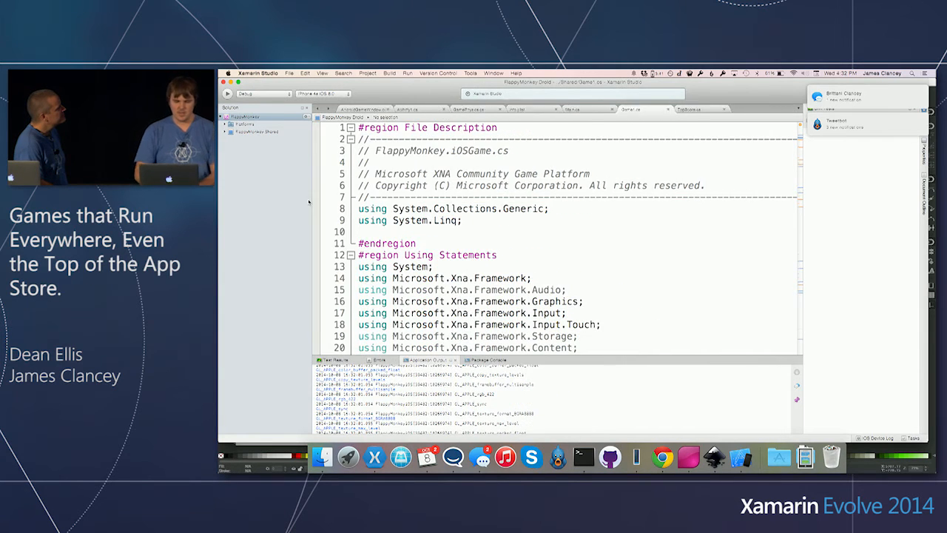
# Collapse Platforms, expand FlappyMonkey.Shared and open Number.cs.
pyautogui.scroll(-3)
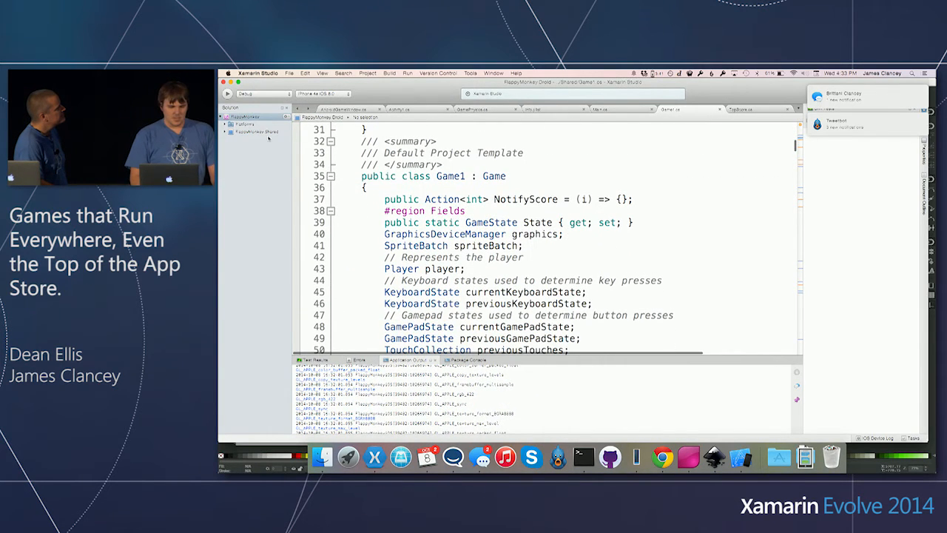
pyautogui.click(231, 123)
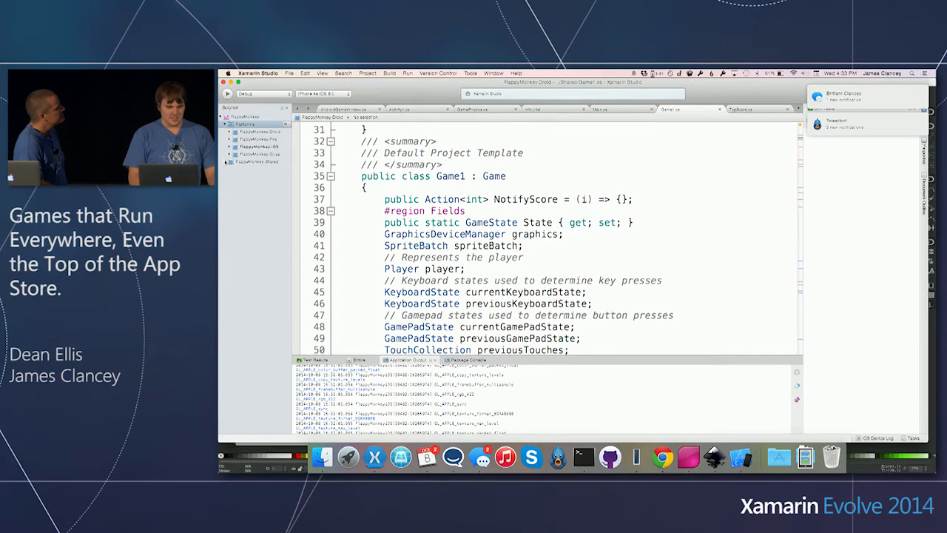
pyautogui.click(231, 161)
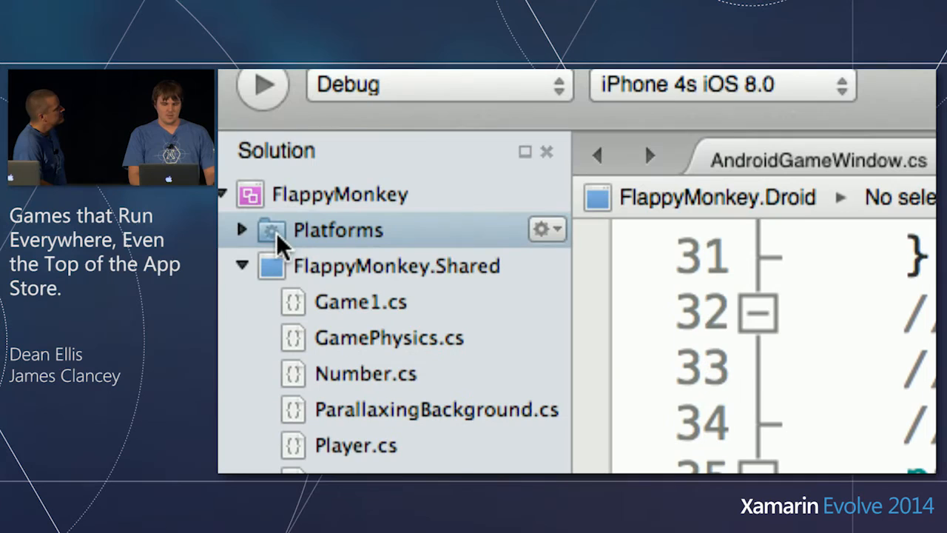
pyautogui.scroll(-3)
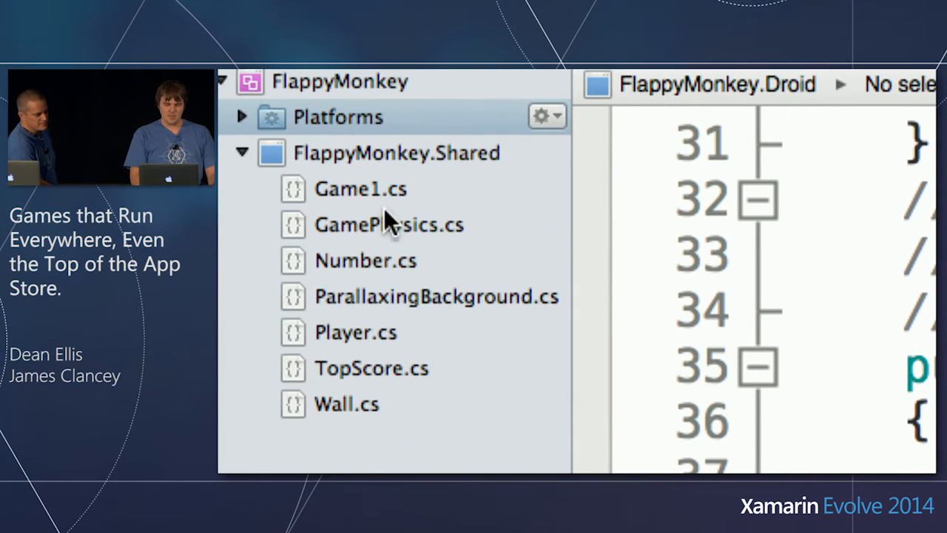
pyautogui.moveTo(392, 267)
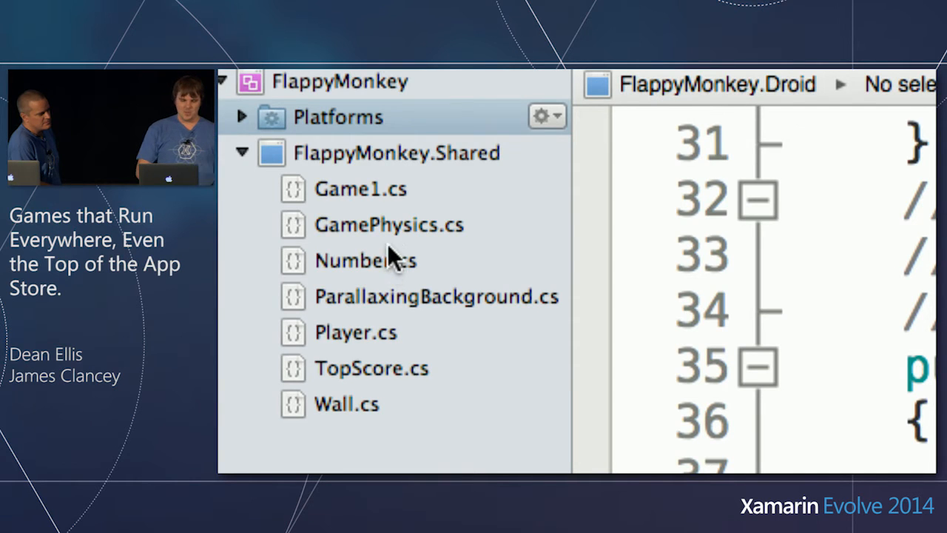
pyautogui.click(365, 260)
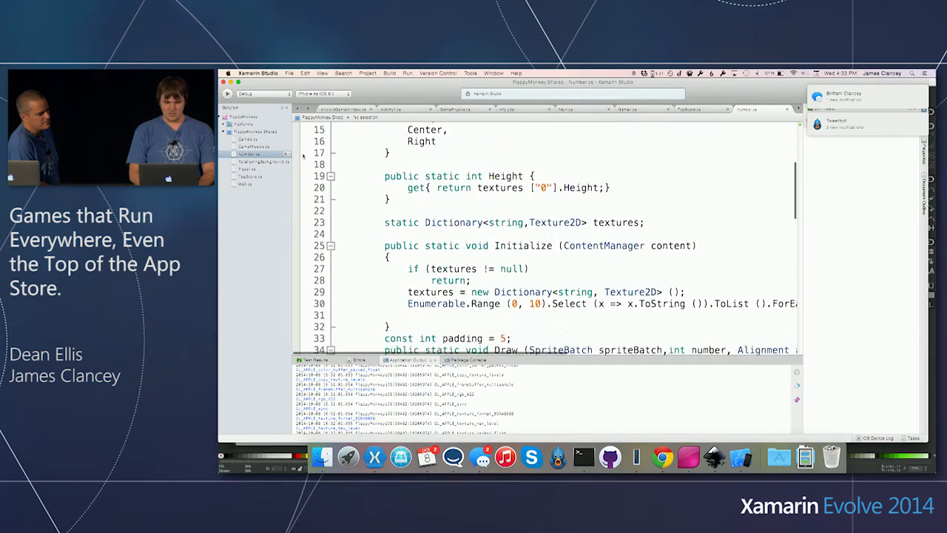
# Scroll down through Player.cs's player properties.
pyautogui.scroll(-3)
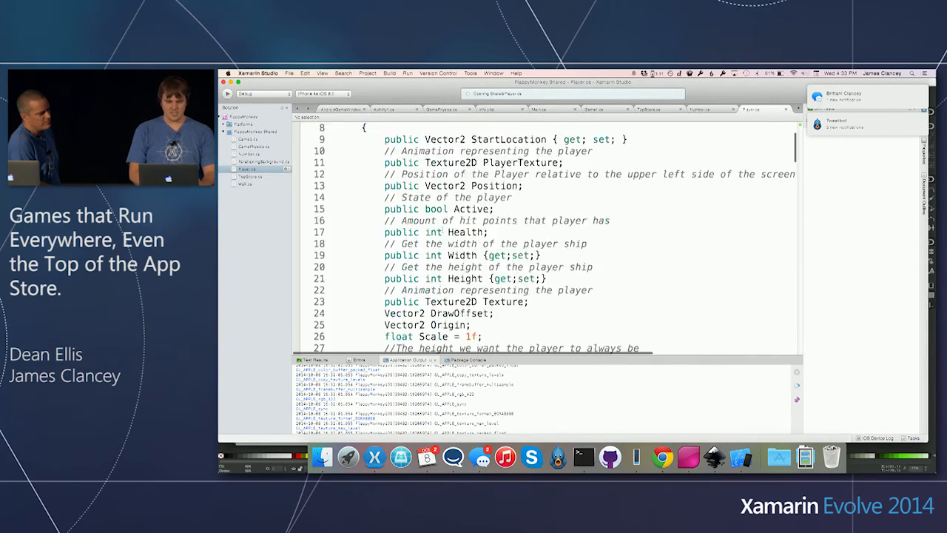
pyautogui.scroll(-3)
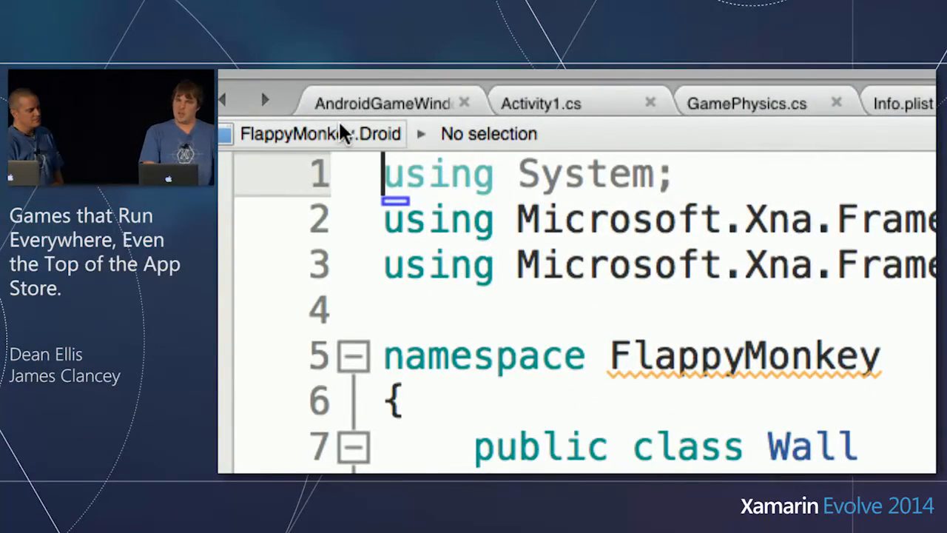
# Switch Wall.cs's project context to FlappyMonkey.iOS, test MonoTouch.UIKit completion, then open GamePhysics.cs.
pyautogui.click(320, 134)
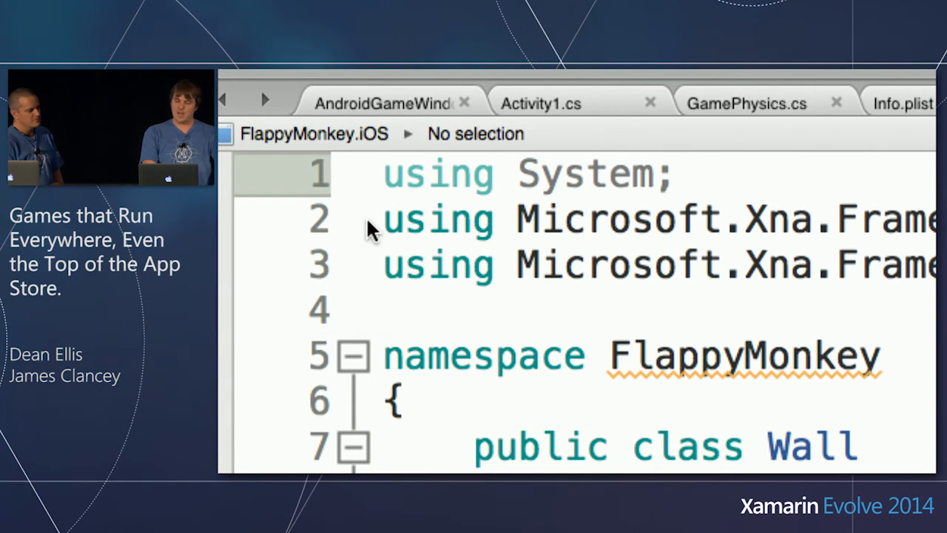
pyautogui.scroll(-3)
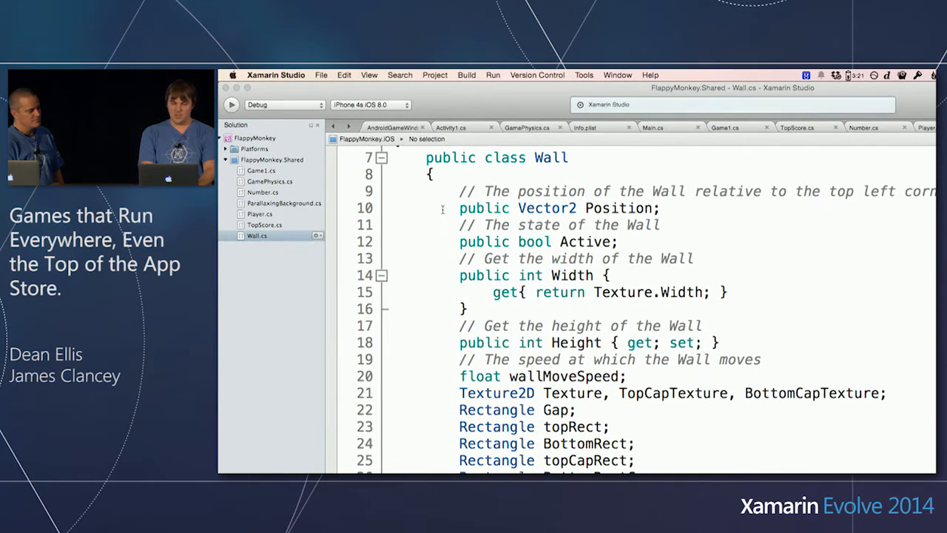
pyautogui.moveTo(352, 139)
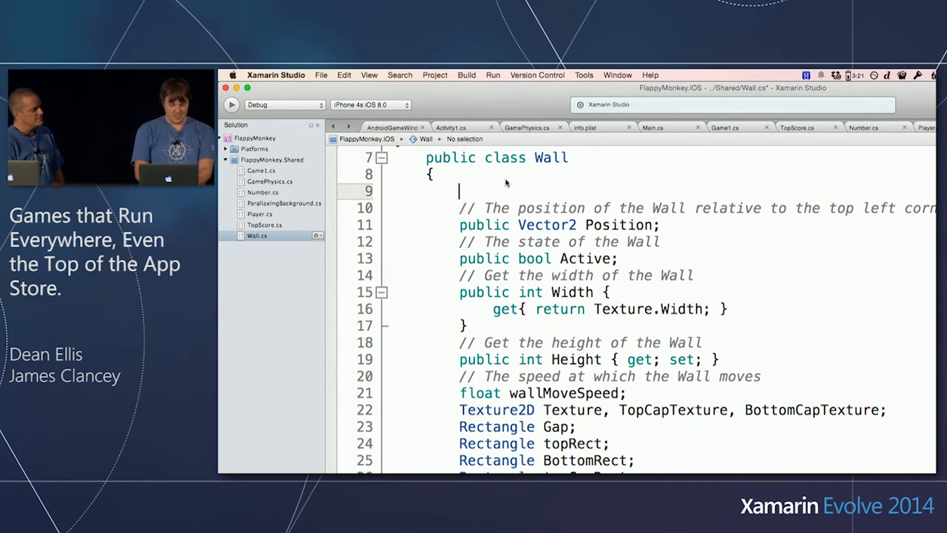
pyautogui.write('u')
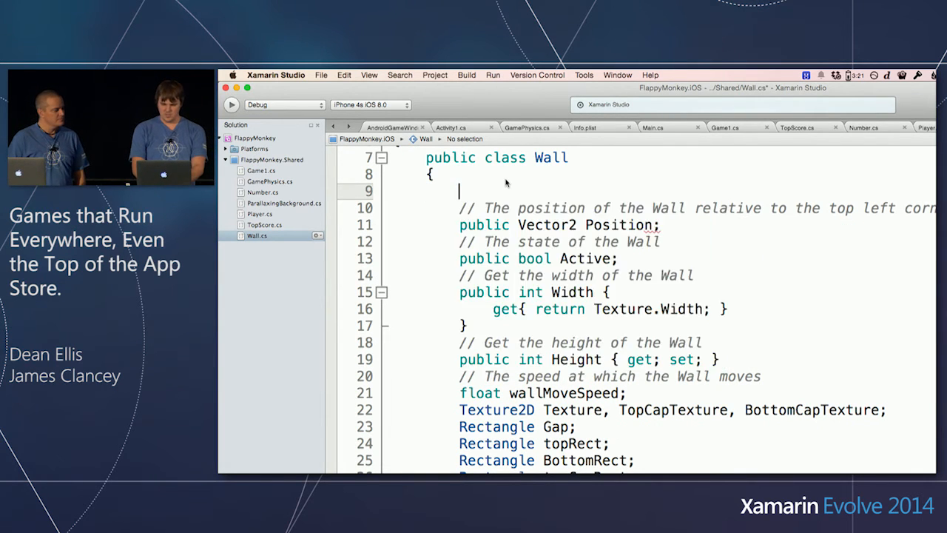
pyautogui.write('mono')
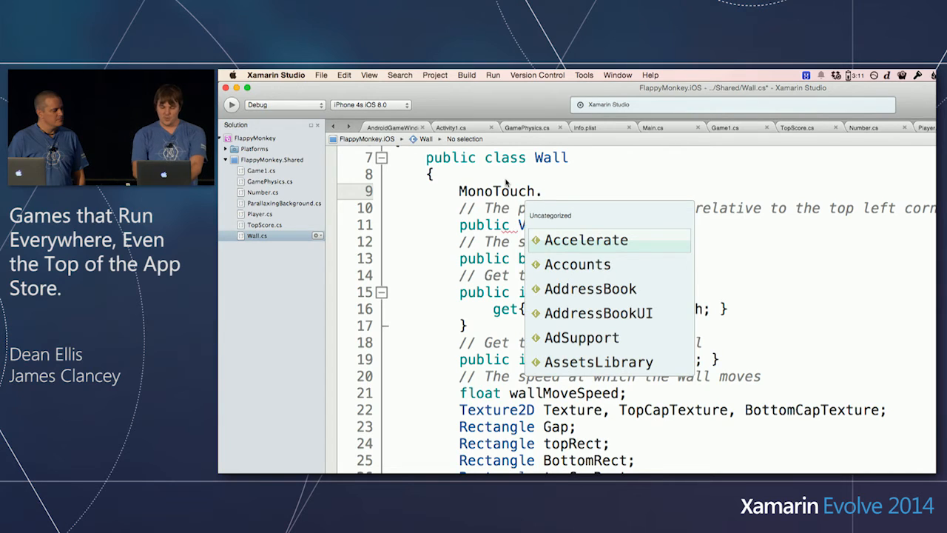
pyautogui.write('UIKit.ui')
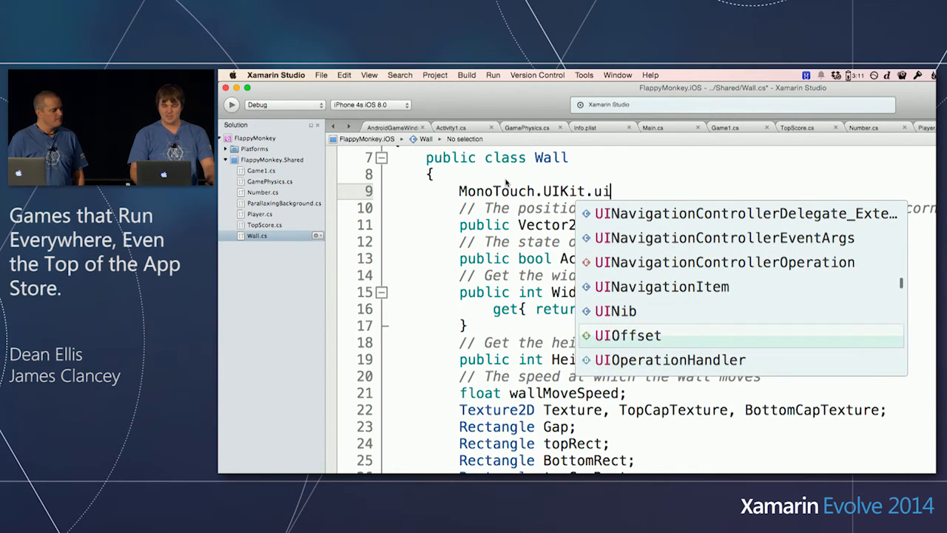
pyautogui.press('backspace')
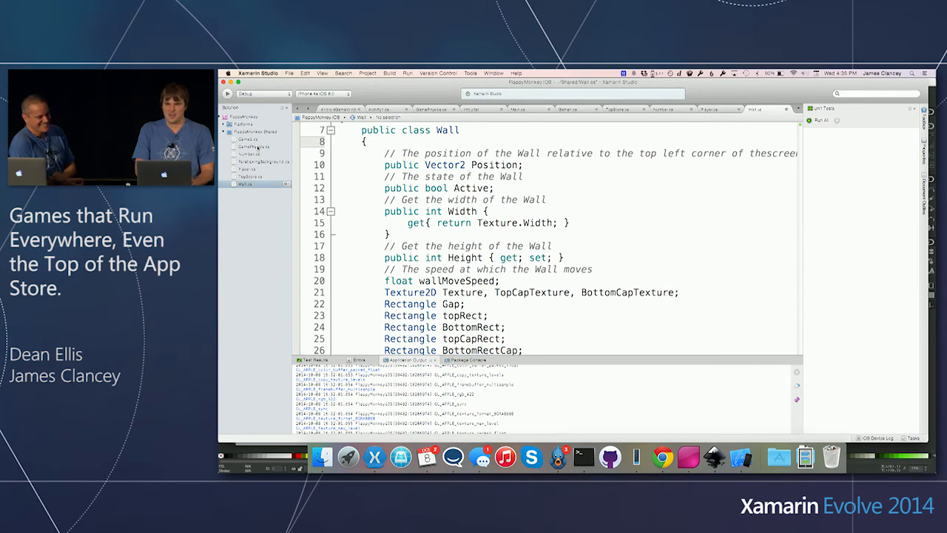
pyautogui.click(430, 109)
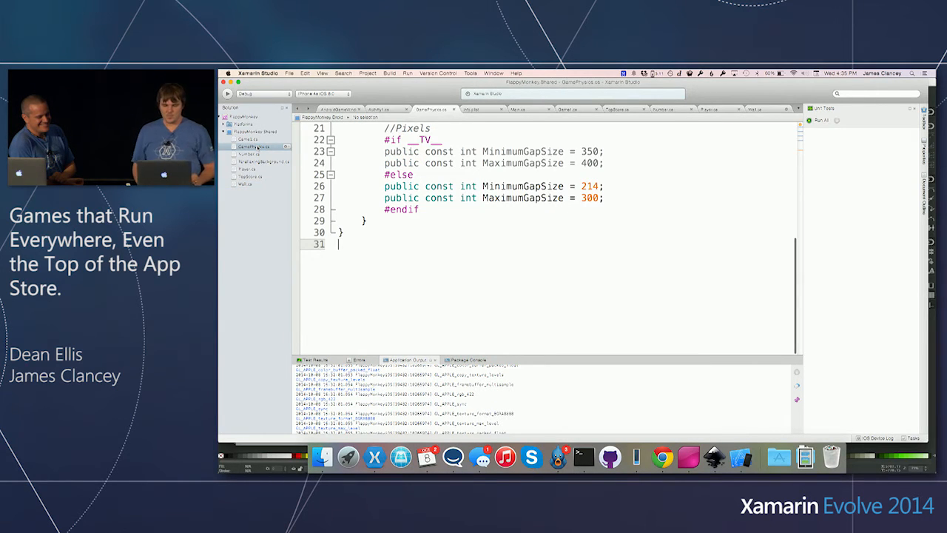
# Scroll GamePhysics.cs to the TV/non-TV gap constants and select the MinimumGapSize value 214.
pyautogui.scroll(3)
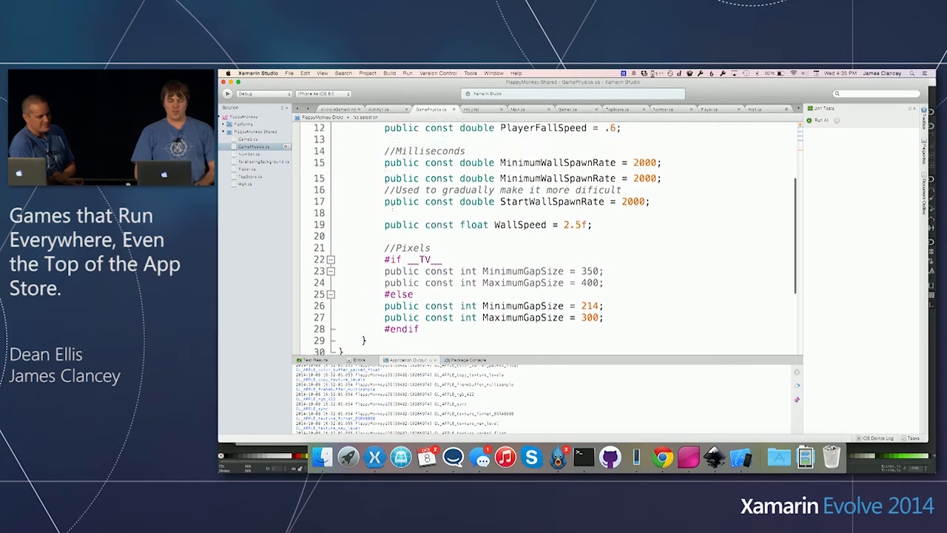
pyautogui.scroll(3)
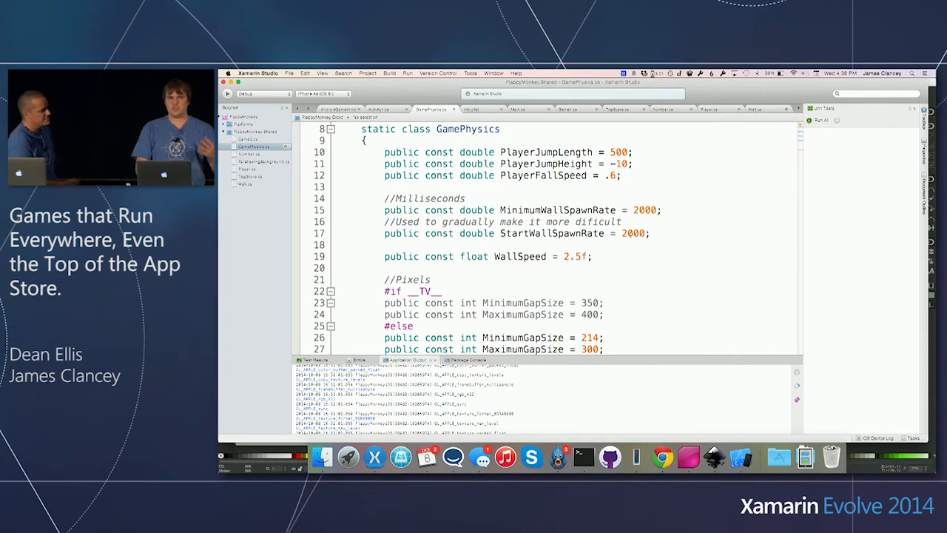
pyautogui.scroll(-3)
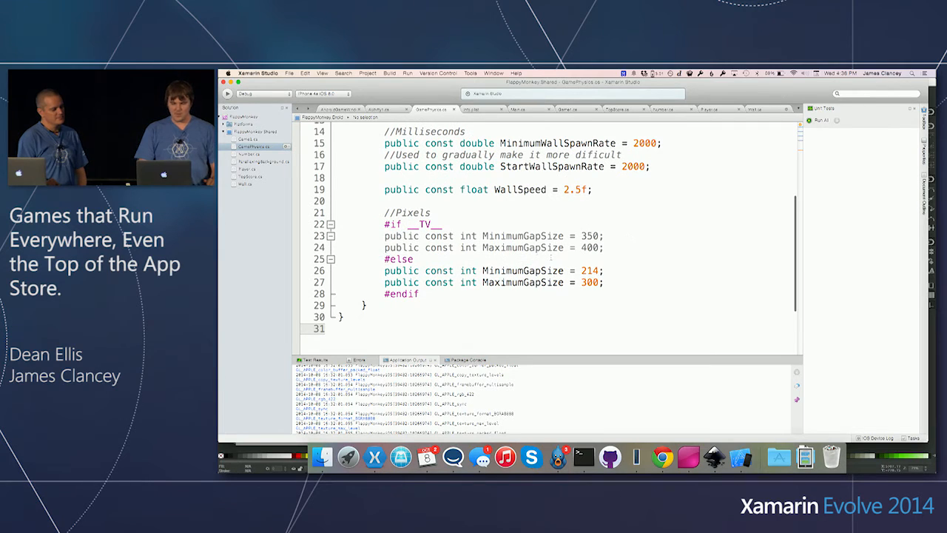
pyautogui.moveTo(384, 224); pyautogui.dragTo(602, 282)
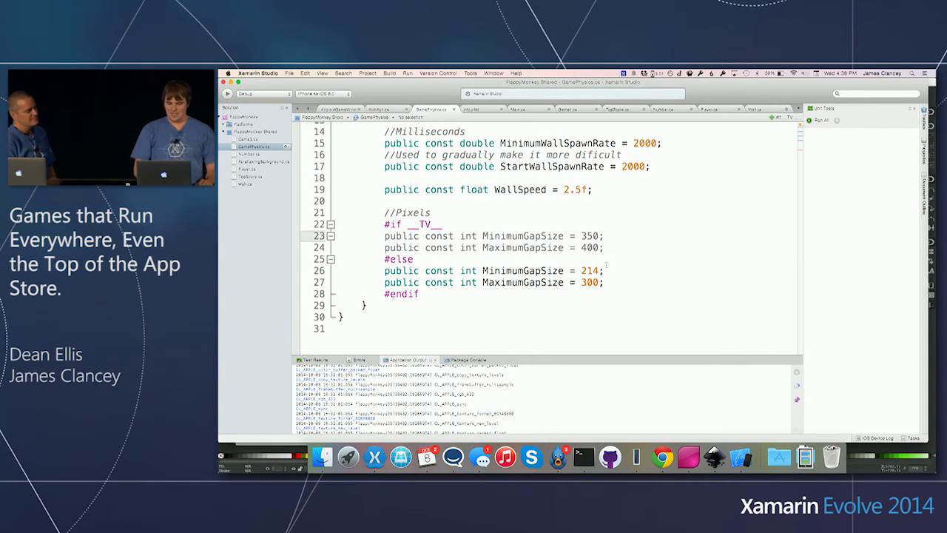
pyautogui.doubleClick(588, 270)
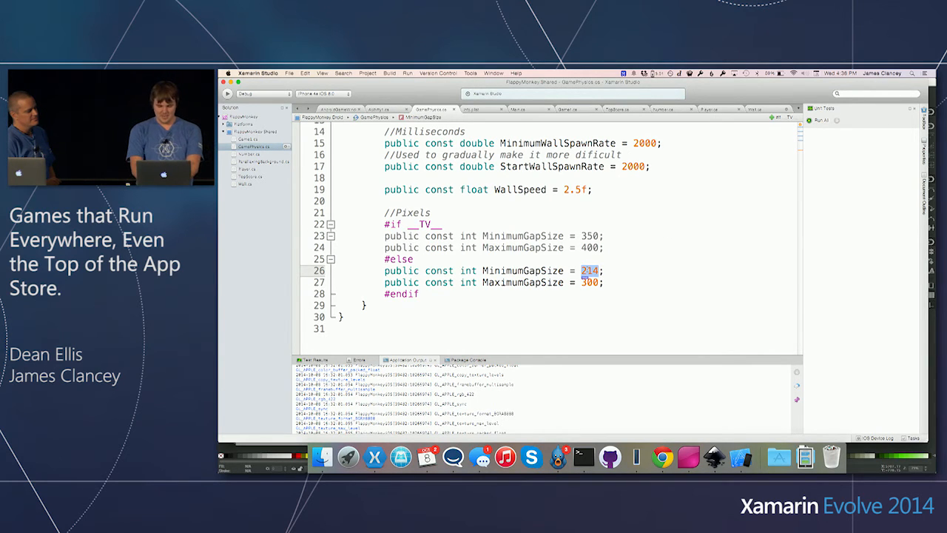
# Replace the non-TV MinimumGapSize value 214 with 500.
pyautogui.write('500')
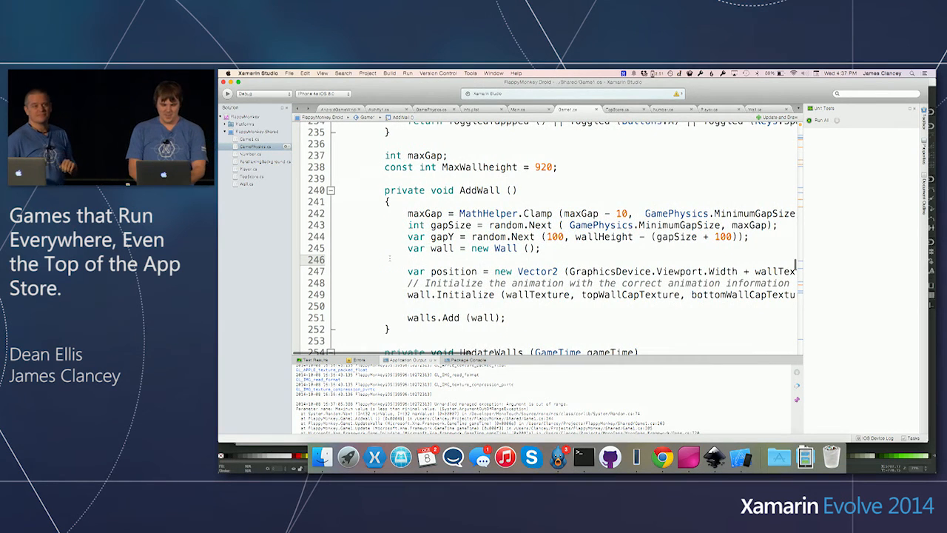
pyautogui.scroll(-3)
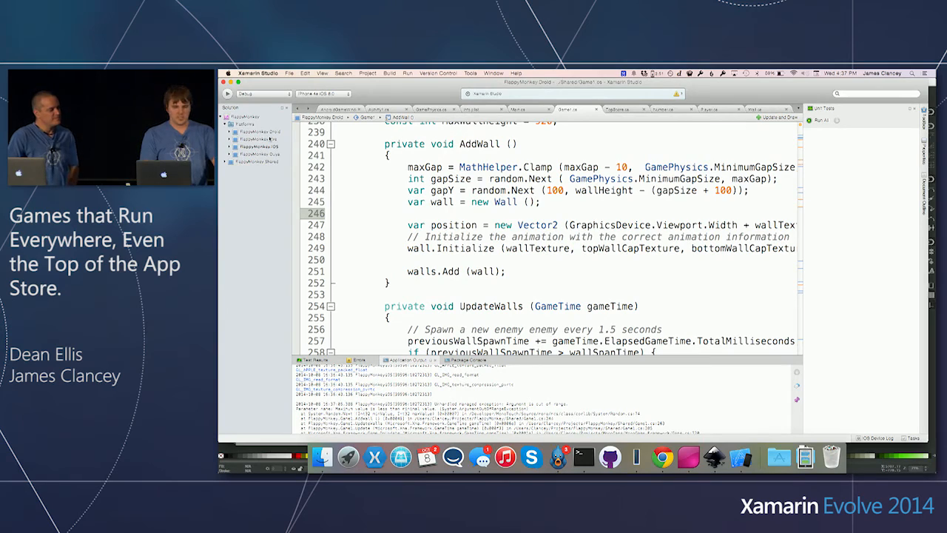
pyautogui.scroll(-3)
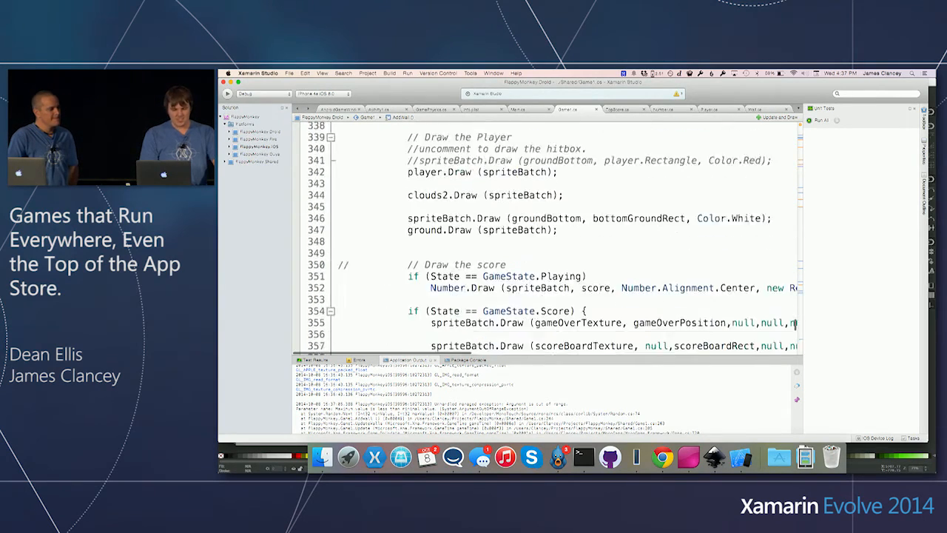
pyautogui.scroll(-3)
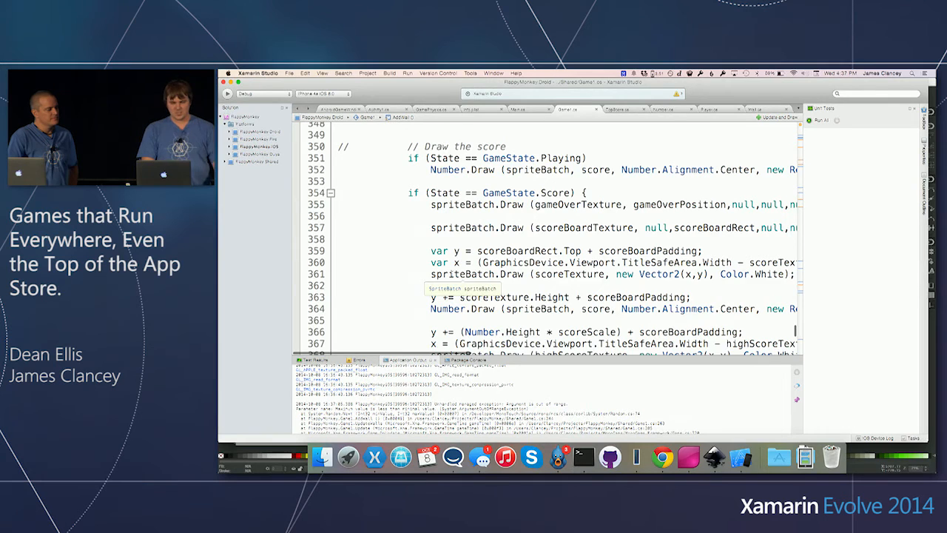
pyautogui.scroll(3)
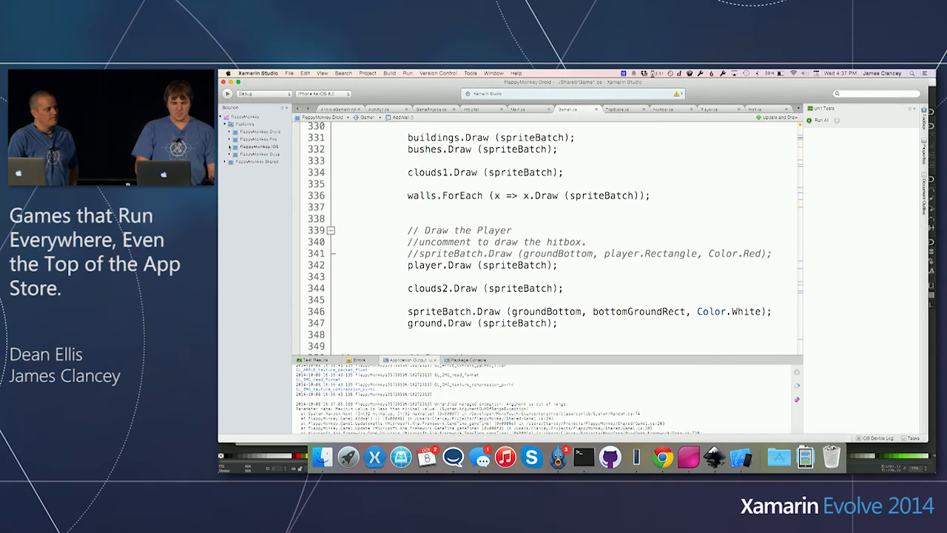
pyautogui.click(229, 132)
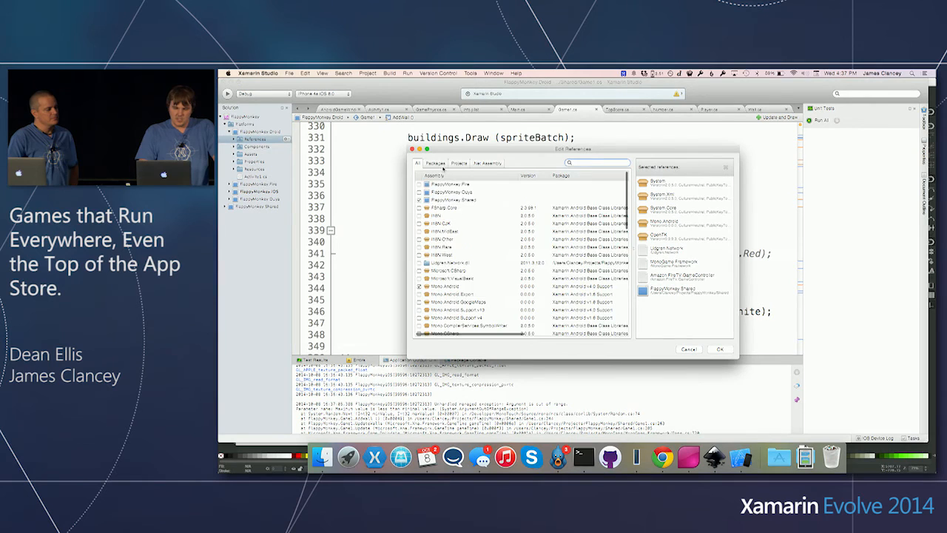
pyautogui.click(459, 163)
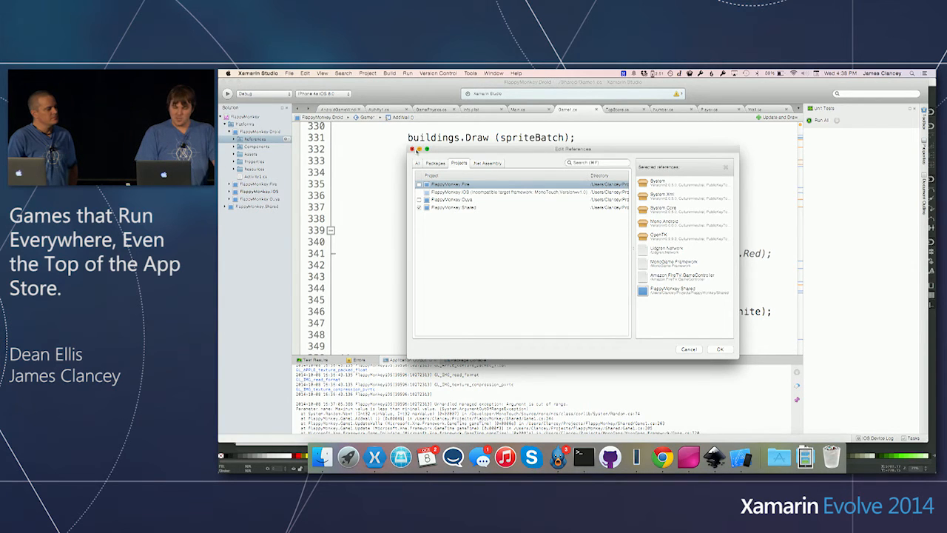
pyautogui.click(719, 349)
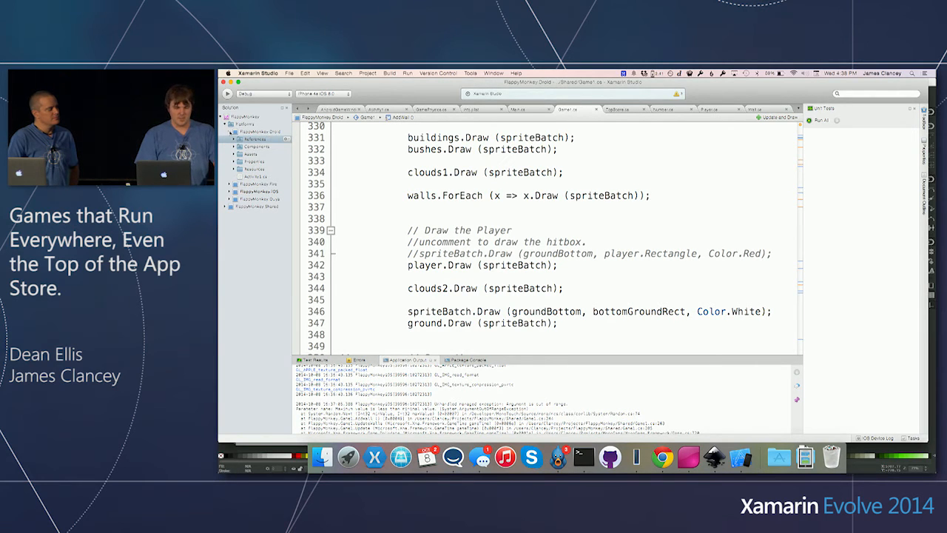
pyautogui.click(227, 139)
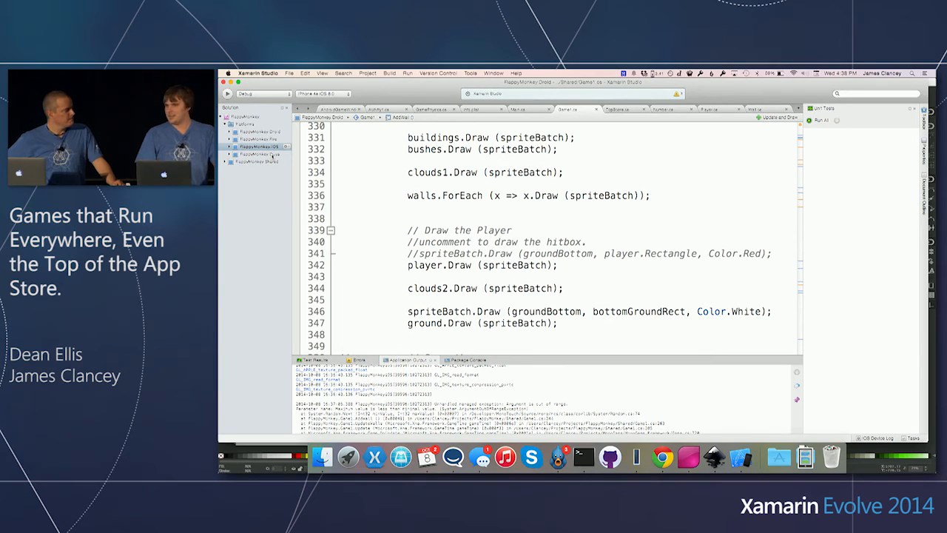
# Review Main.cs FinishedLaunching code that runs Game1, then open Droid's Activity1.cs.
pyautogui.click(231, 146)
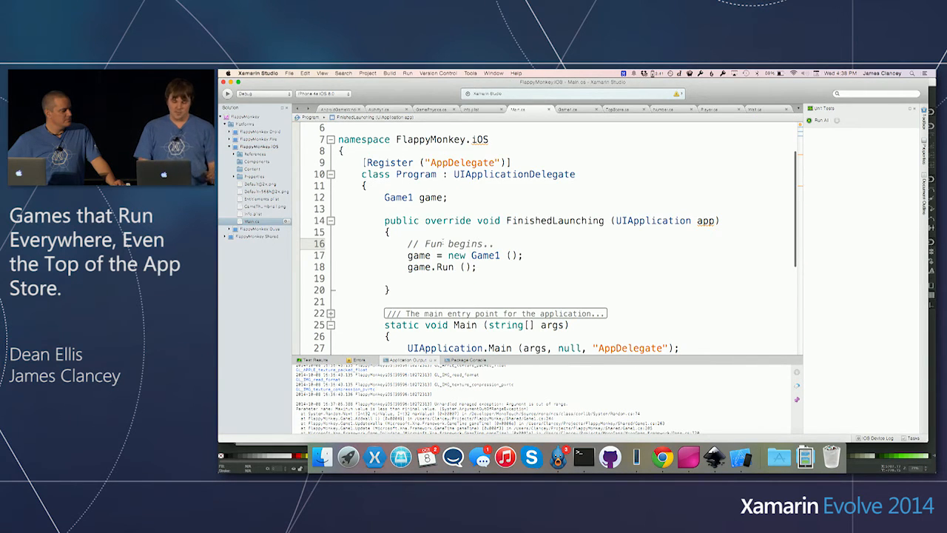
pyautogui.scroll(-3)
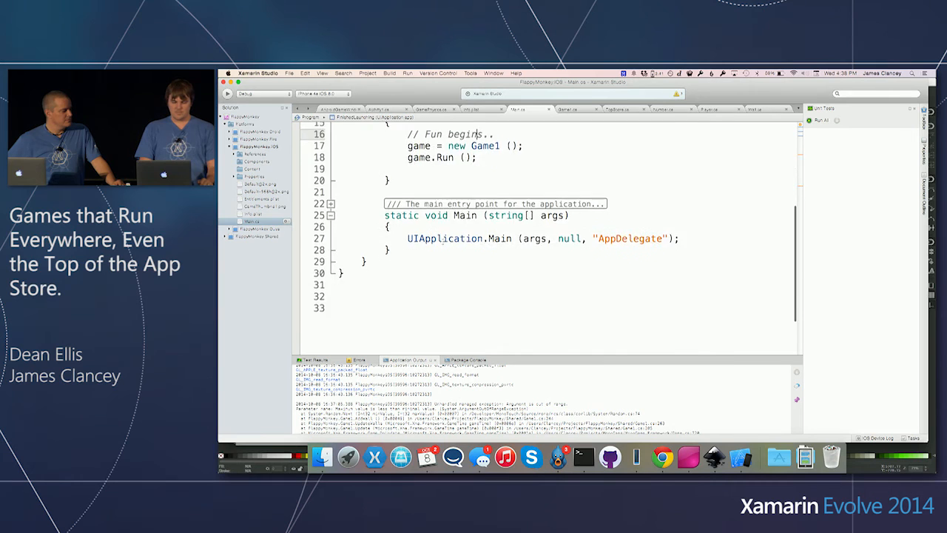
pyautogui.scroll(3)
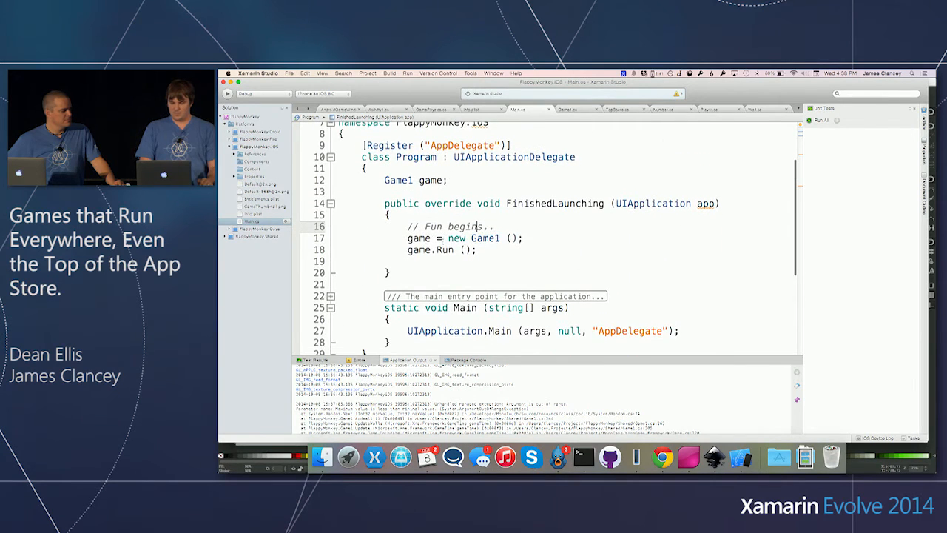
pyautogui.scroll(3)
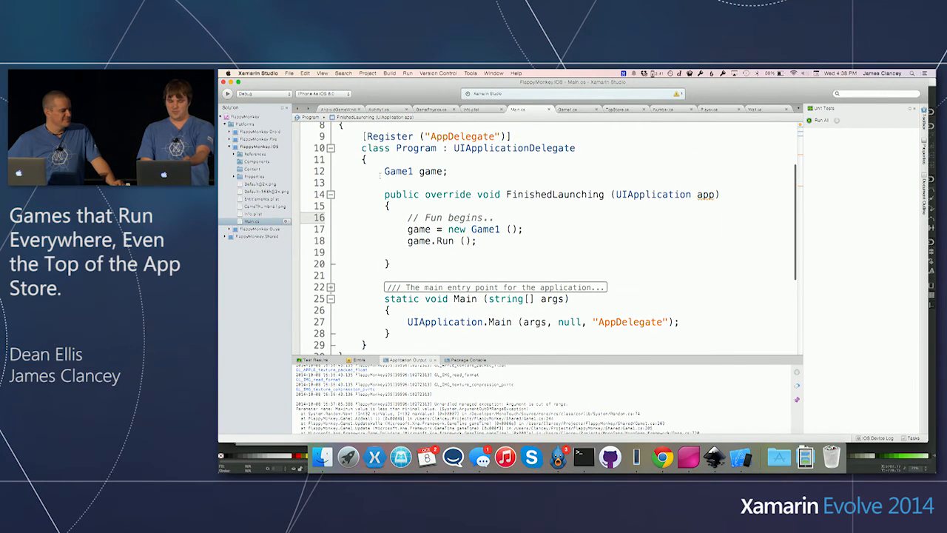
pyautogui.moveTo(383, 171); pyautogui.dragTo(400, 264)
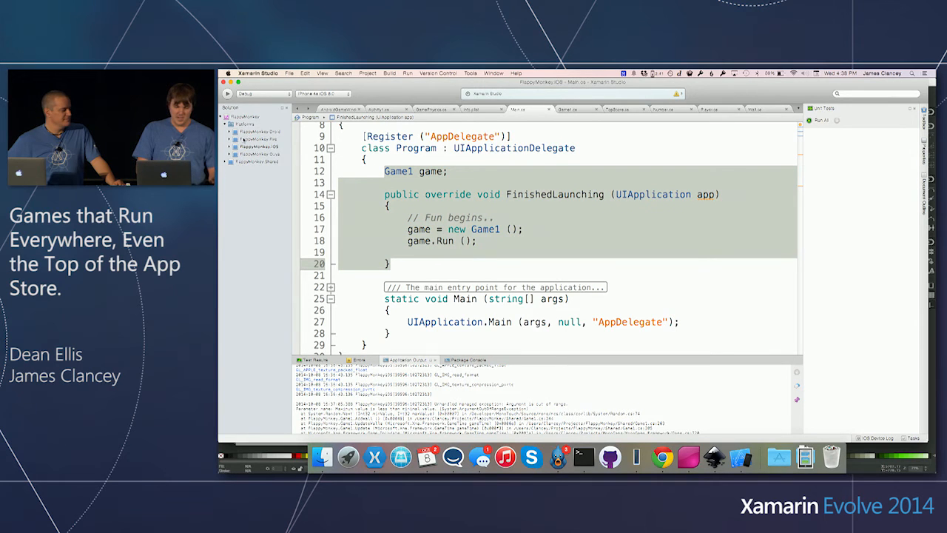
pyautogui.click(228, 148)
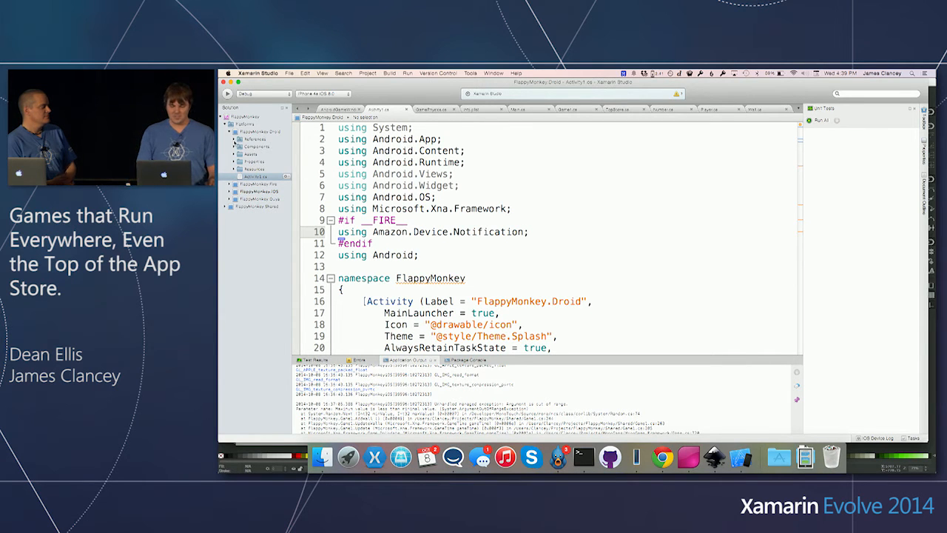
pyautogui.scroll(-3)
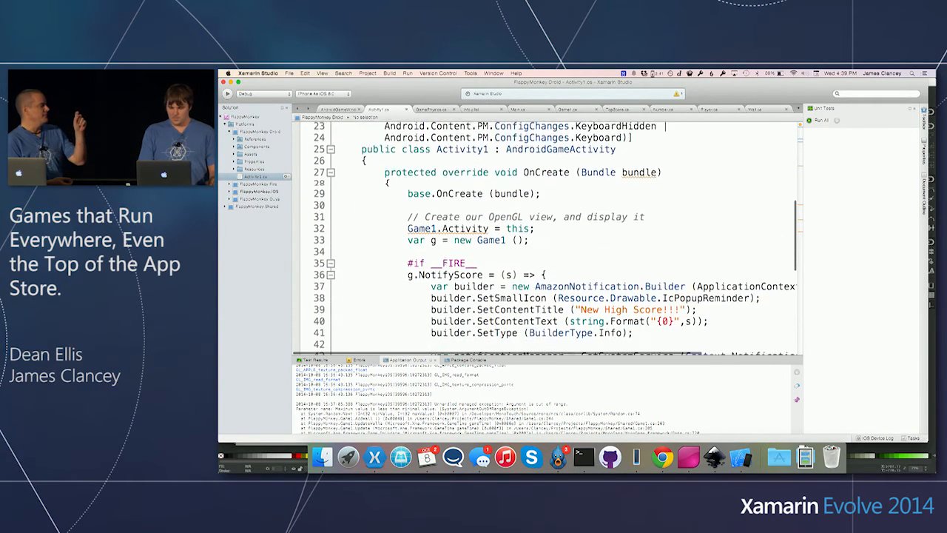
pyautogui.scroll(-3)
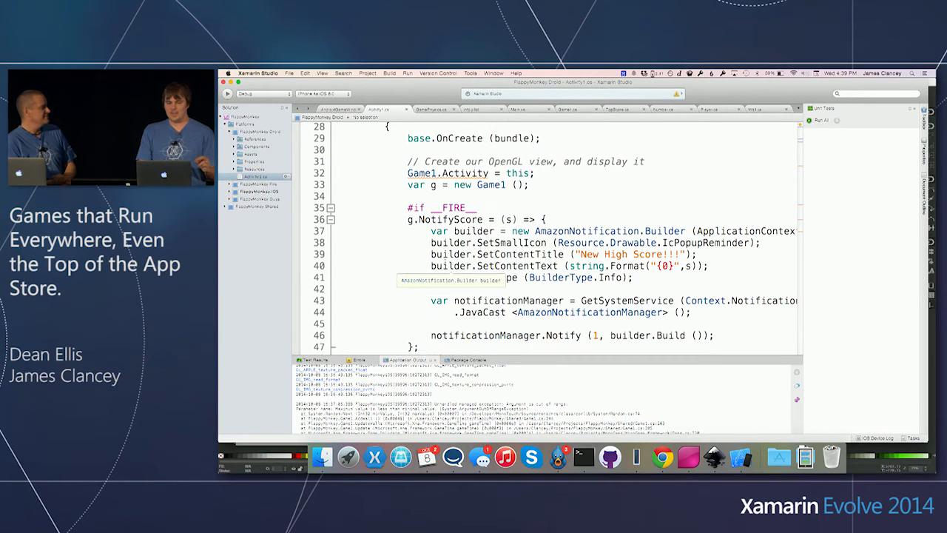
pyautogui.scroll(-3)
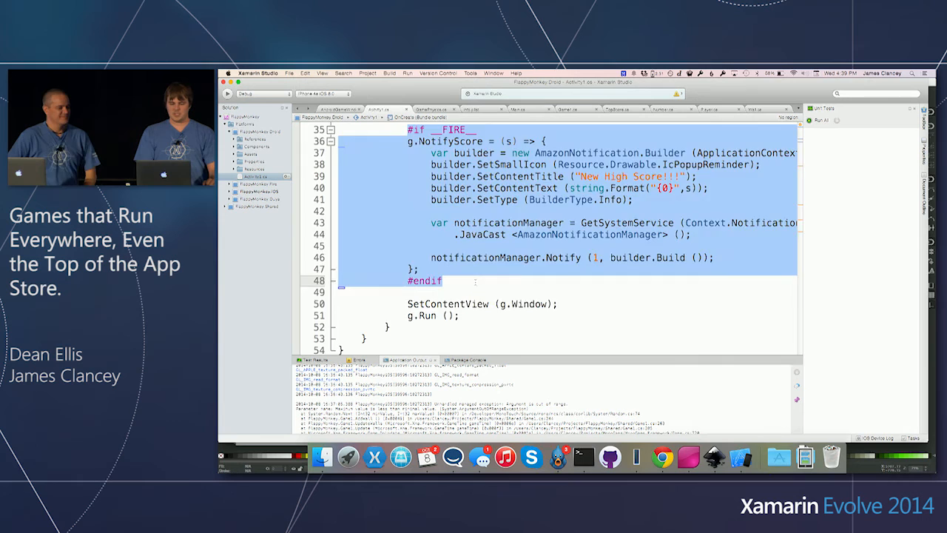
pyautogui.scroll(3)
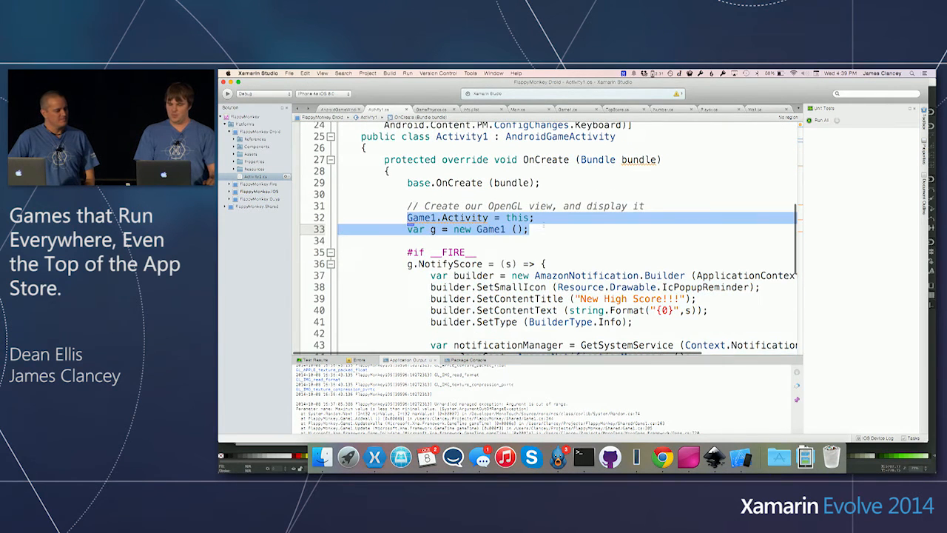
pyautogui.scroll(-3)
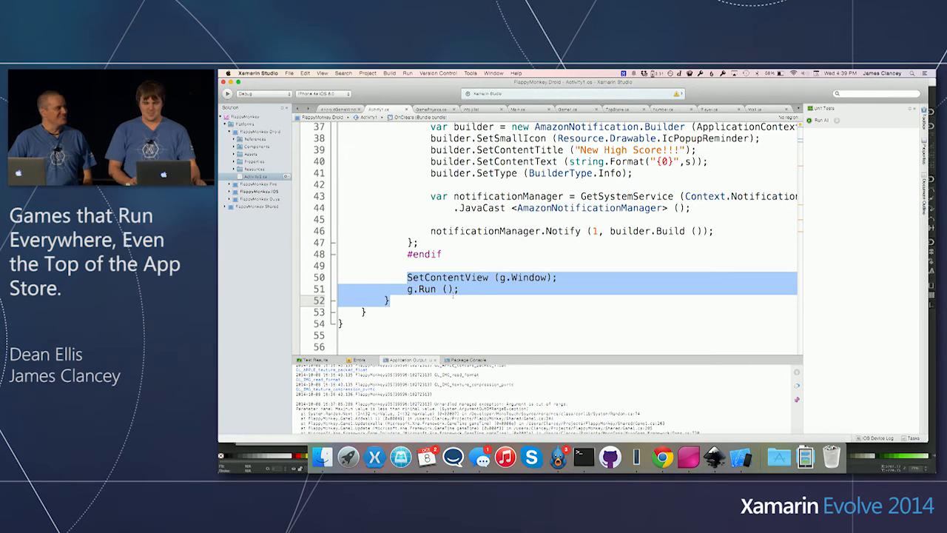
pyautogui.scroll(3)
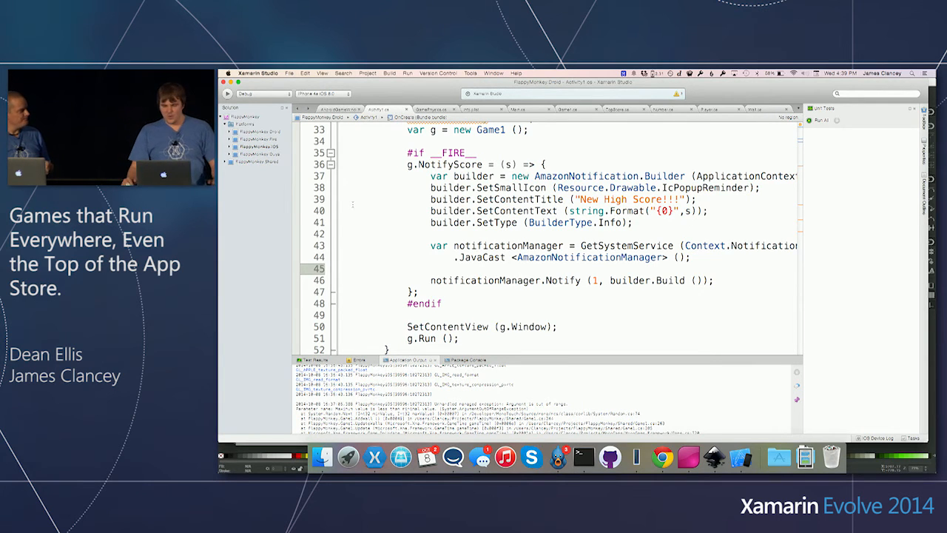
pyautogui.scroll(3)
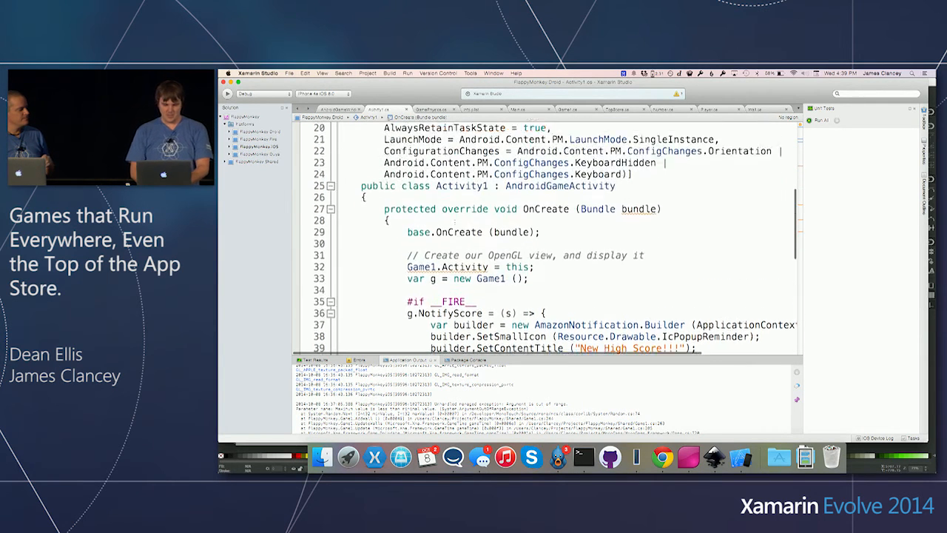
pyautogui.scroll(3)
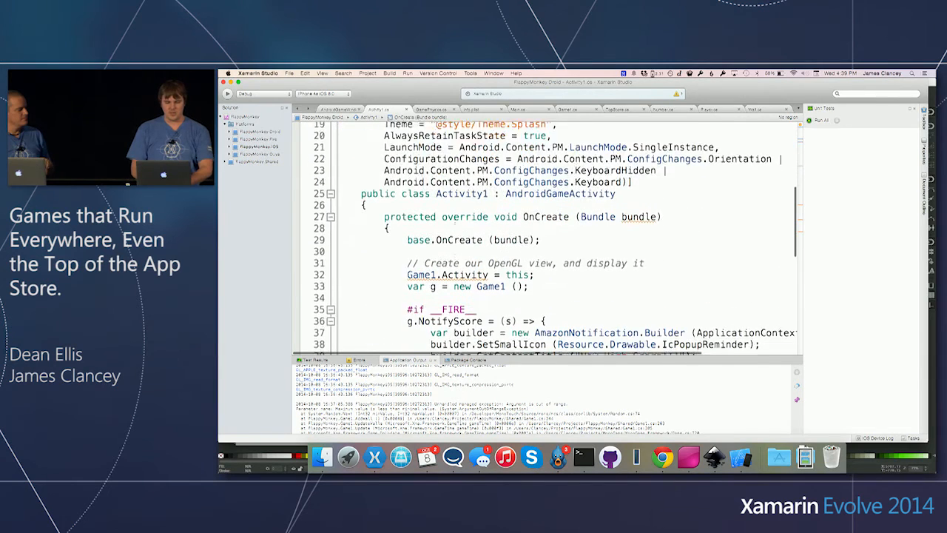
pyautogui.scroll(-3)
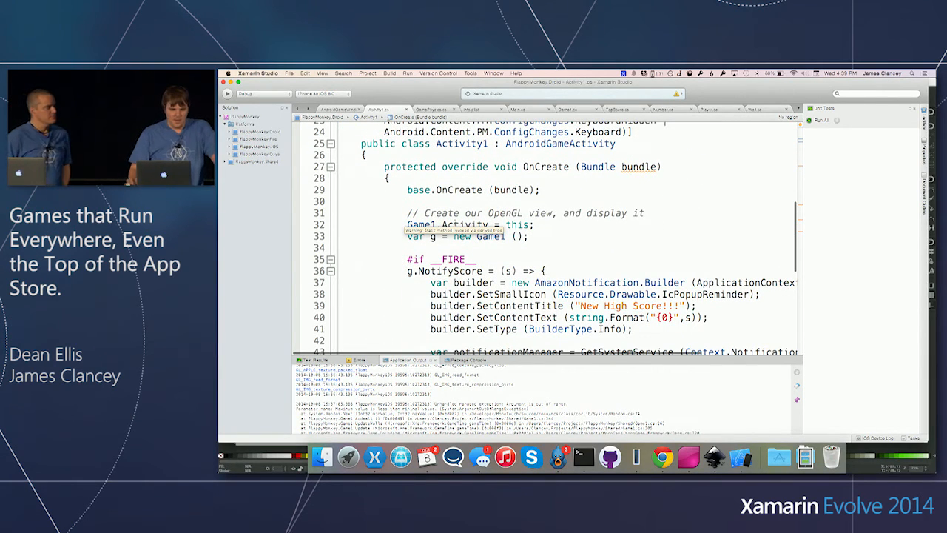
# Load the BMX solution and show FarseerSVGImporter.cs from the Farseer content pipeline.
pyautogui.click(288, 73)
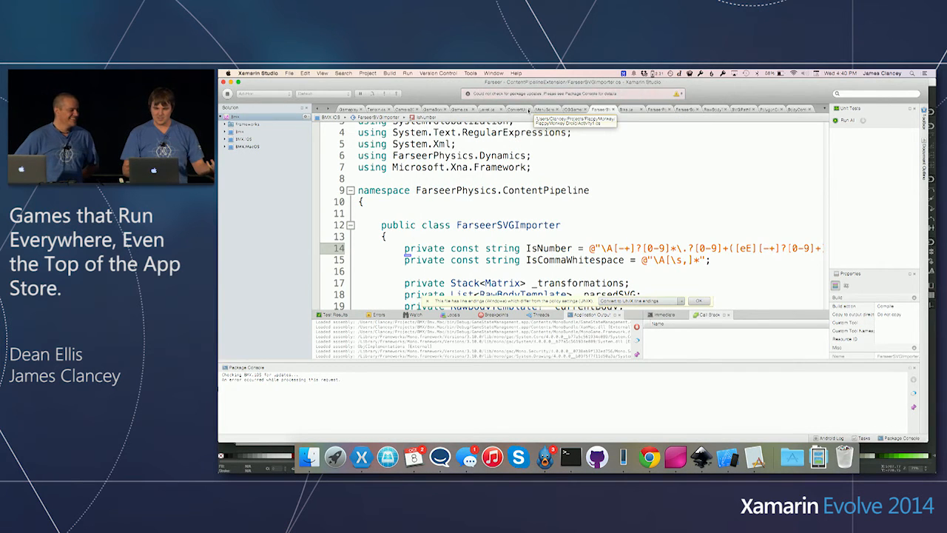
# Scroll through the FarseerSVGImporter.cs code.
pyautogui.scroll(-3)
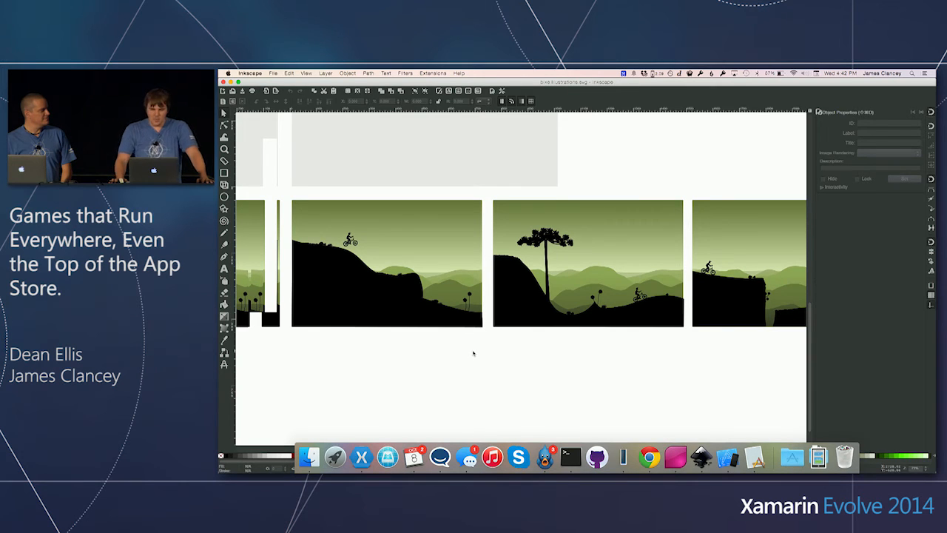
# Select the level path path8460 in the BMX illustrations.
pyautogui.click(361, 456)
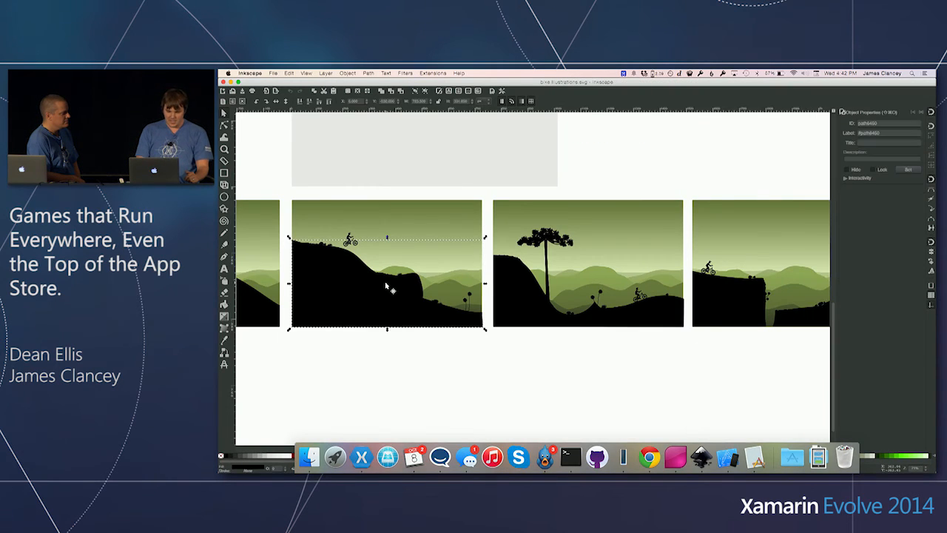
pyautogui.moveTo(481, 270)
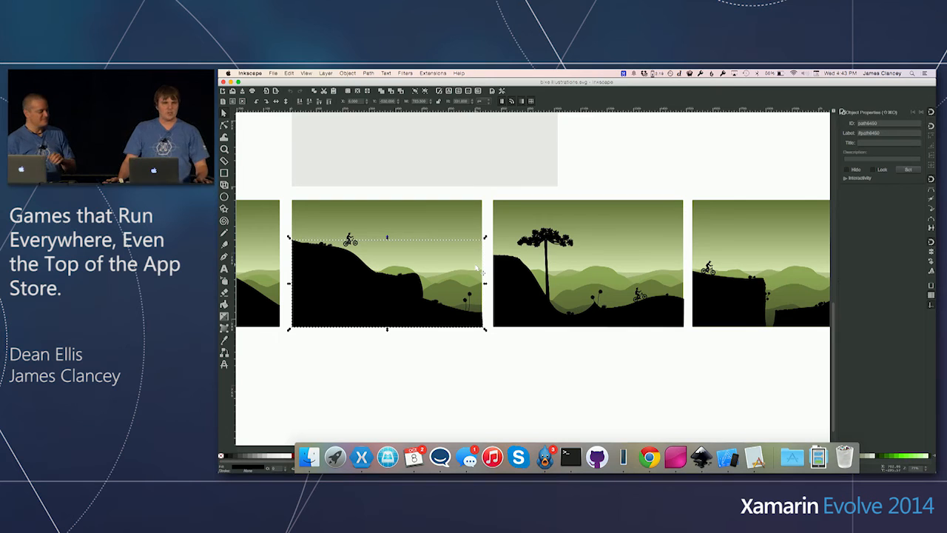
pyautogui.moveTo(361, 457)
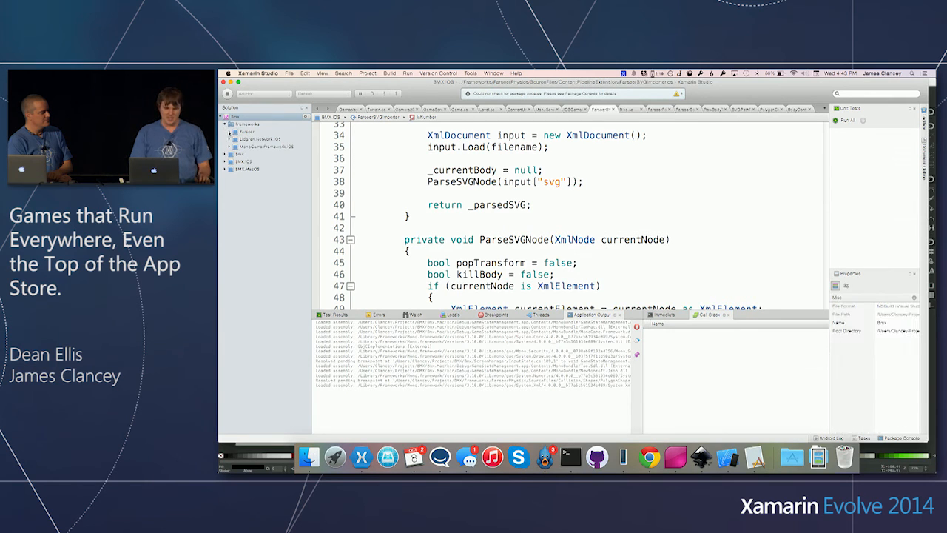
# Expand Frameworks > Farseer and open DebugViewBase.cs with its DebugViewFlags enum.
pyautogui.click(230, 131)
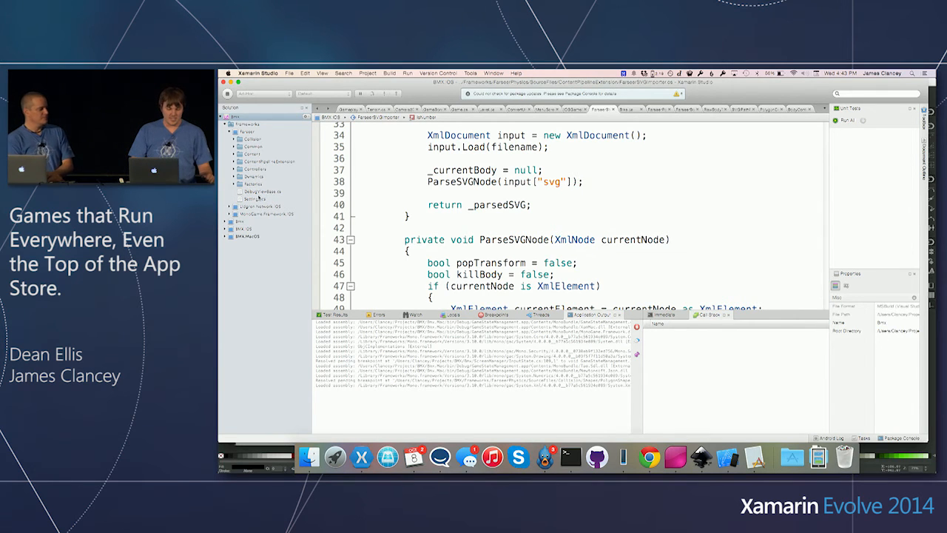
pyautogui.click(258, 191)
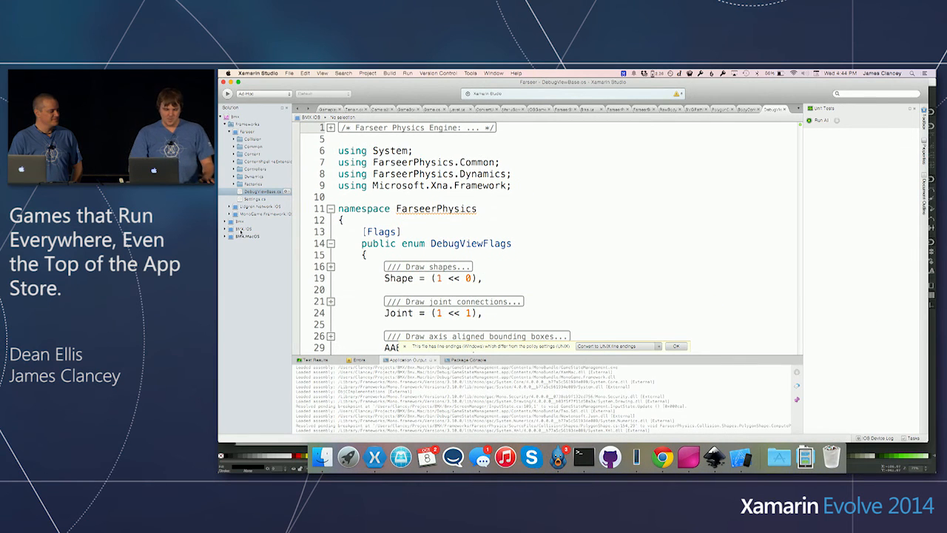
# Run Start Debugging Item on the BMX iOS project to launch the iPhone 4s simulator.
pyautogui.rightClick(237, 230)
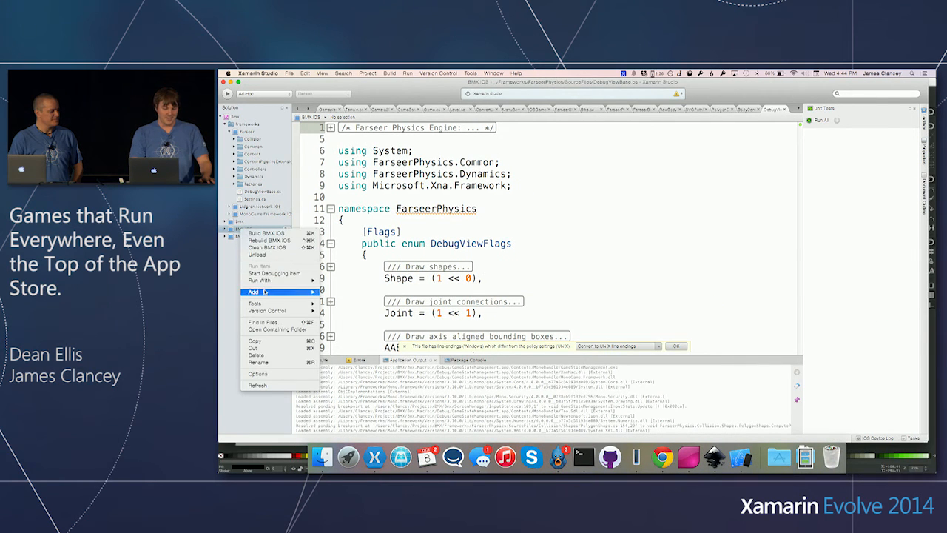
pyautogui.moveTo(263, 322)
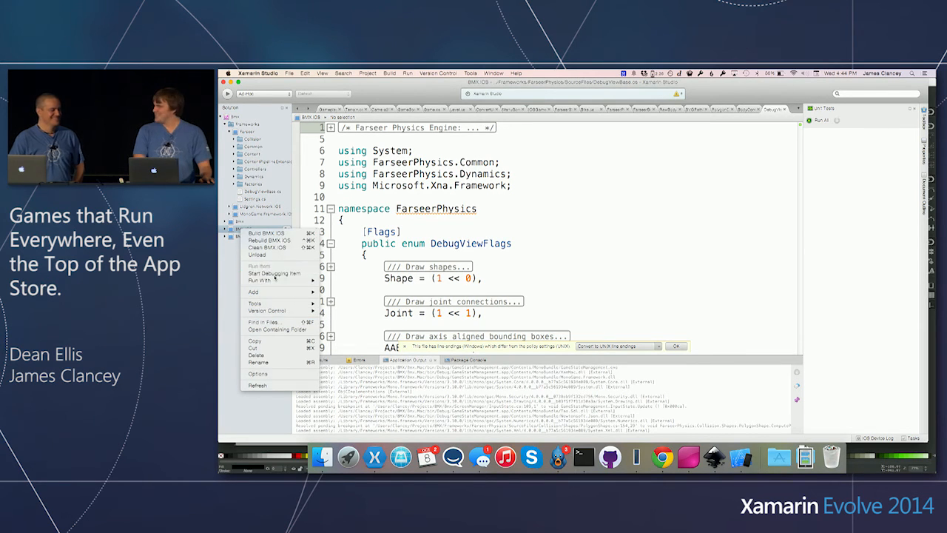
pyautogui.click(268, 234)
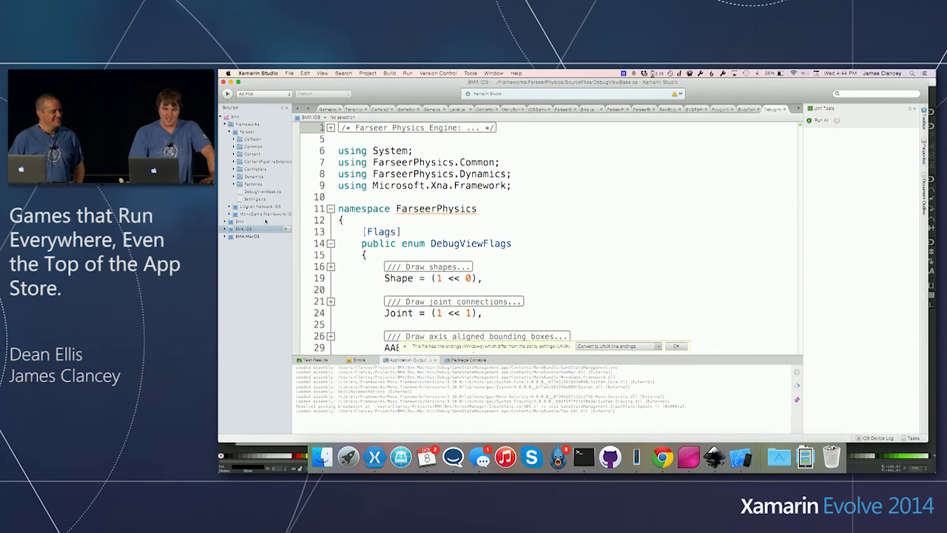
pyautogui.rightClick(249, 229)
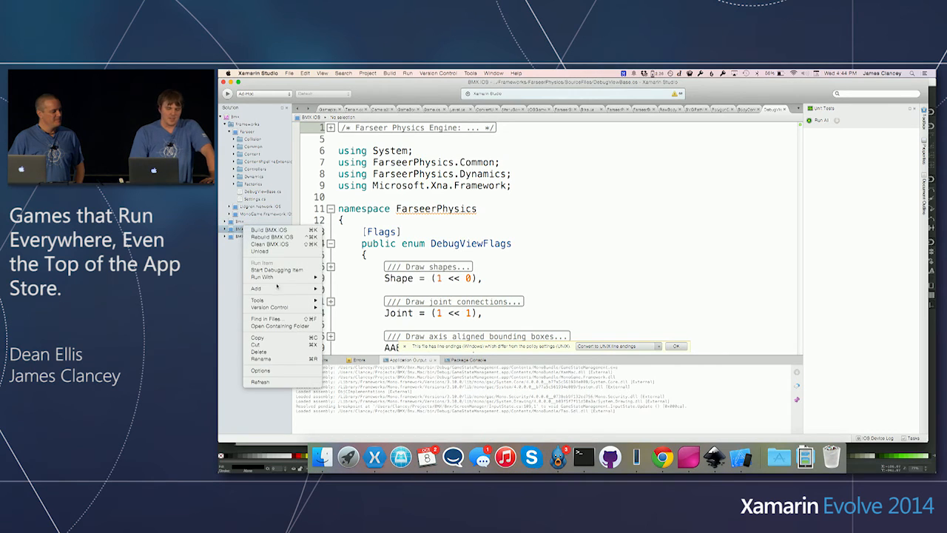
pyautogui.moveTo(261, 277)
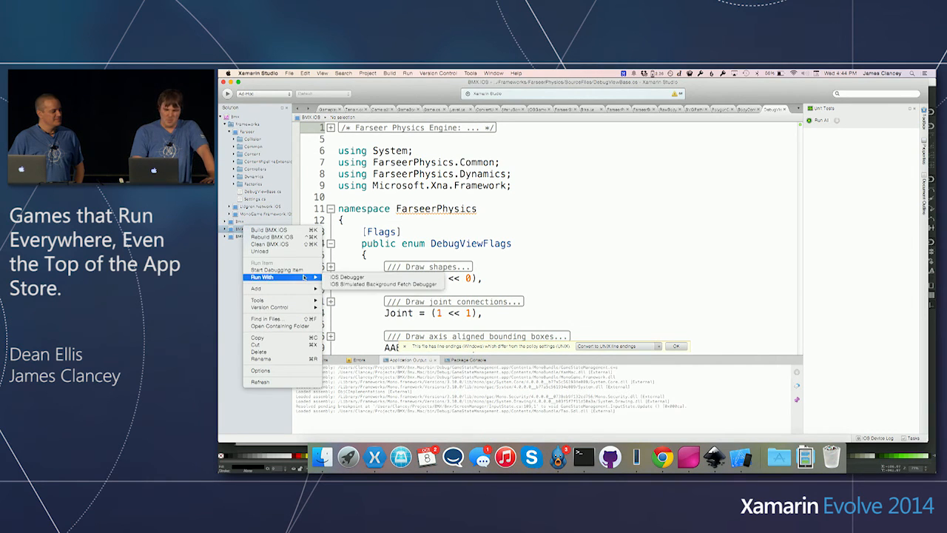
pyautogui.moveTo(281, 251)
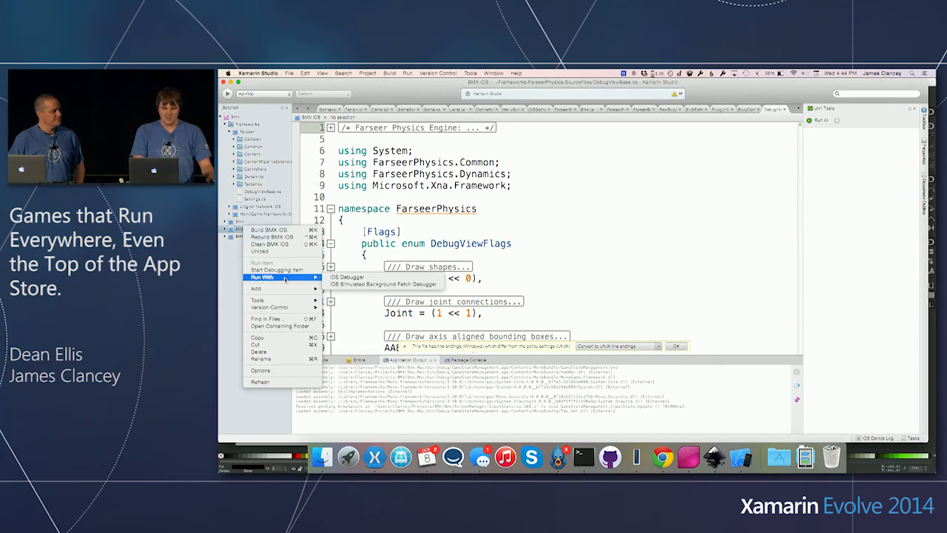
pyautogui.moveTo(280, 269)
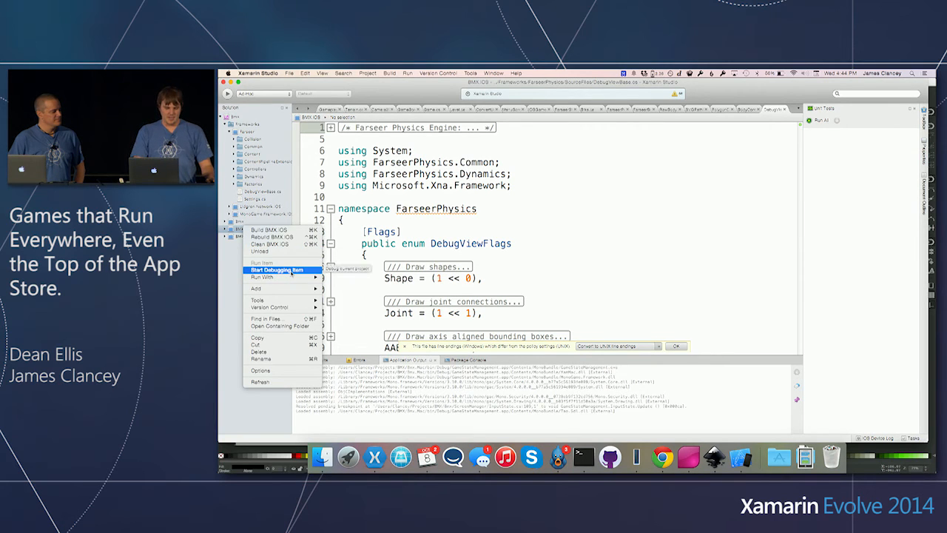
pyautogui.click(279, 269)
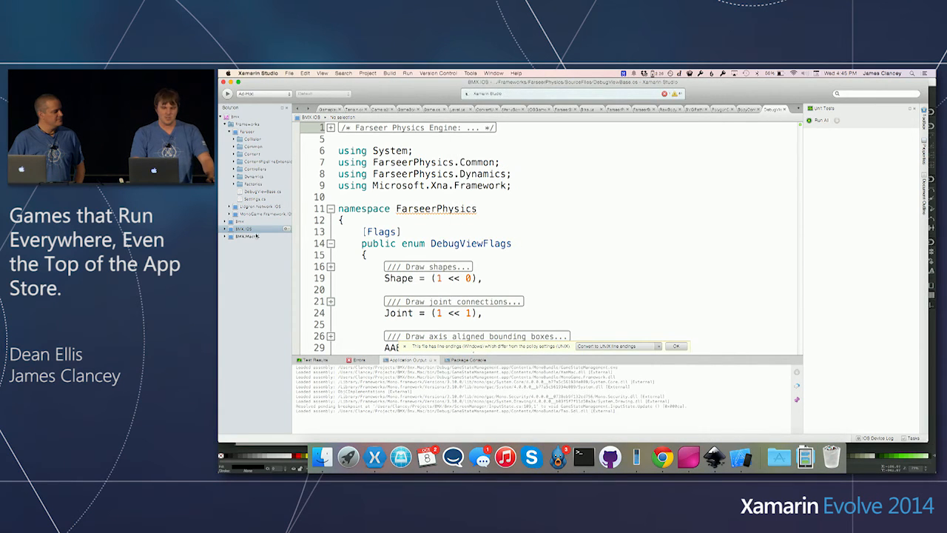
pyautogui.rightClick(244, 229)
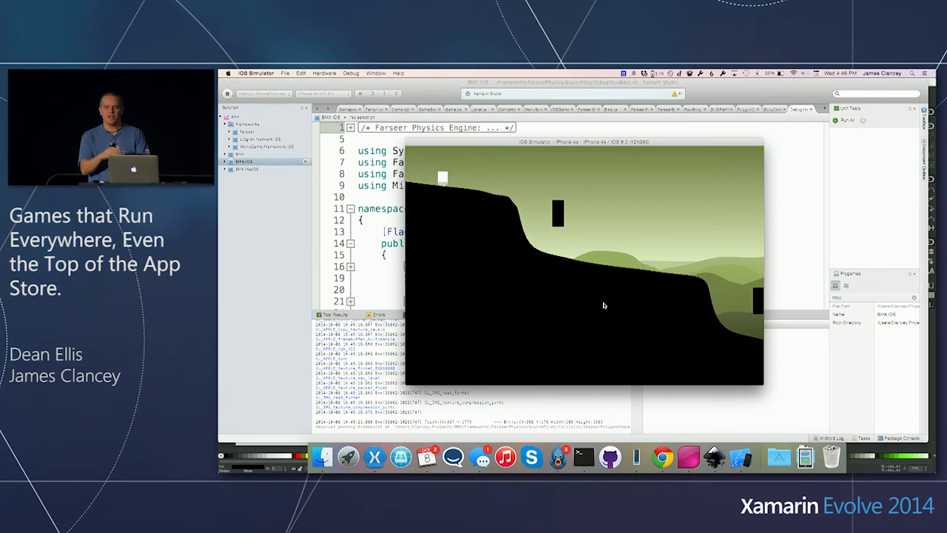
# Tap inside the running BMX level on the iPhone 4s simulator.
pyautogui.click(324, 72)
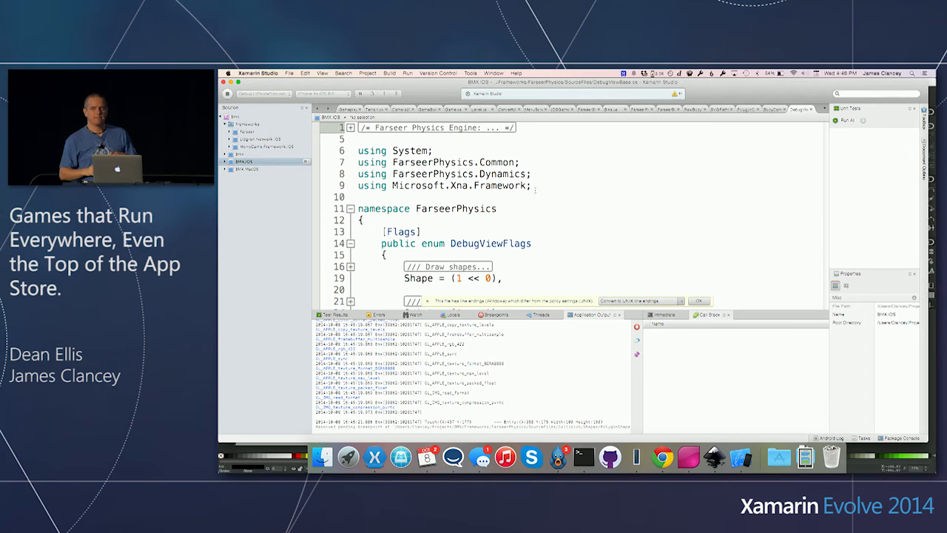
# Choose Start Debugging Item from the BMX MacOS project's context menu.
pyautogui.rightClick(247, 168)
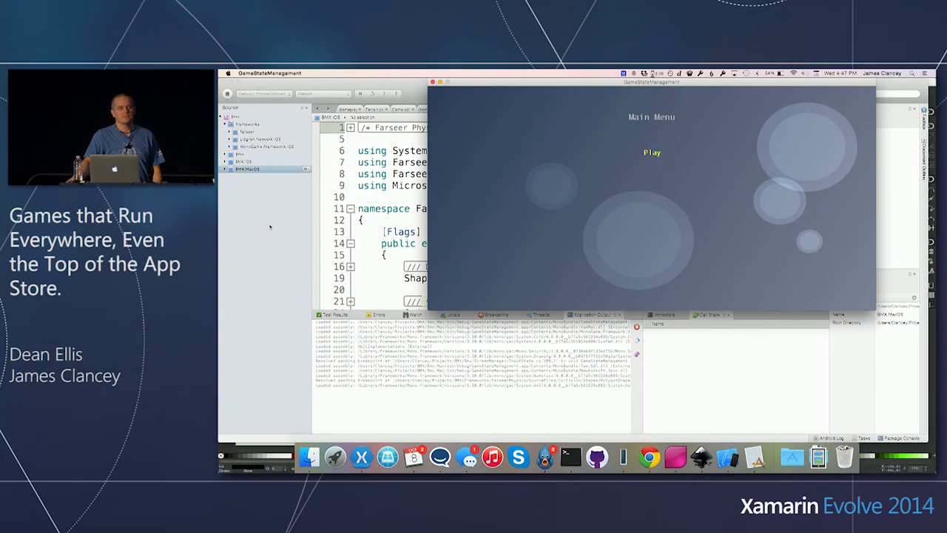
pyautogui.click(651, 153)
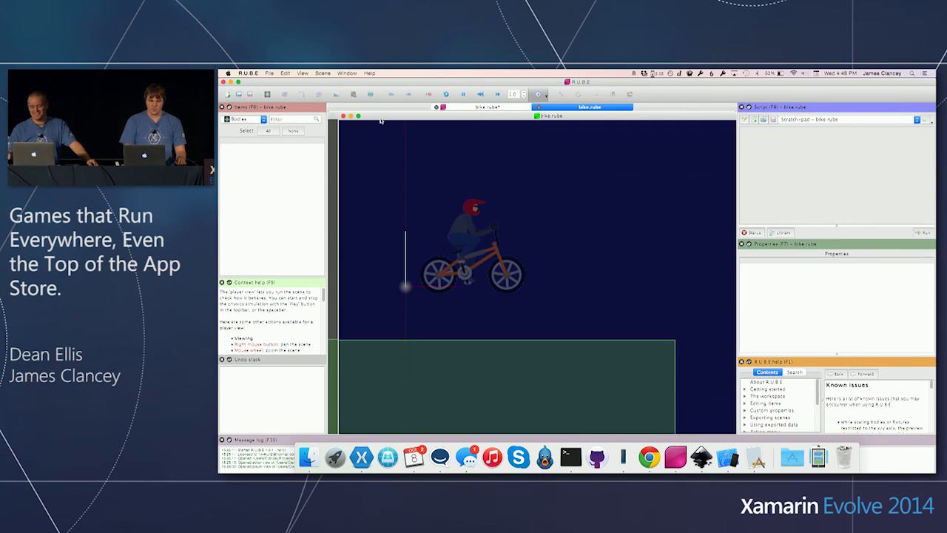
pyautogui.moveTo(515, 128)
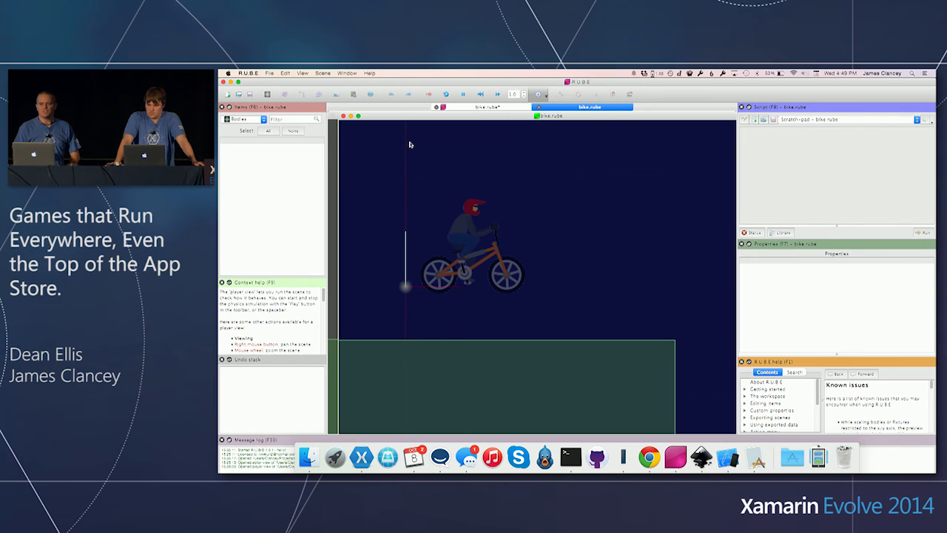
pyautogui.moveTo(362, 456)
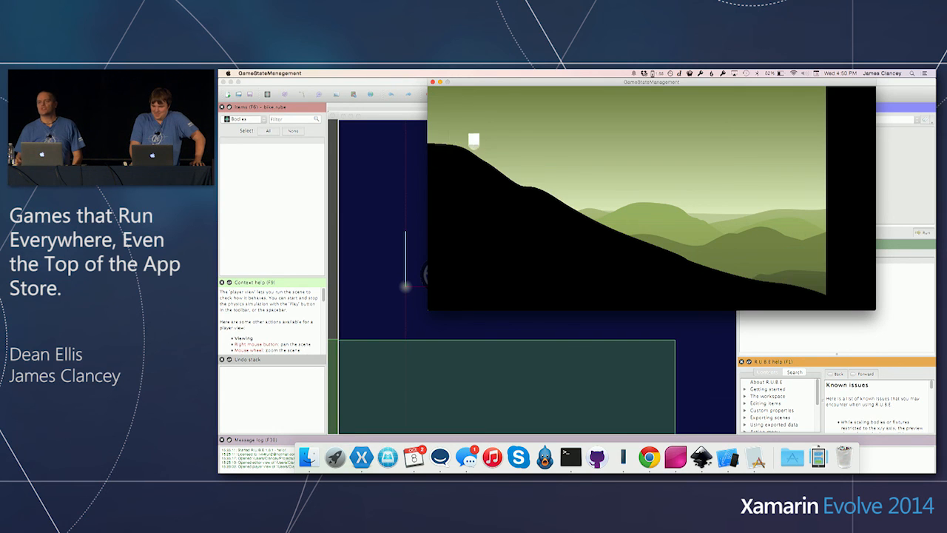
# Drag across the Mac BMX game window in front of the R.U.B.E. bike scene.
pyautogui.moveTo(474, 141); pyautogui.dragTo(825, 283)
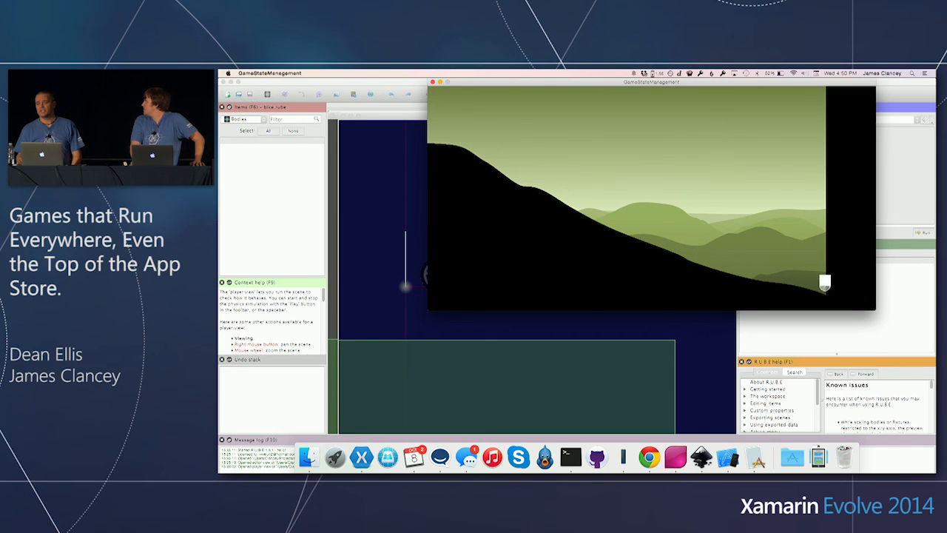